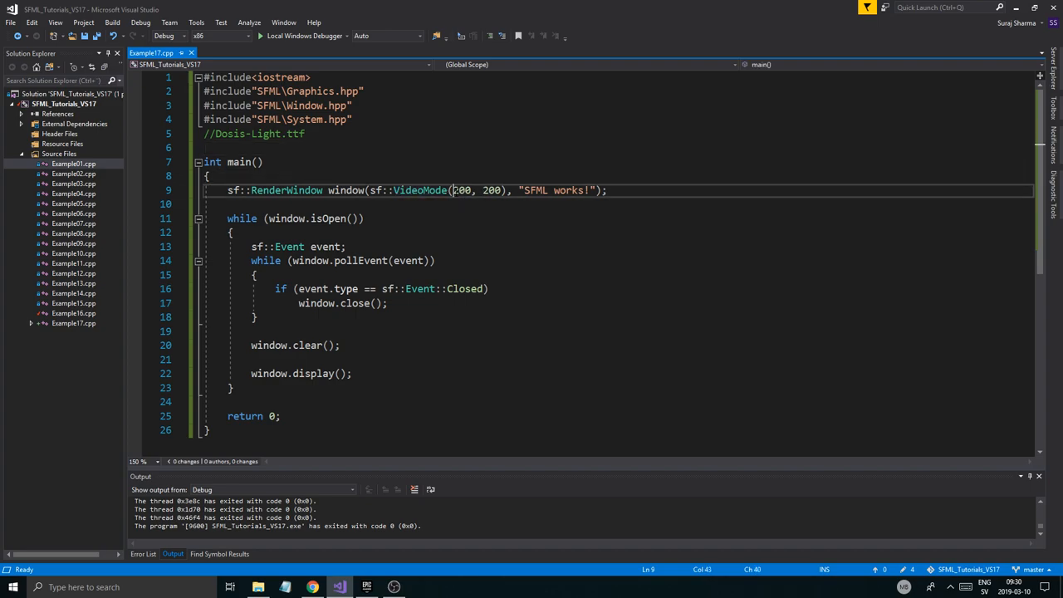
Change the sf::VideoMode arguments from 200, 200 to 1920, 1080.
text(1)
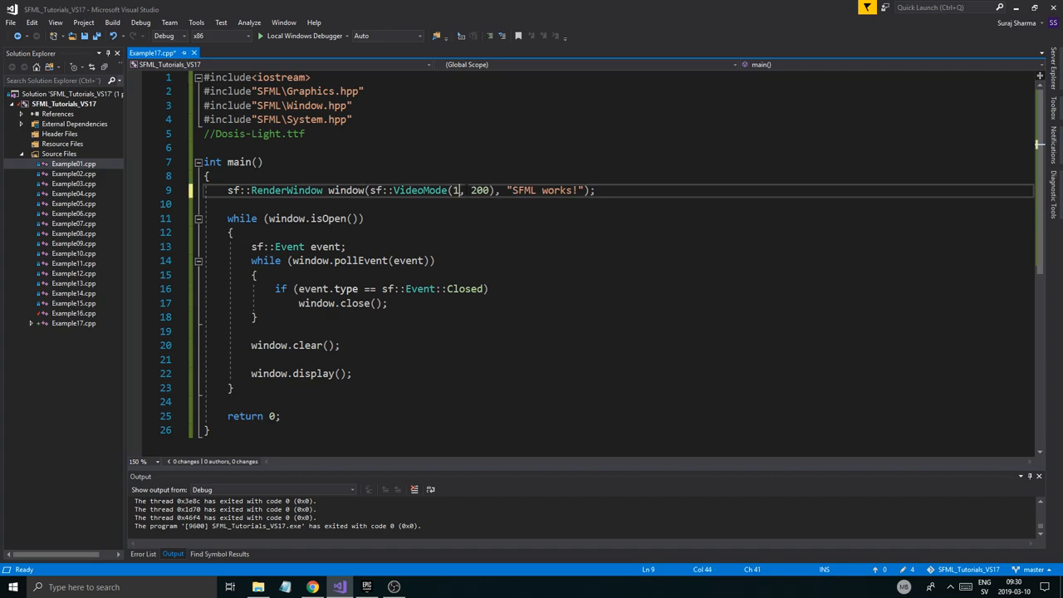
text(920)
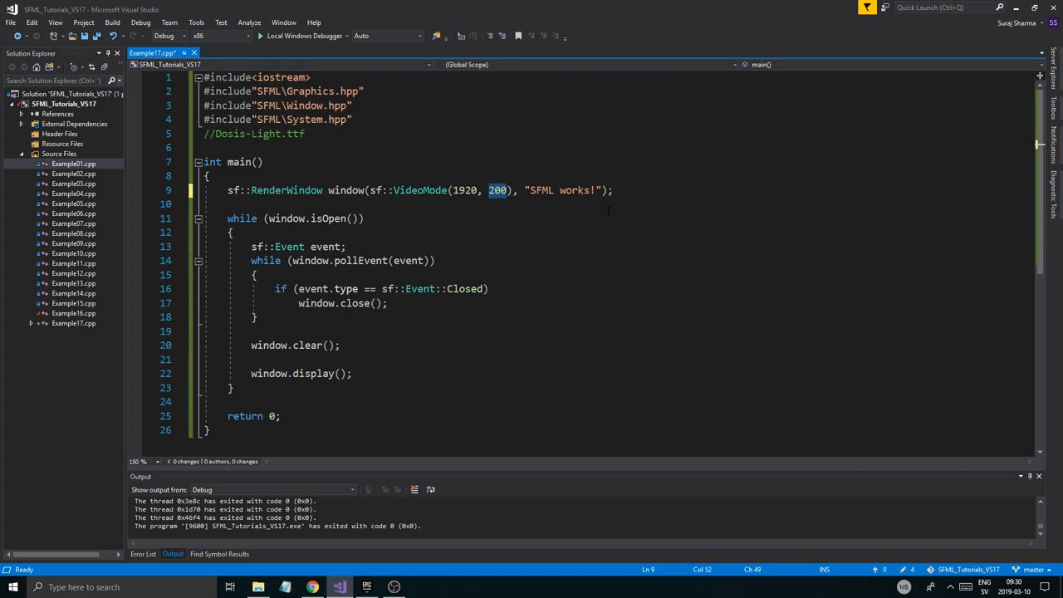
text(1080)
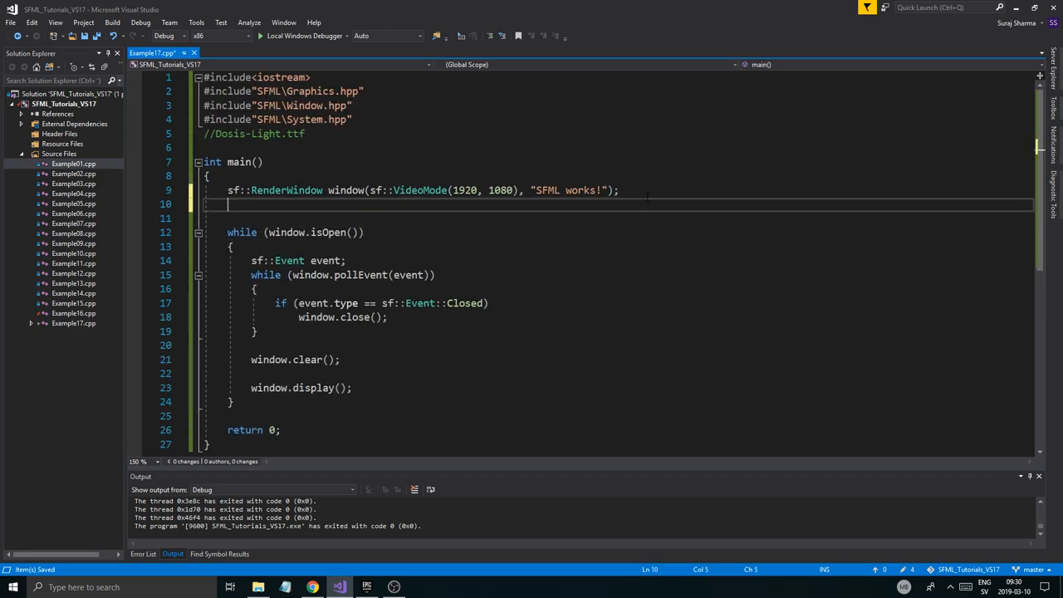
Declare sf::View view and add //Init window comments above the window and view.
text(sf::View)
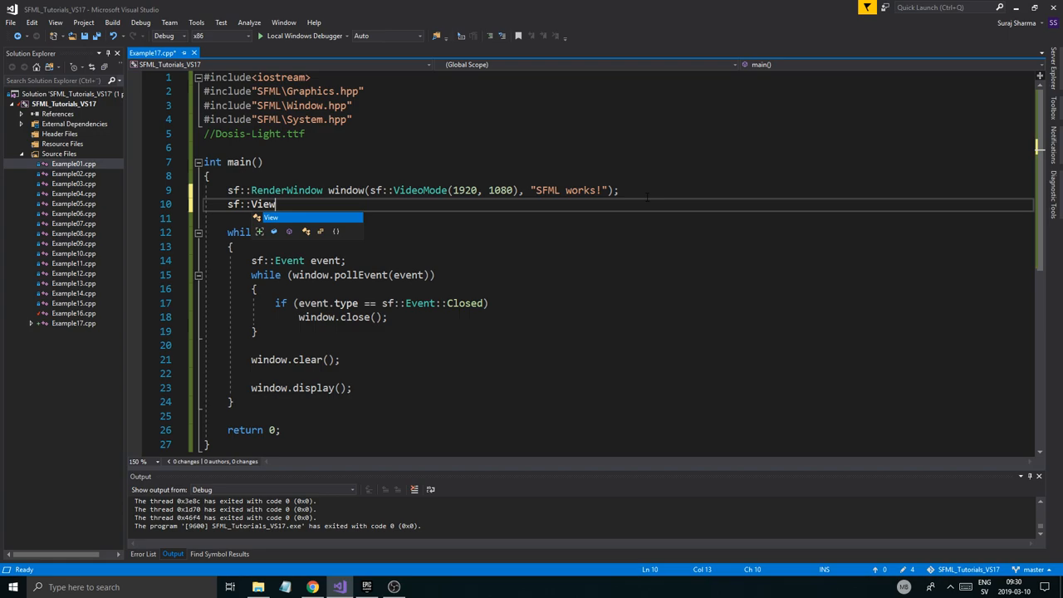
text(view;)
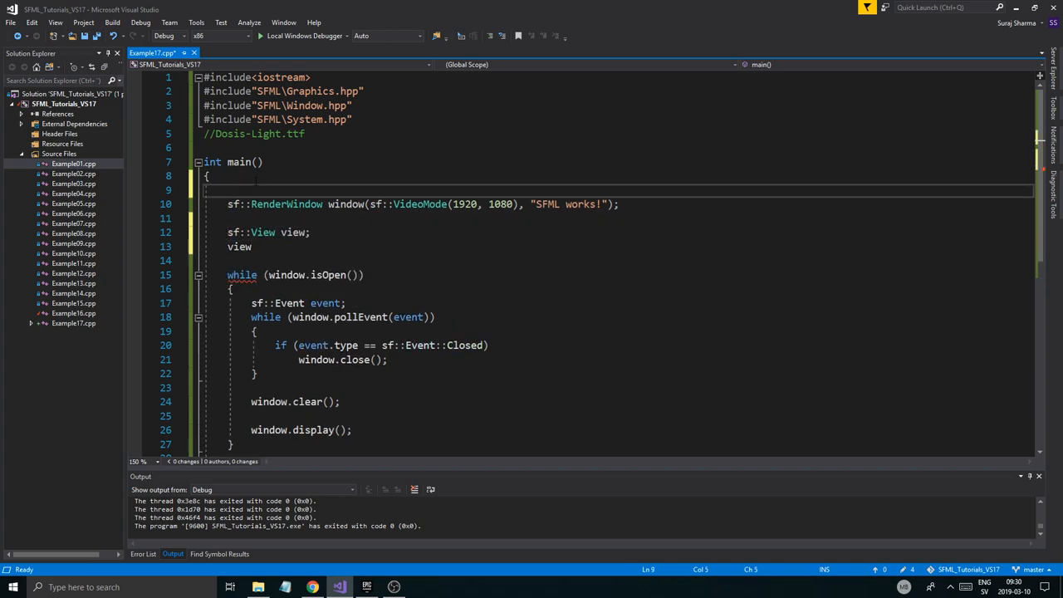
text(//IN)
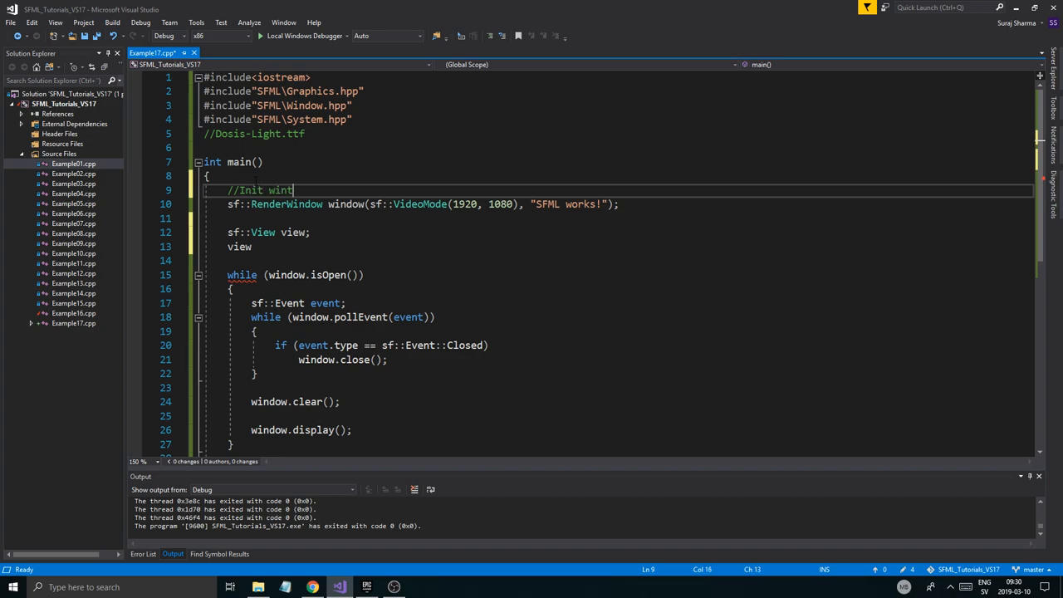
text(dow)
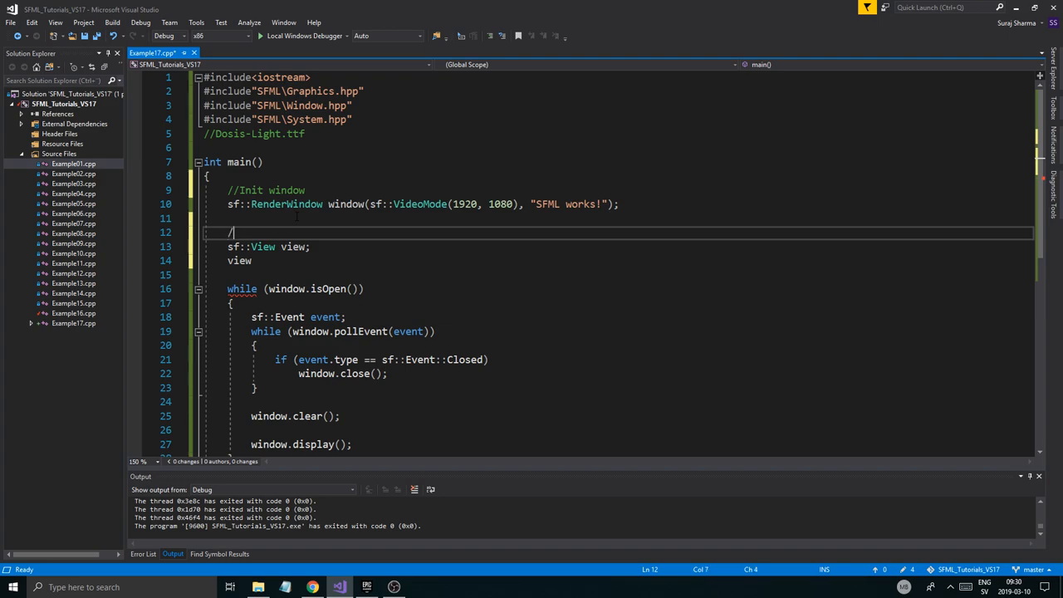
text(/Init window)
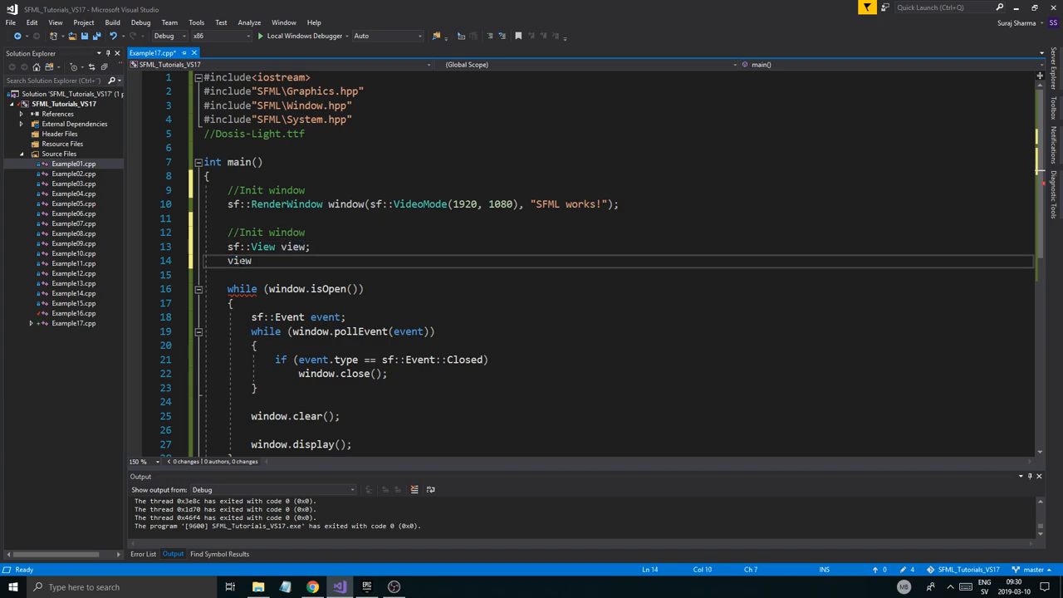
Size the view with view.setSize(1920.f, 1080.f).
text(.)
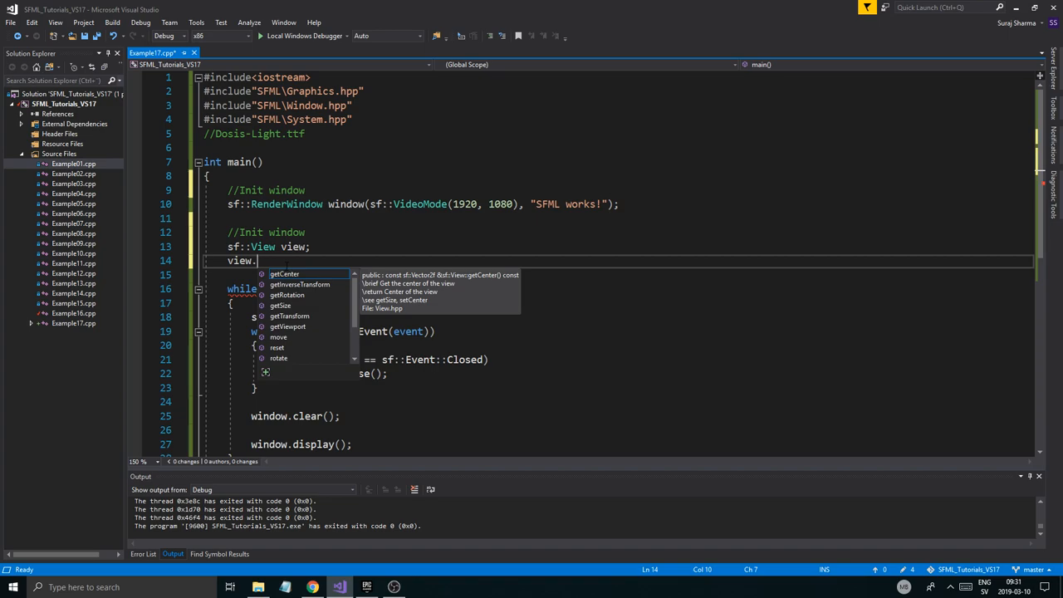
text(setSize/)
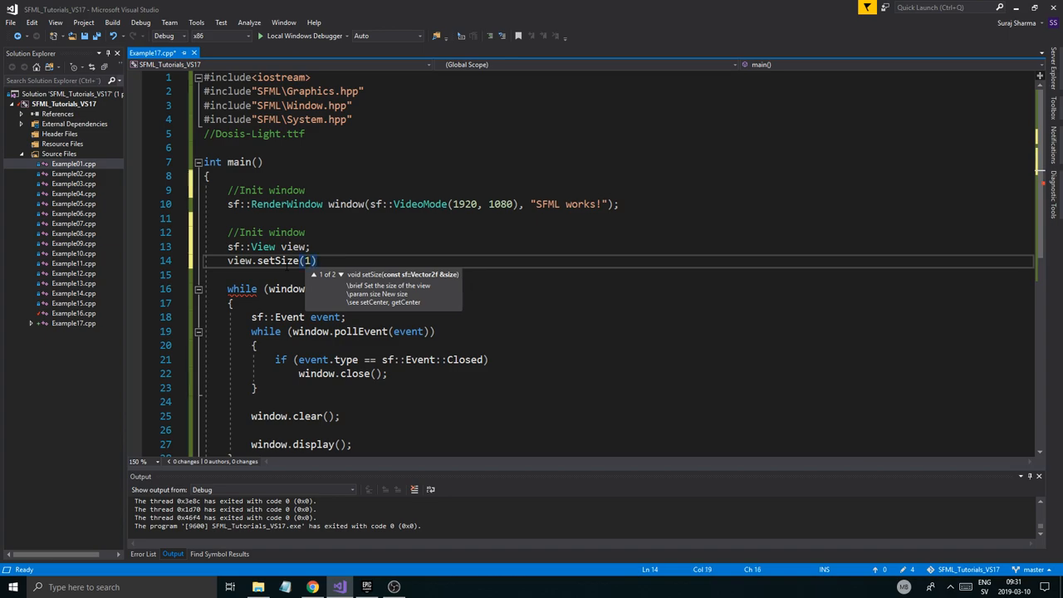
text(920.f,)
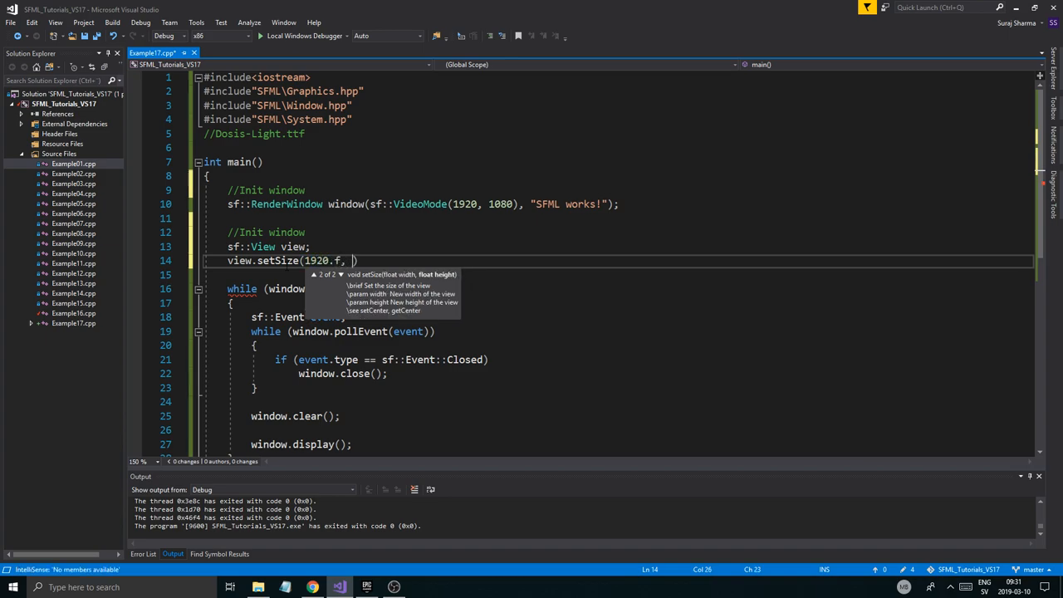
text(1080.f)
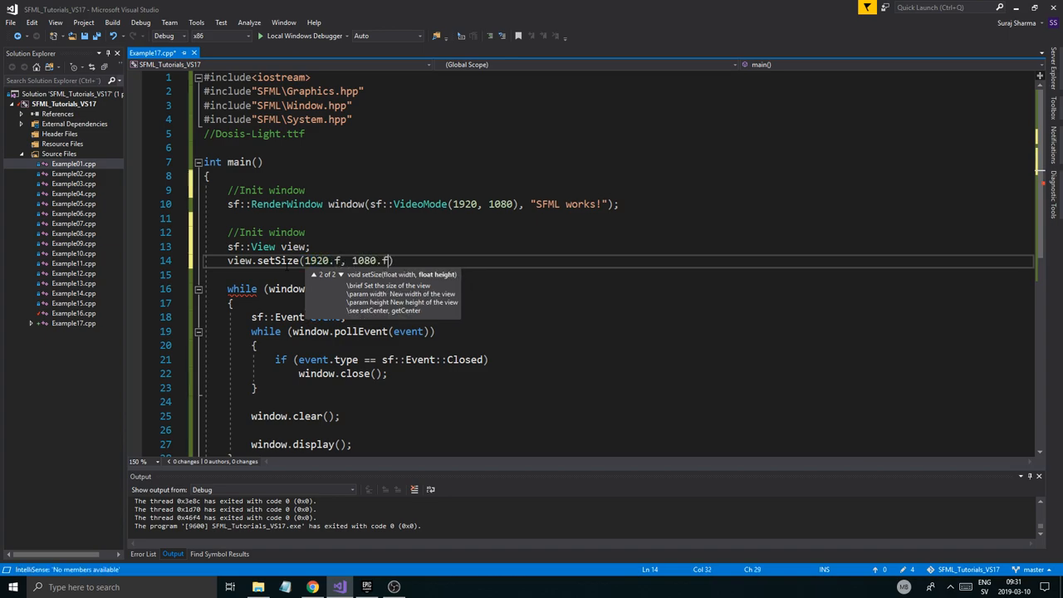
text();)
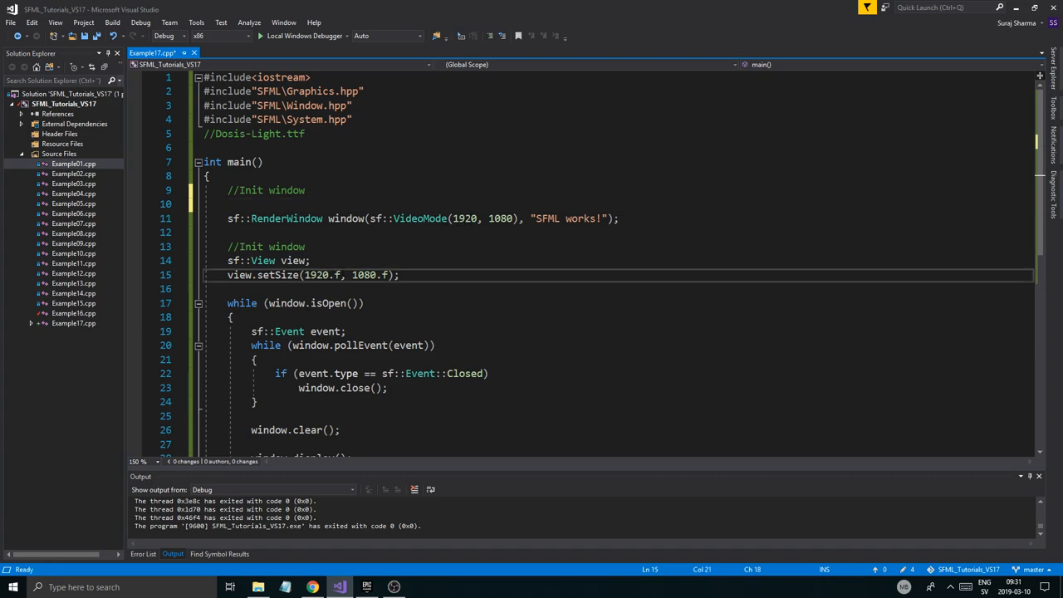
Add view.setCenter(window.getSize().x / 2.f, window.getSize().y / 2.f) below the setSize line.
double_click(319, 276)
text(view.se)
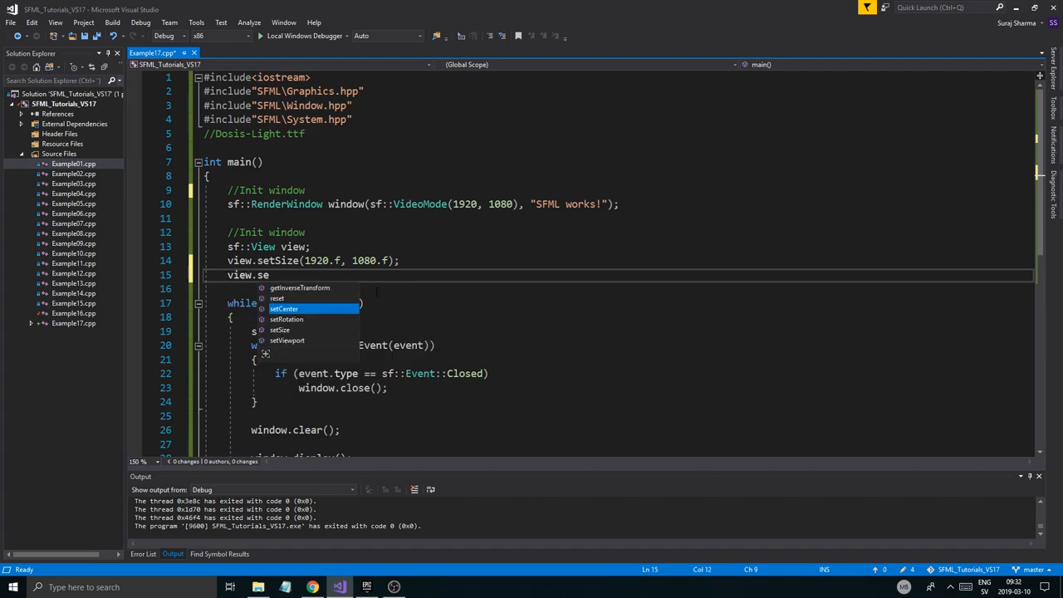
text(tPo)
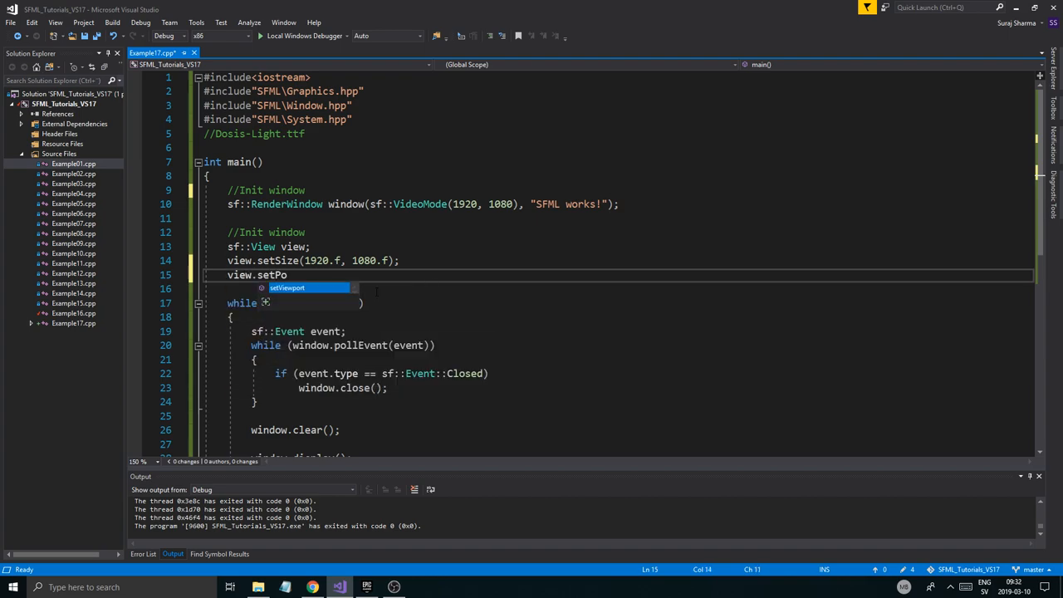
text(sition)
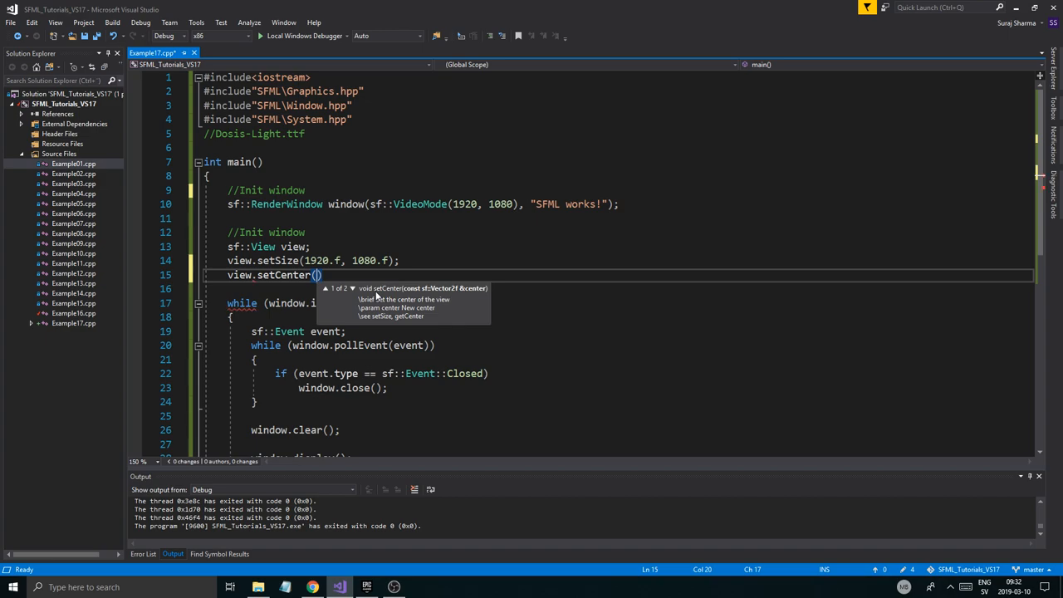
text(window.size)
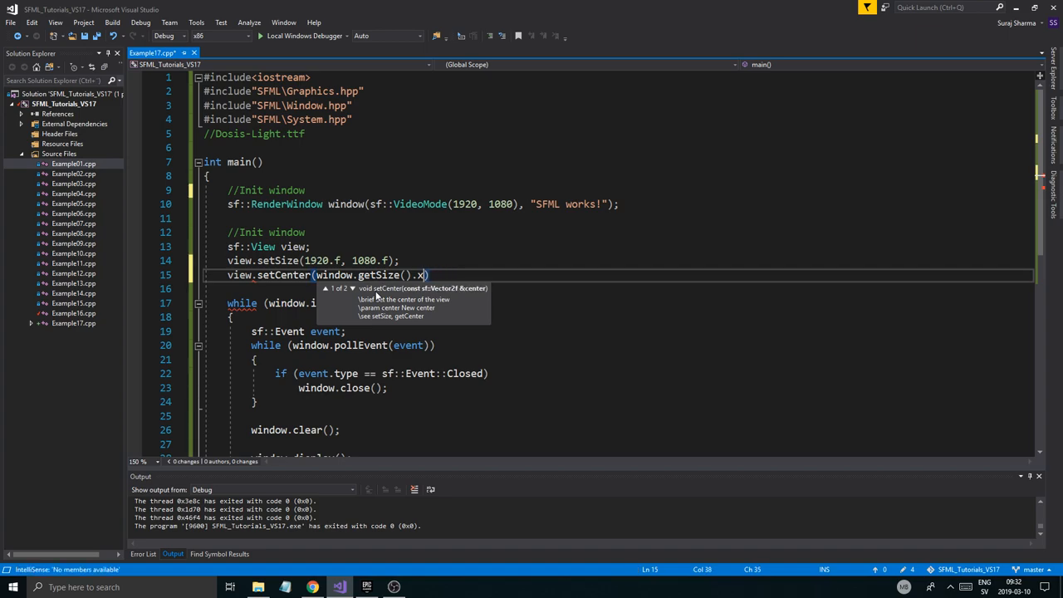
text(/2.f)
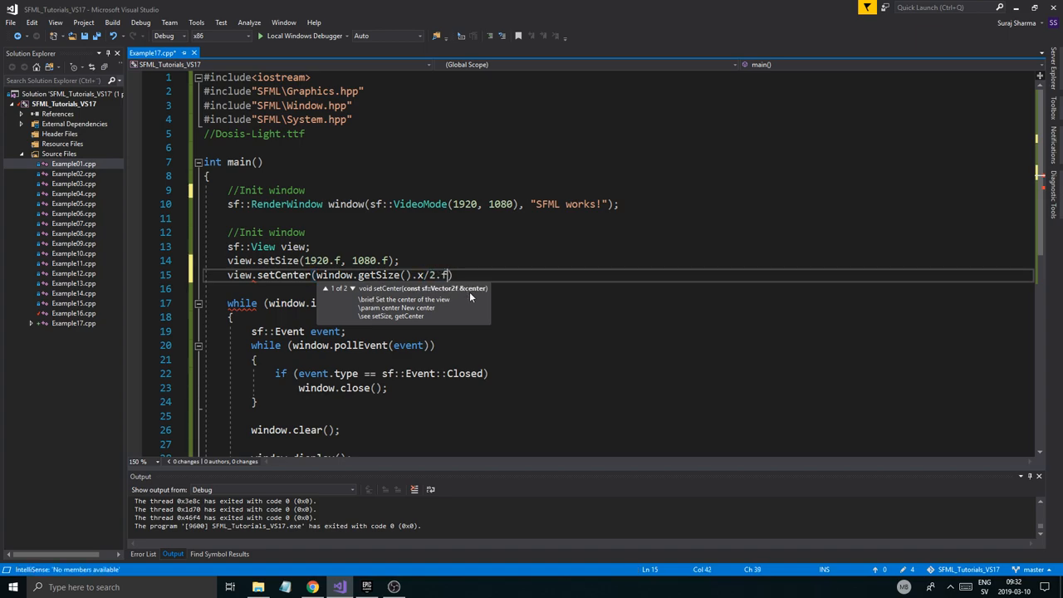
text(,)
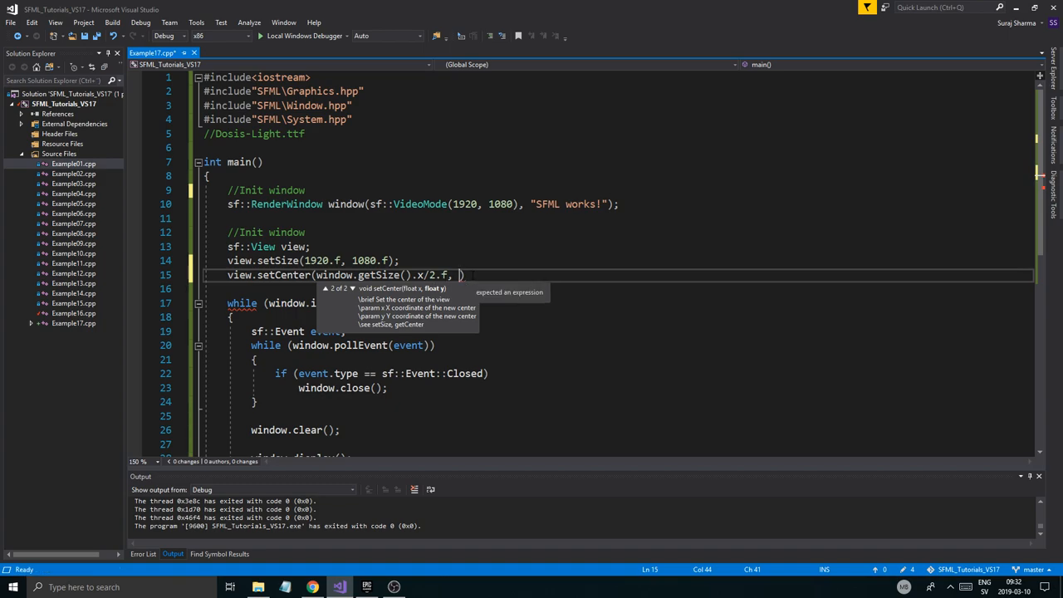
text(window.getSA)
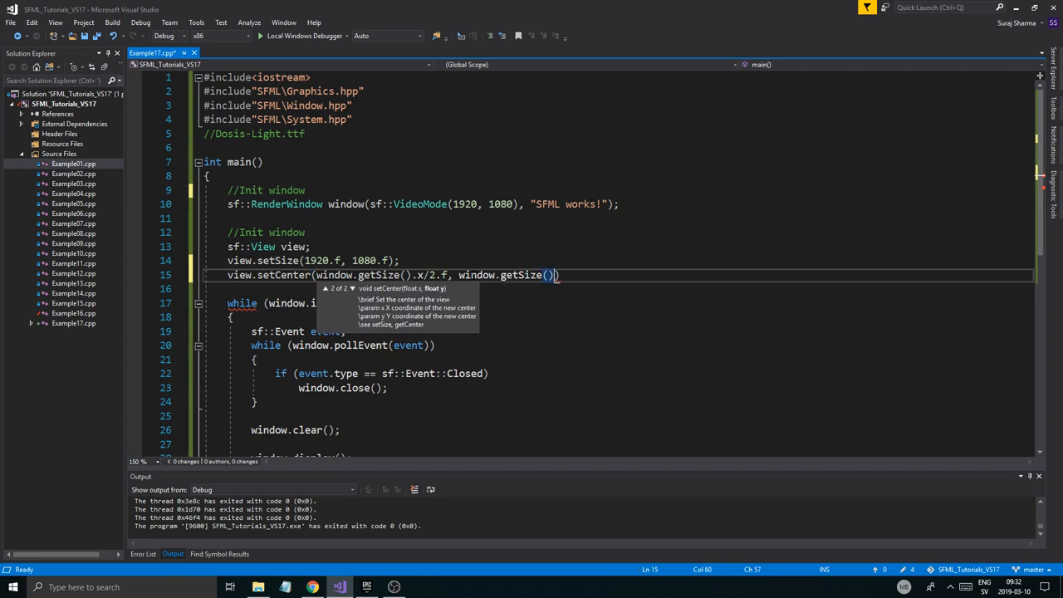
text(.y /)
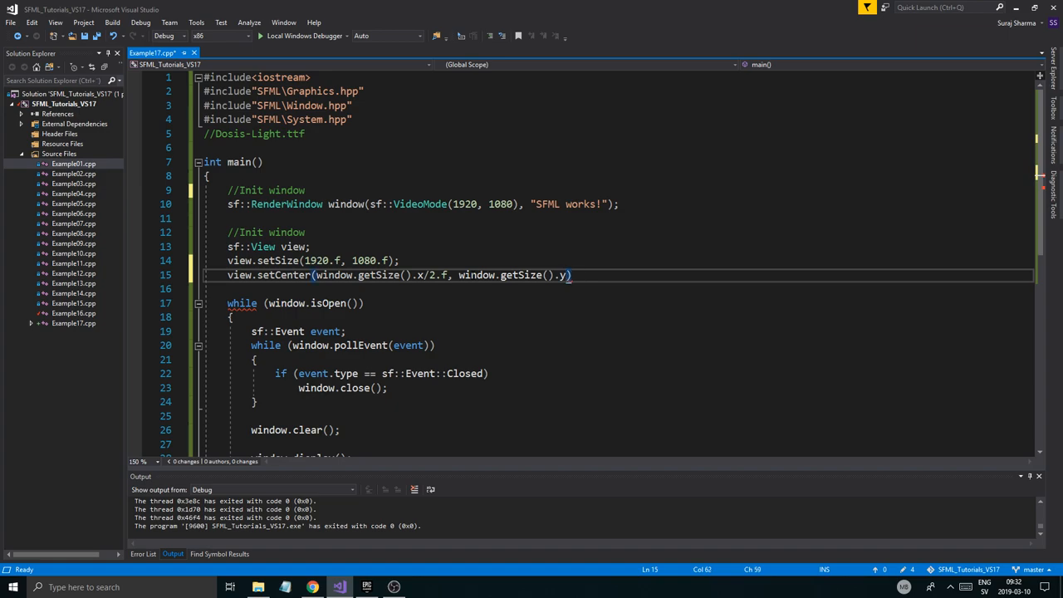
text(/2.f))
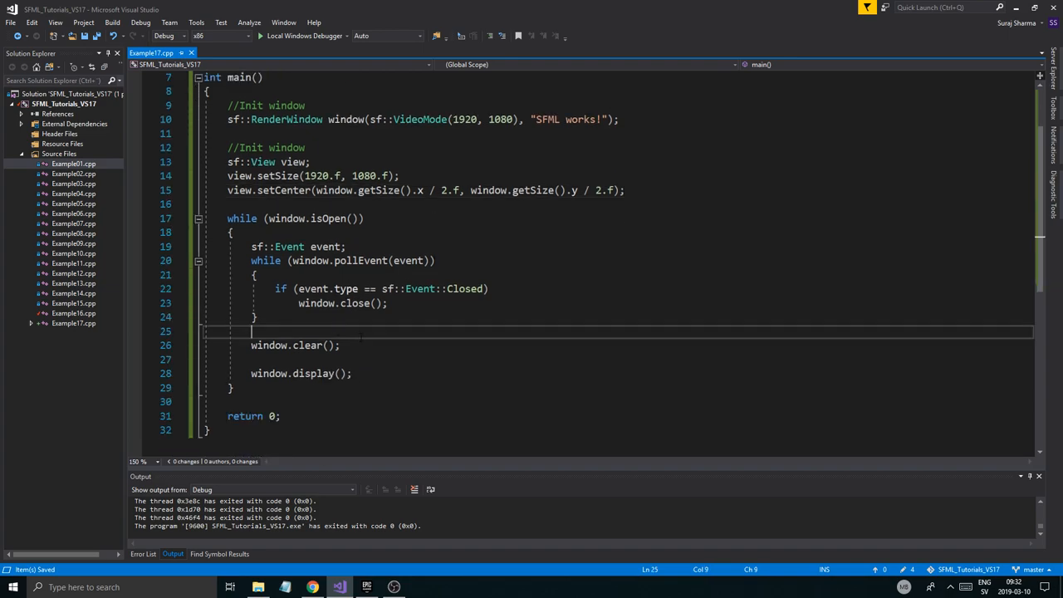
Add a //Render comment and window.setView(window.getDefaultView()) before window.display().
text(//Render)
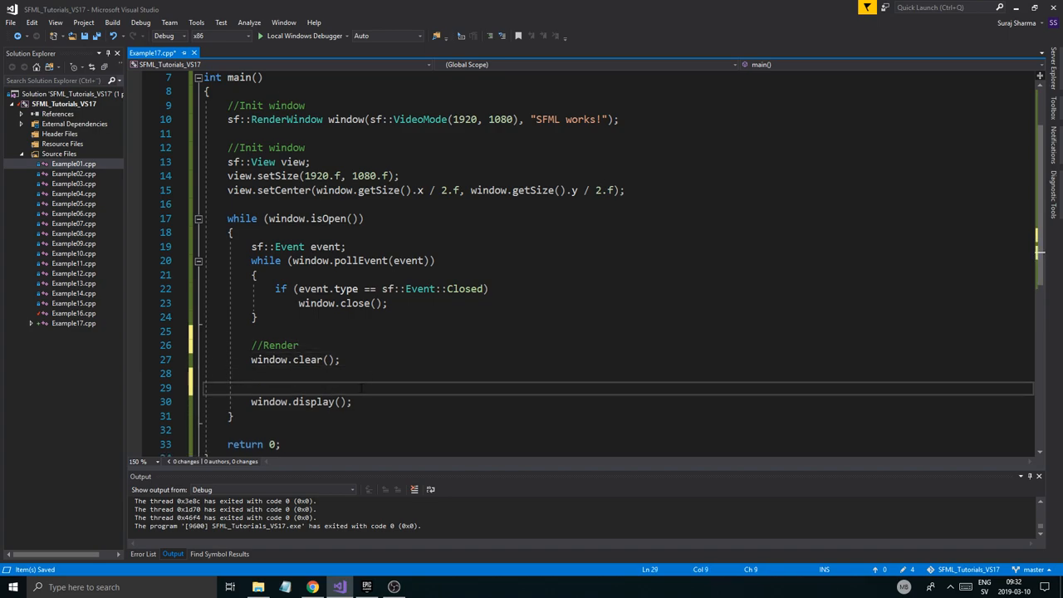
click(352, 400)
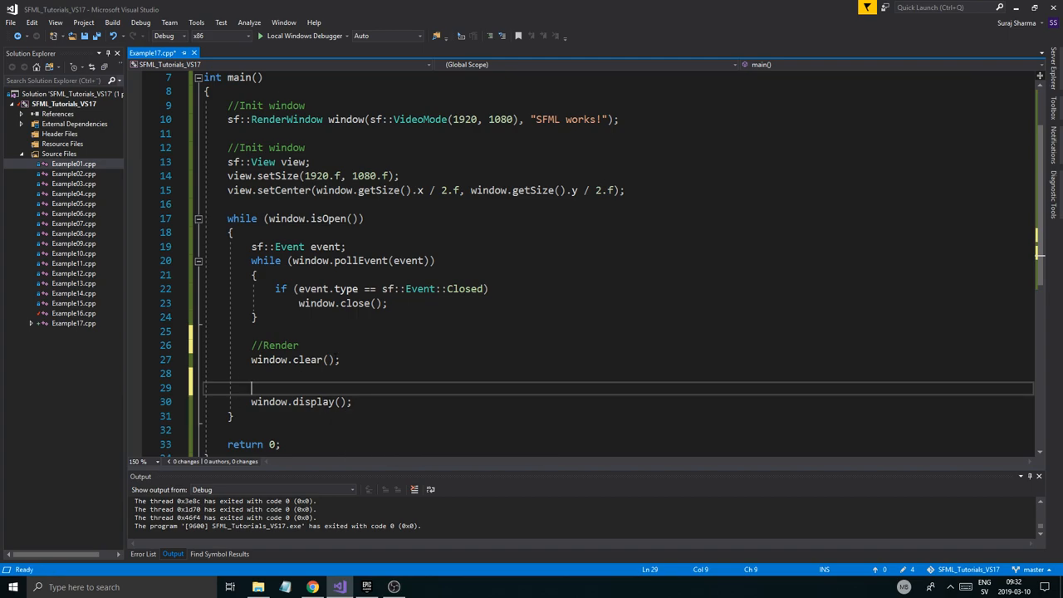
text(vi)
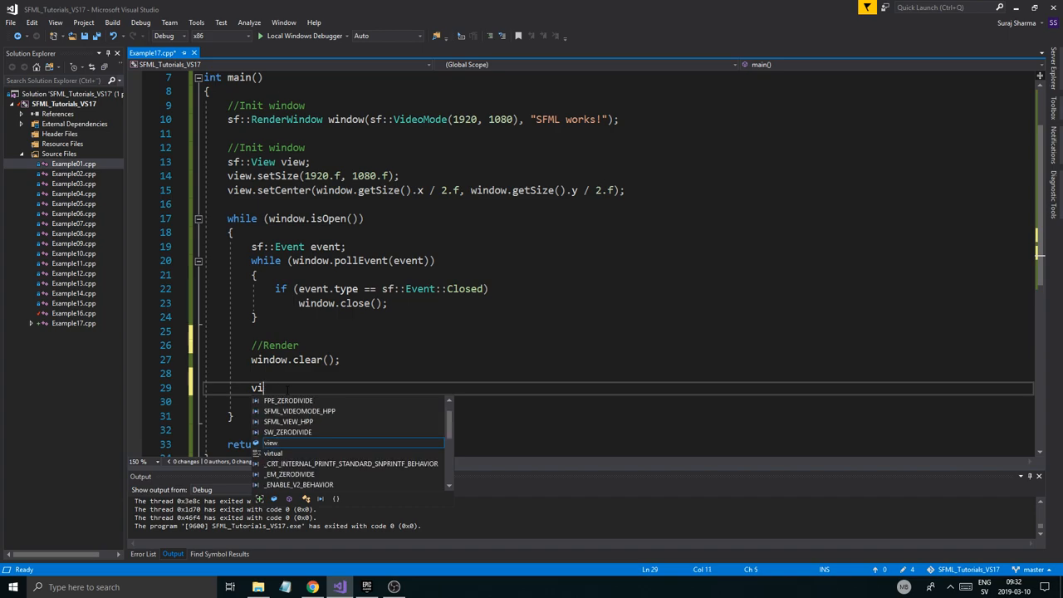
text(window.setView()
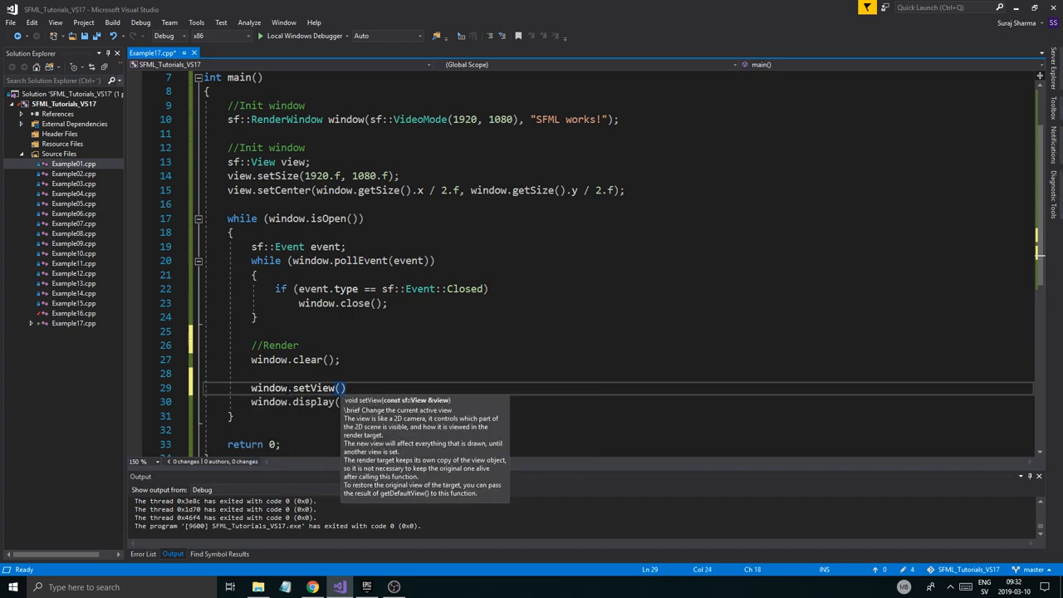
text(window.getDefaultView()
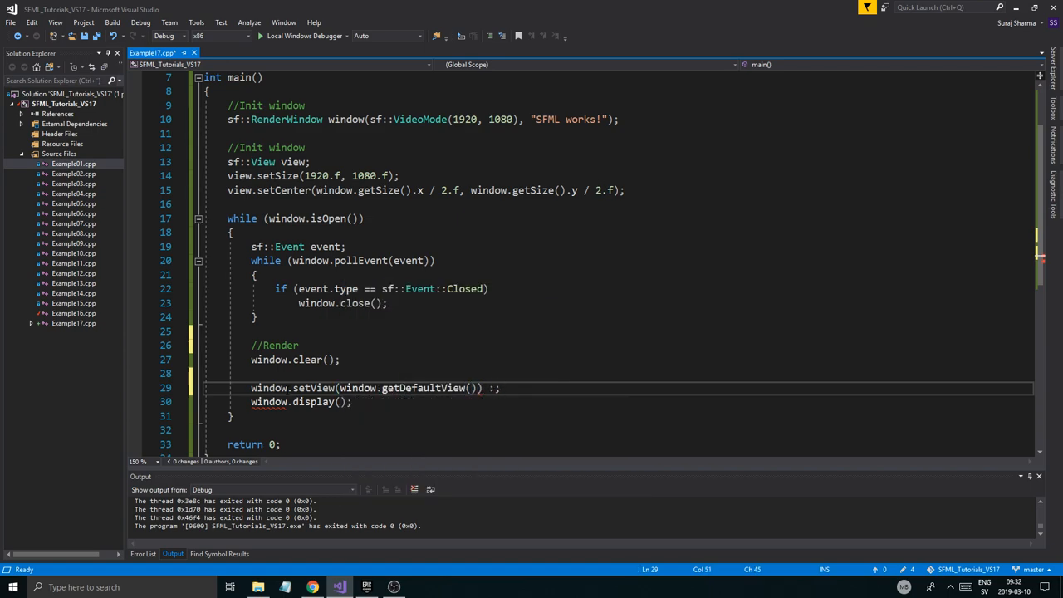
key(Backspace)
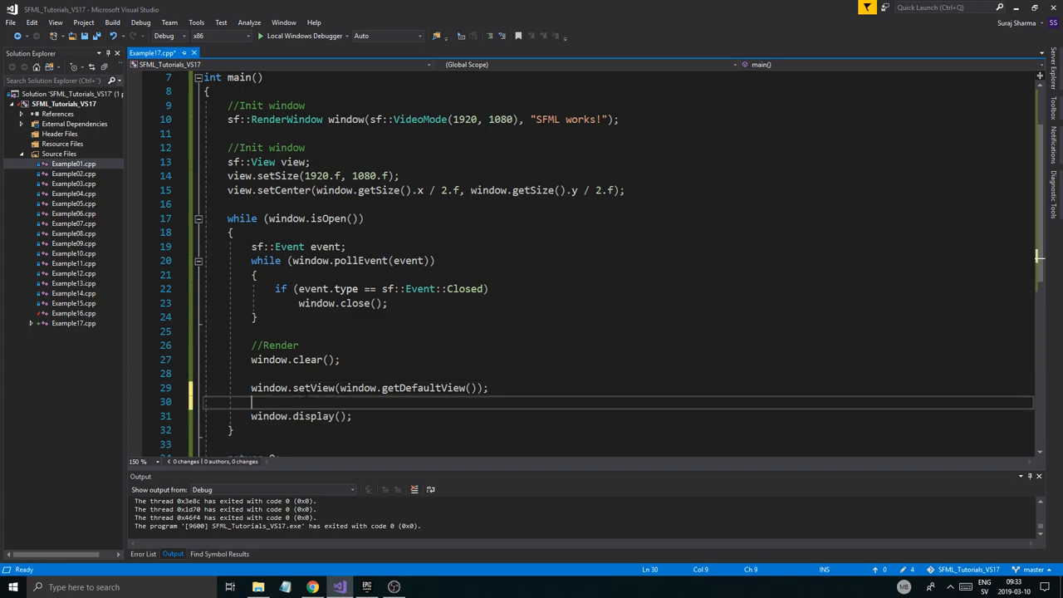
key(Backspace)
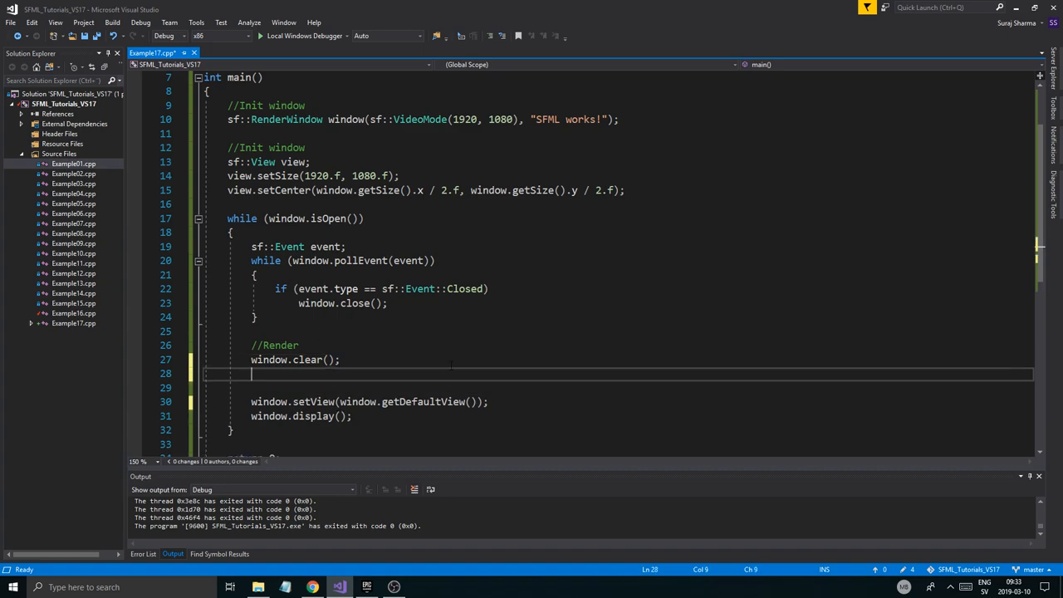
Call window.setView(view) after clearing and add a //Render ui comment before the default view.
text(window.setView()
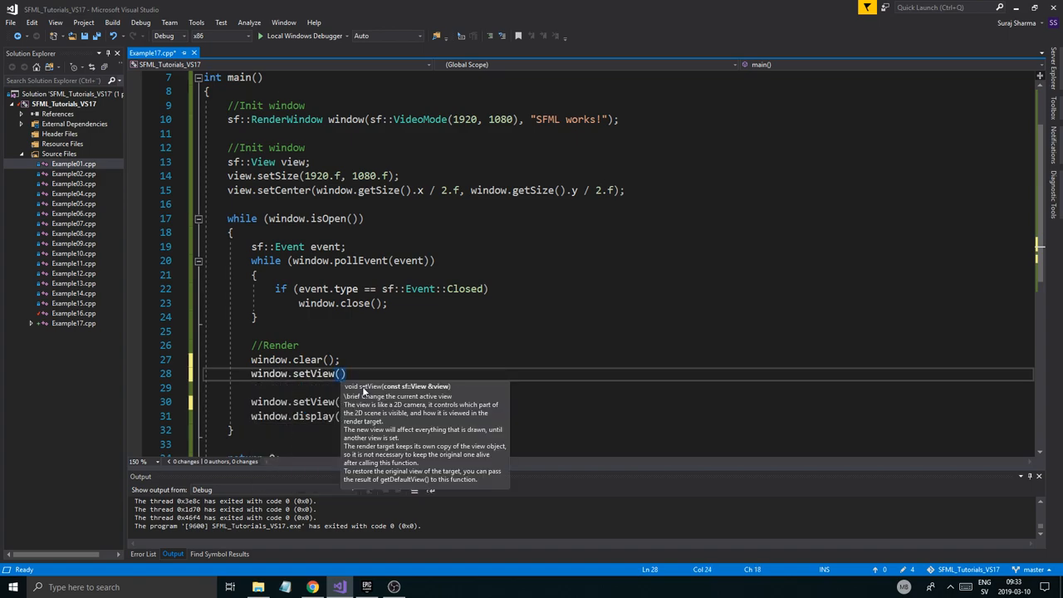
text(view);)
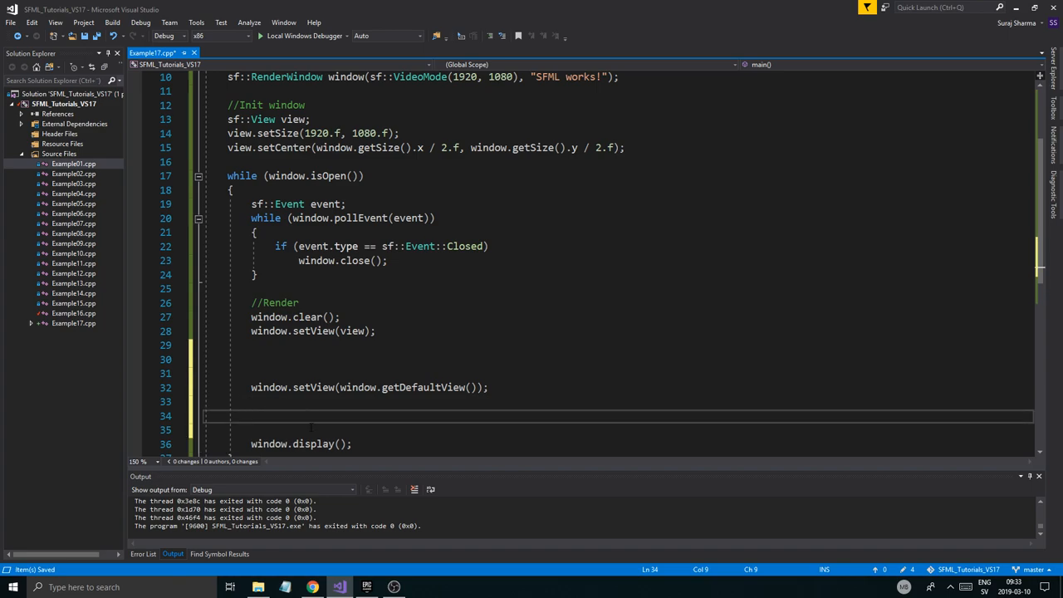
text(//Draw up)
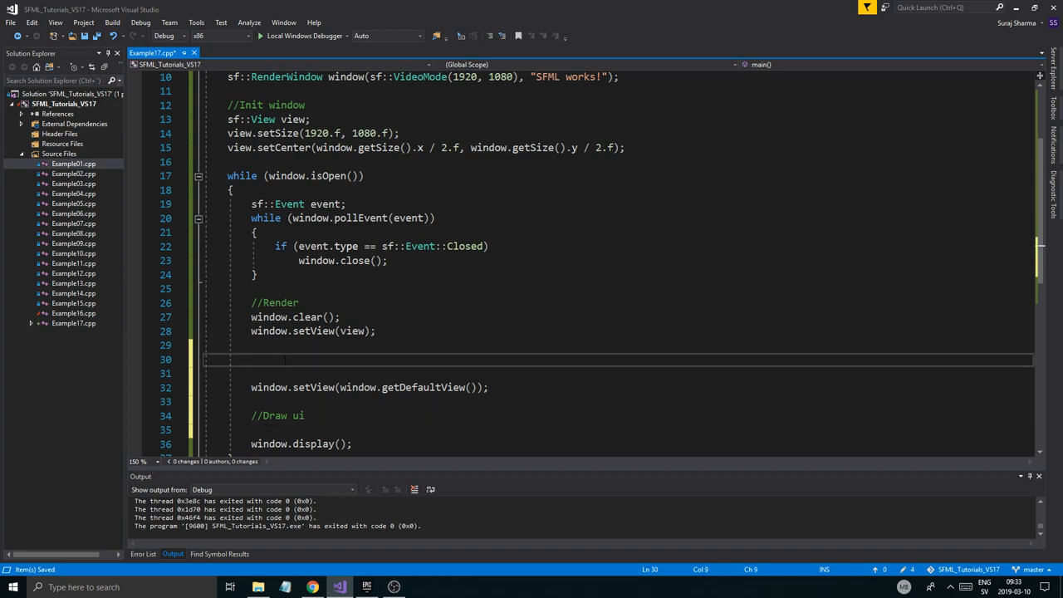
Label the view-drawing section with a //Render game elements comment.
text(//Draw)
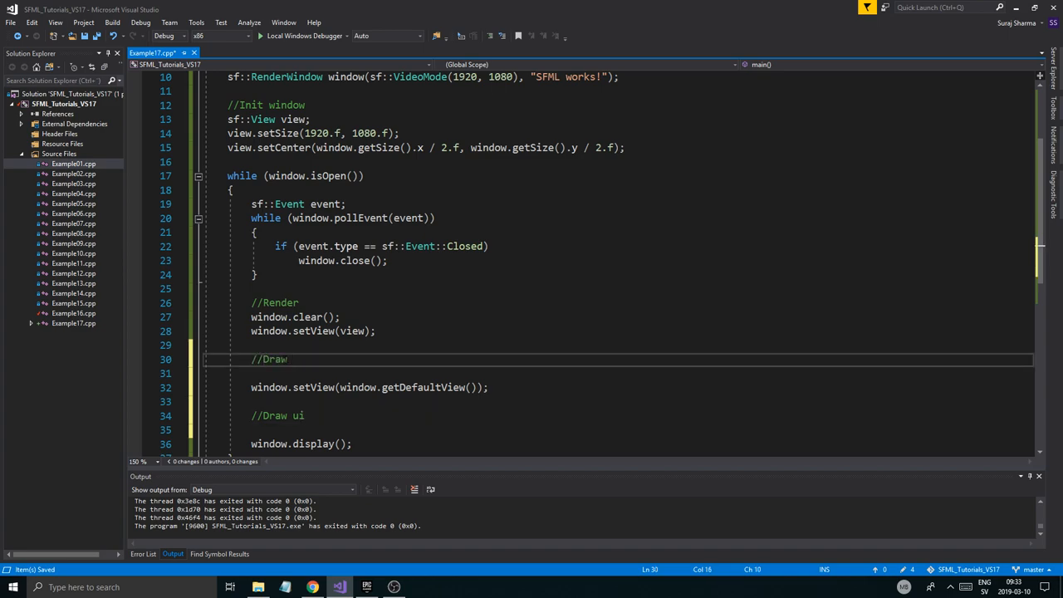
double_click(279, 302)
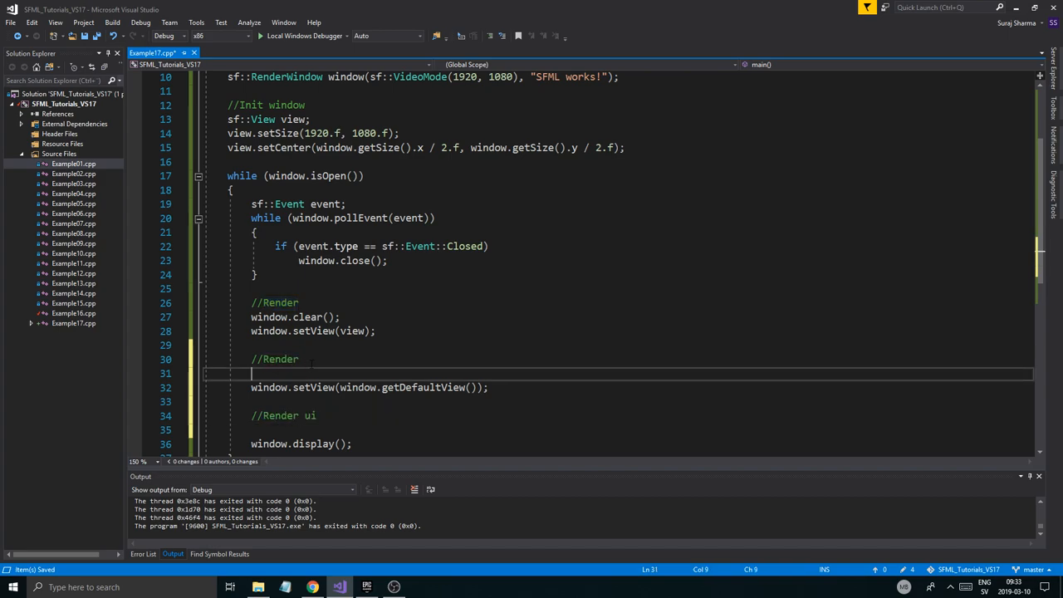
text(r)
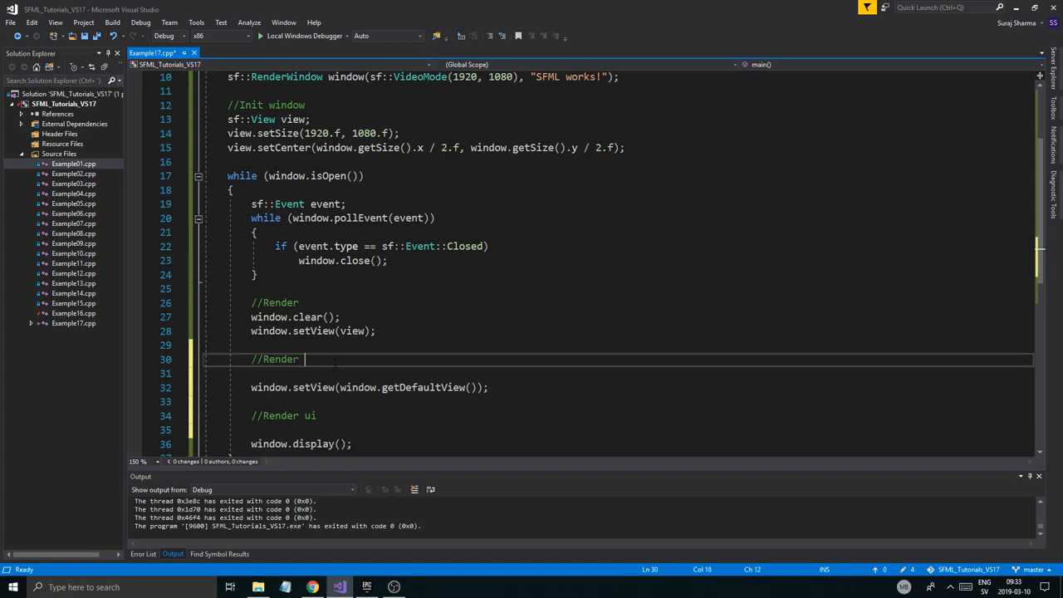
text(game element)
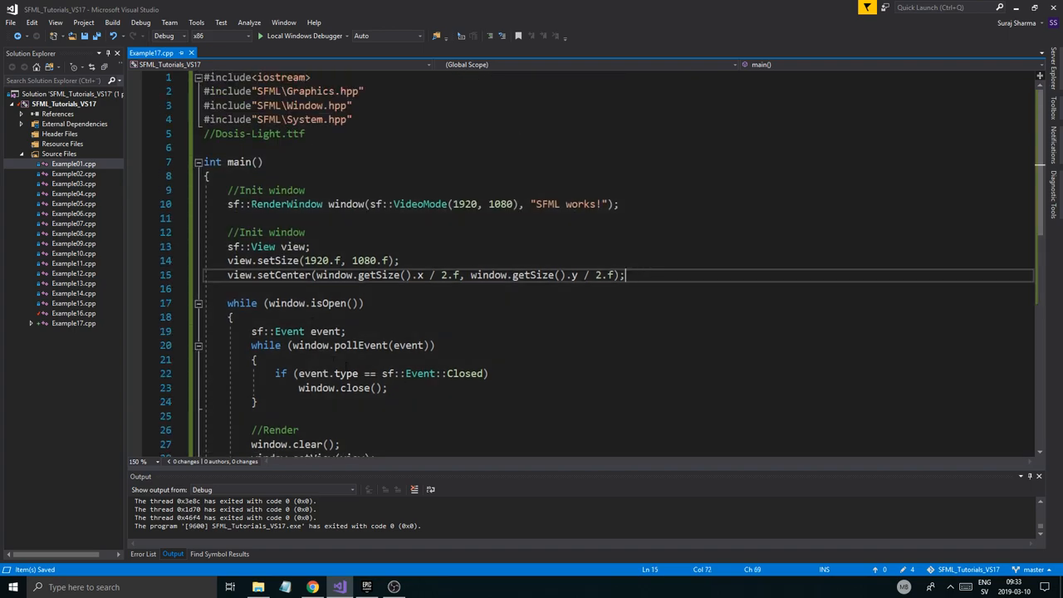
Add //Init game elements and begin sf::RectangleShape shape(sf::Vector2f(...)) after the view setup.
scroll(down, 3)
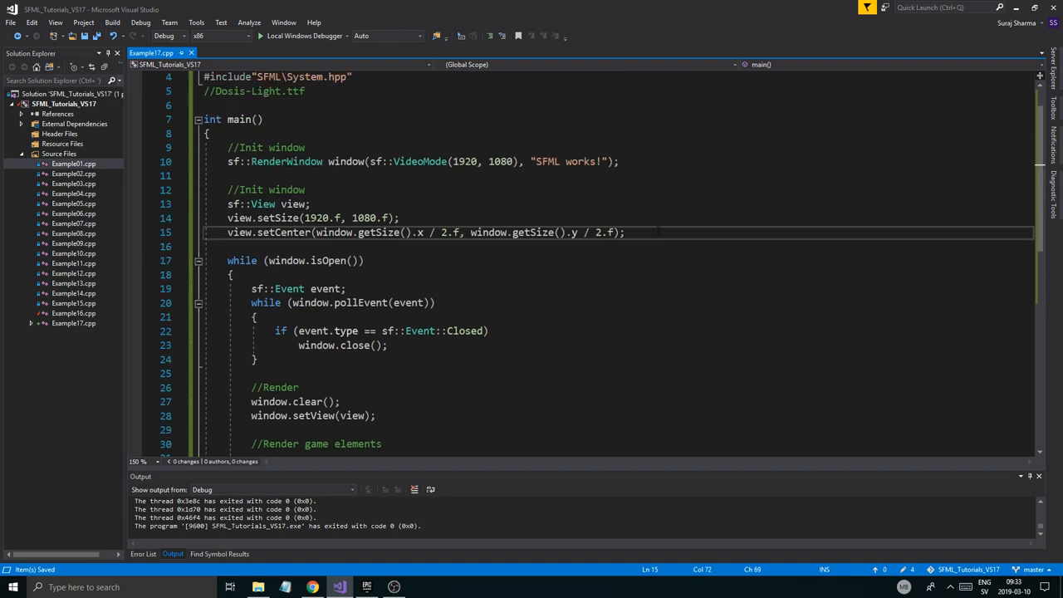
text(//IUnj)
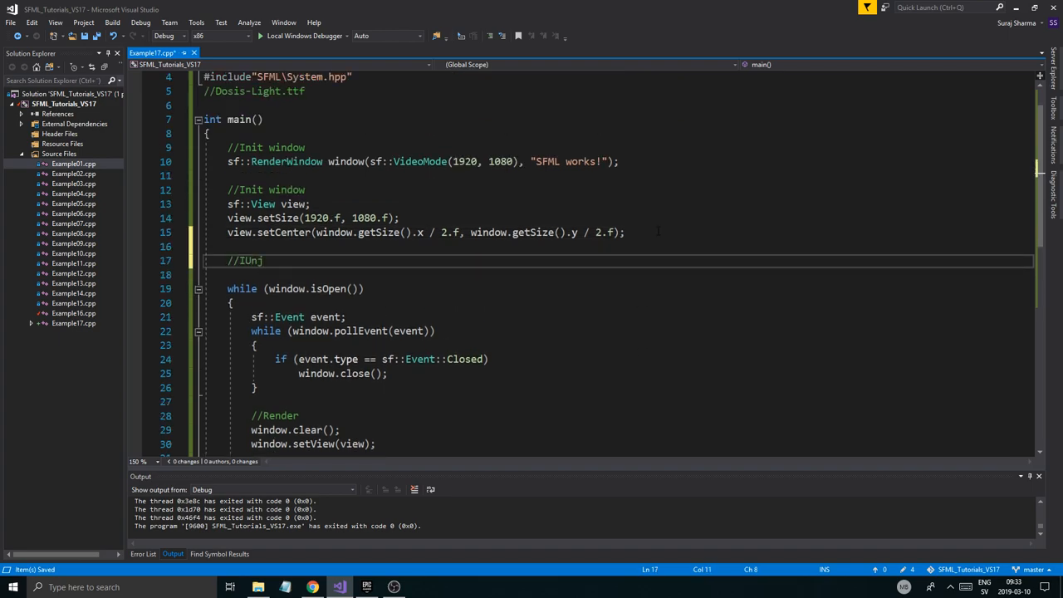
text(nit game element)
text(sf::Rectangle)
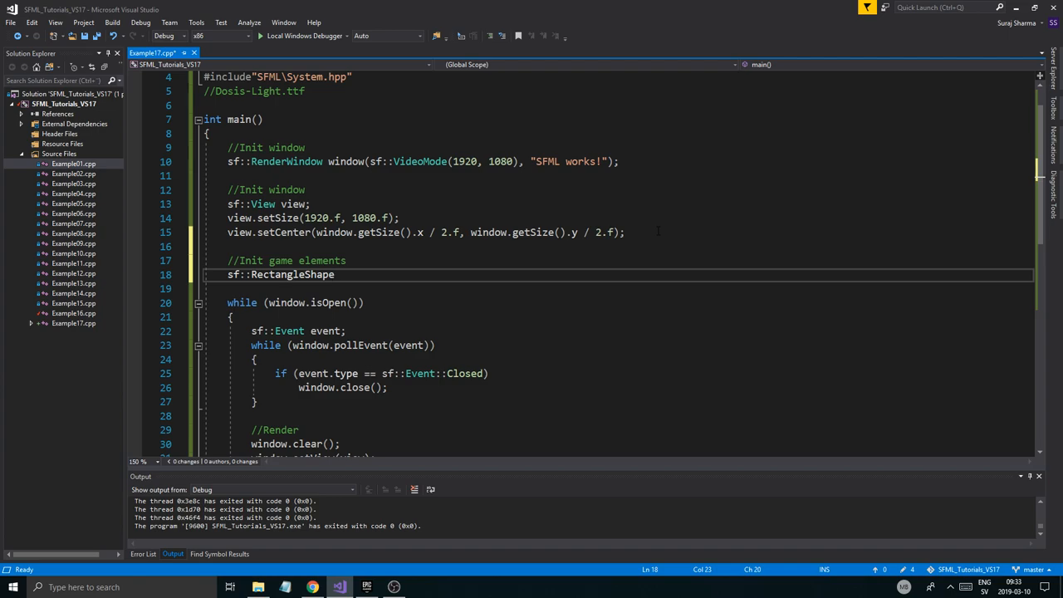
text(shape)
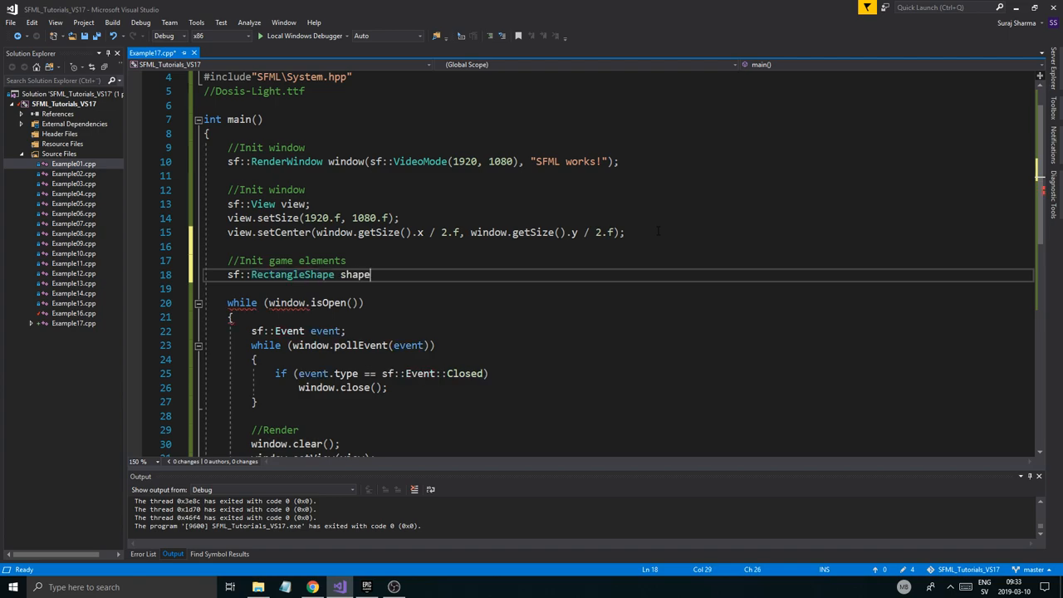
text((sf::Vector2f()
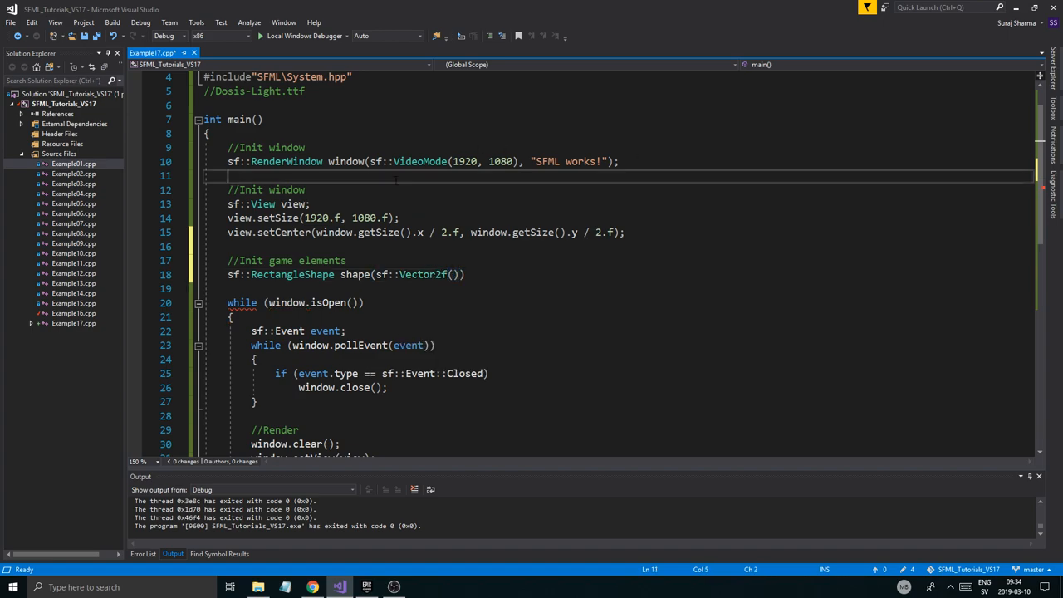
Add an //Init game comment with float gridSizeF = 100.f at the top of main().
text(//)
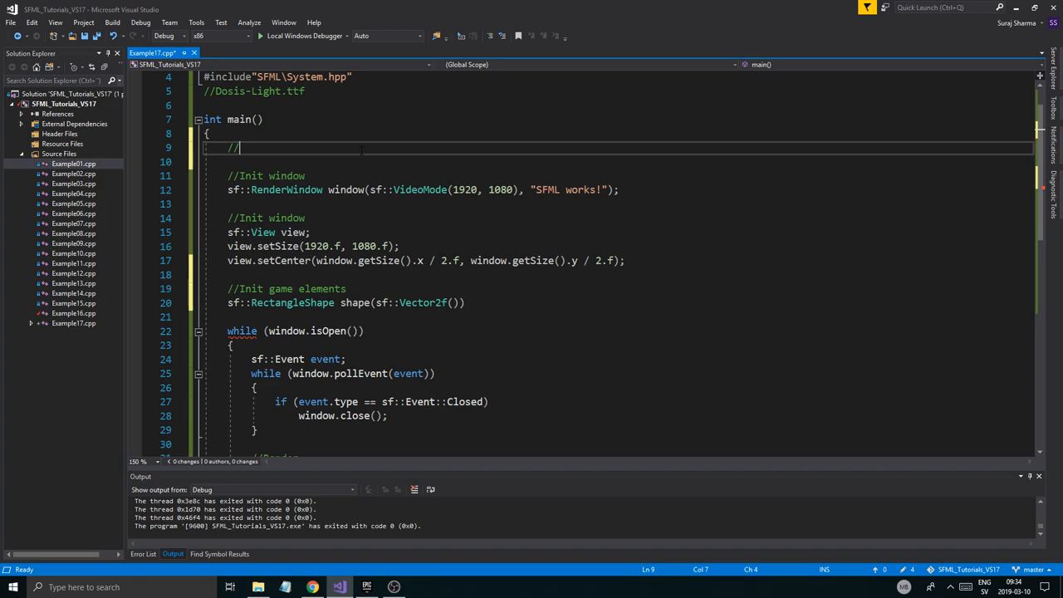
text(Init game)
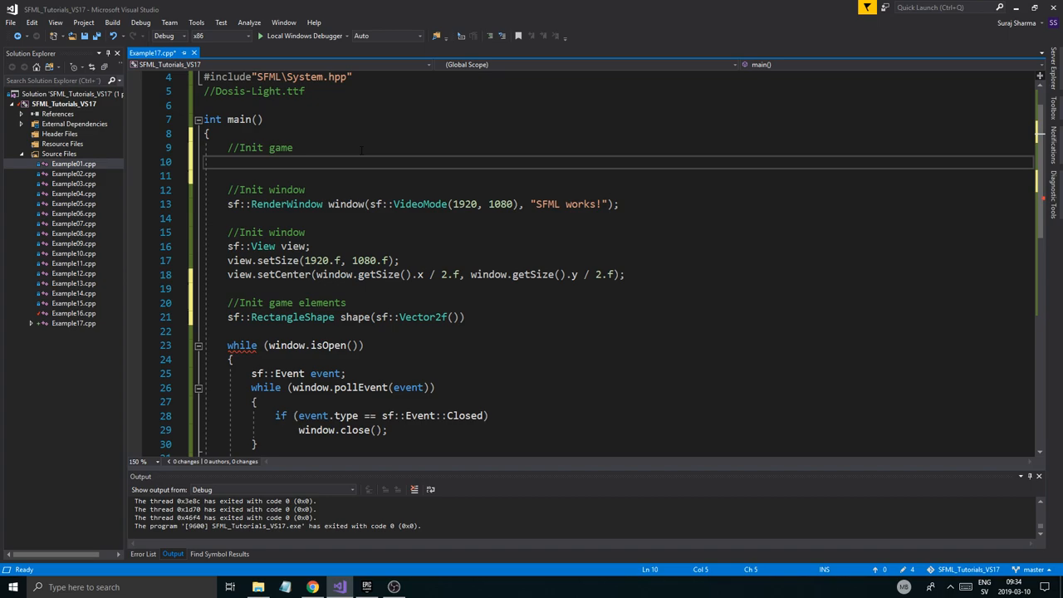
text(float)
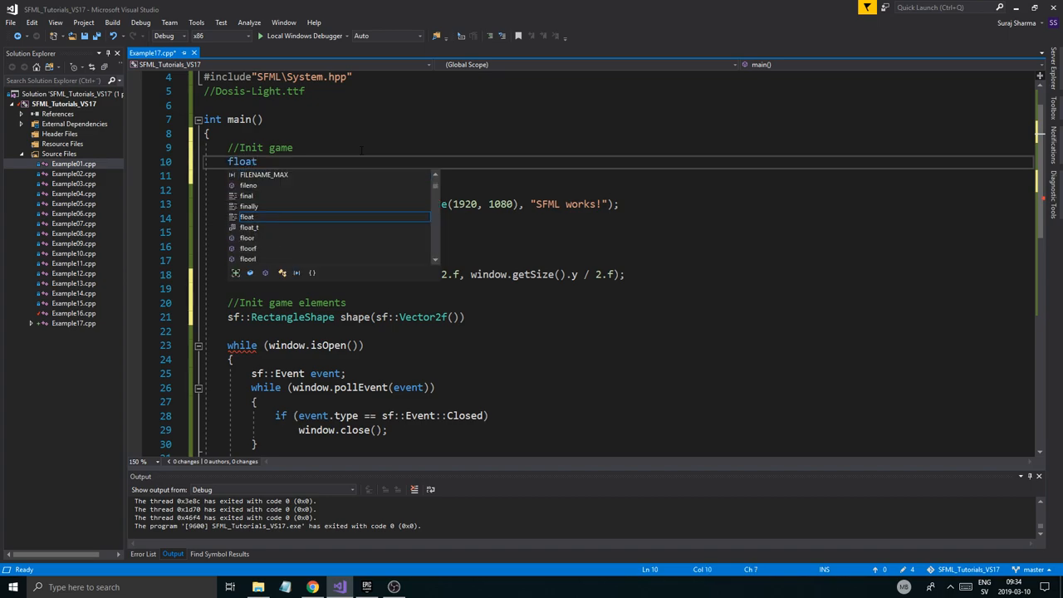
text(gridSizx)
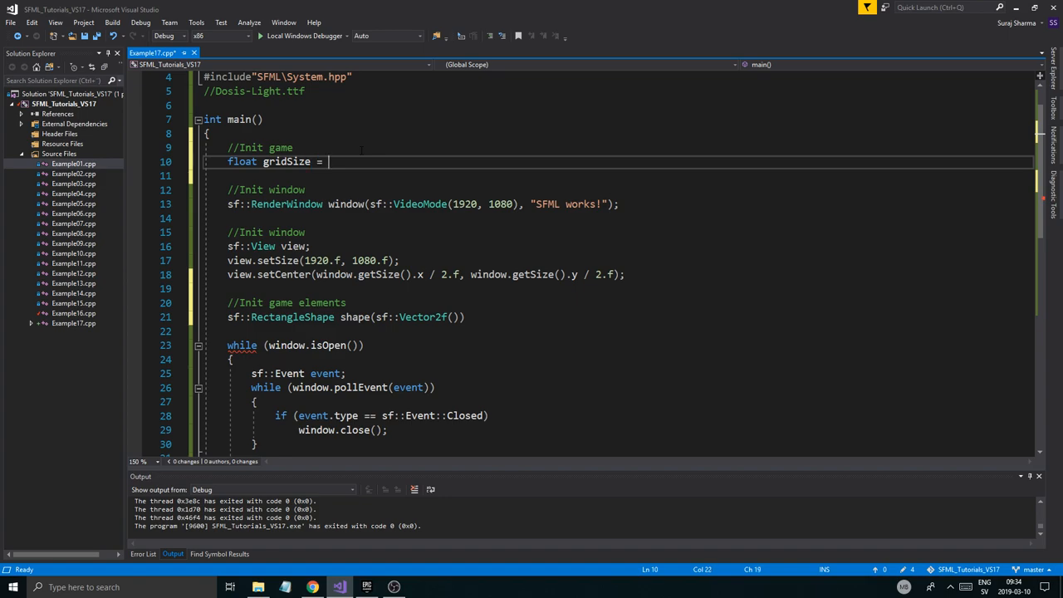
text(100.f;)
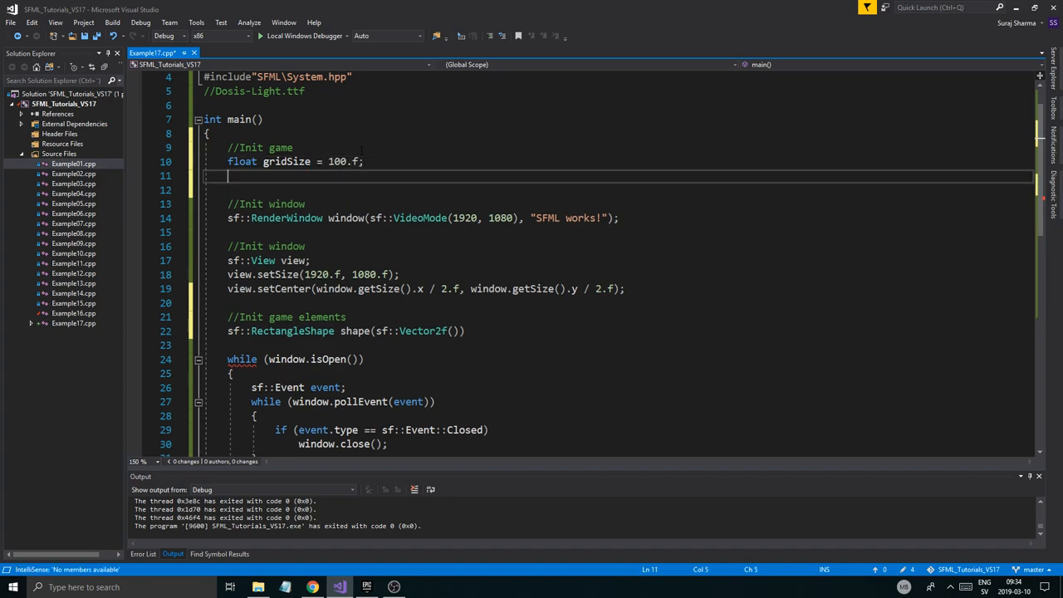
Declare unsigned gridSizeU = static_cast<unsigned>(gridSizeF).
text(unisnged)
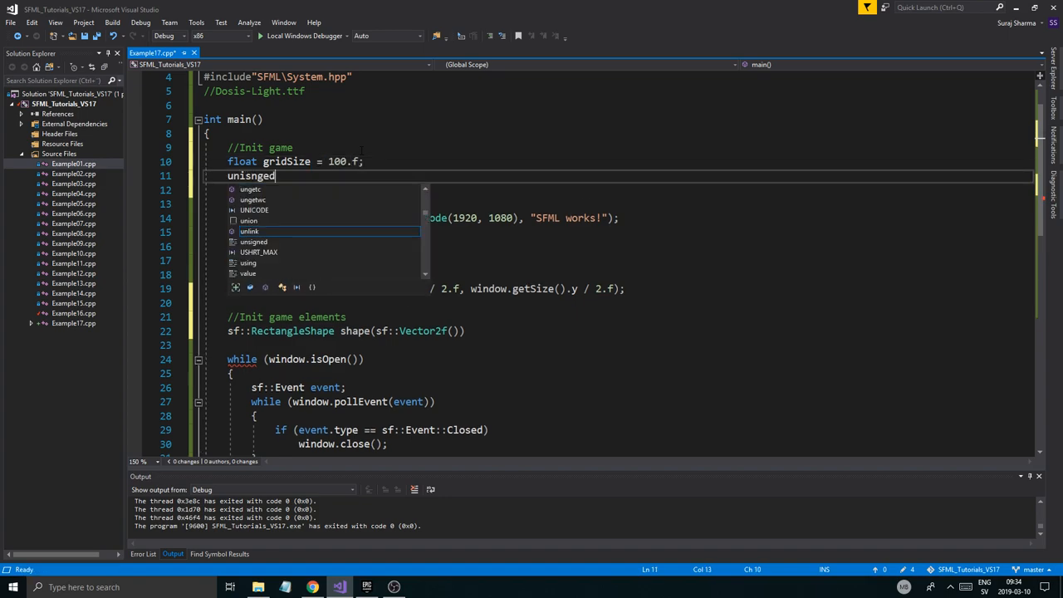
key(BackSpace)
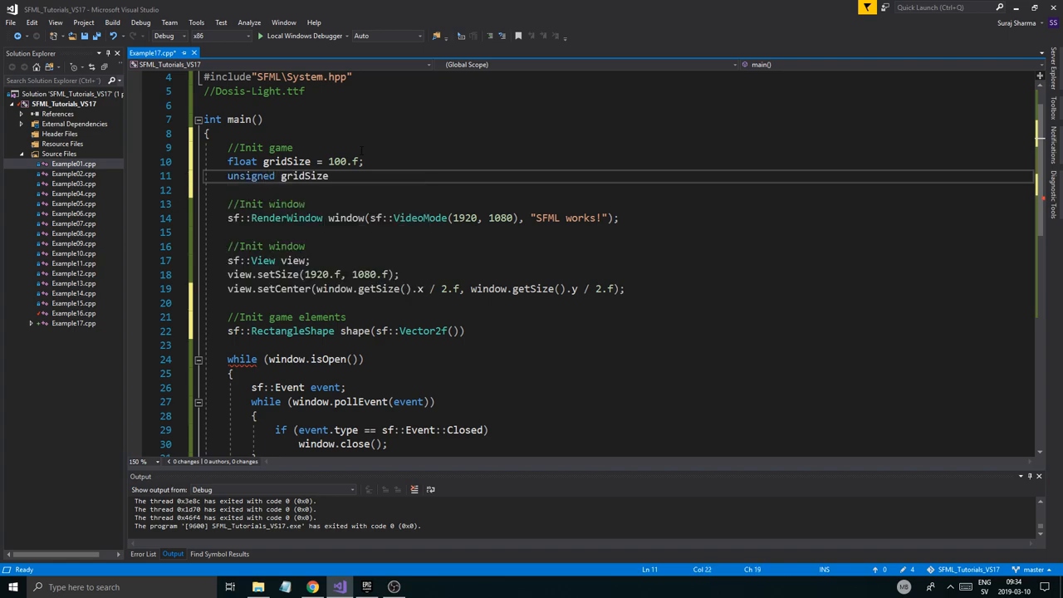
text(= 100;)
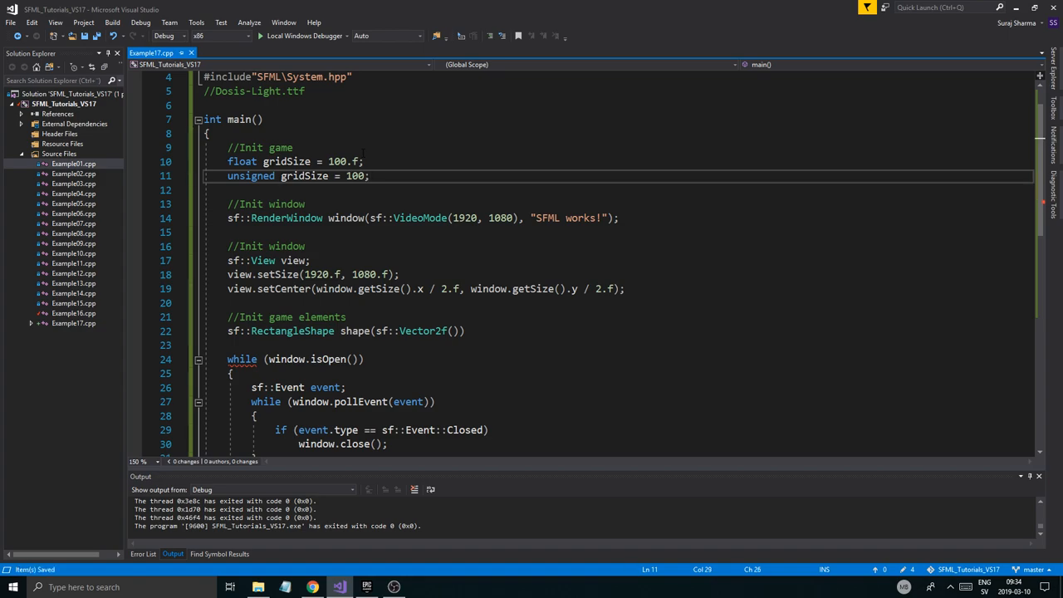
text(static_cast<)
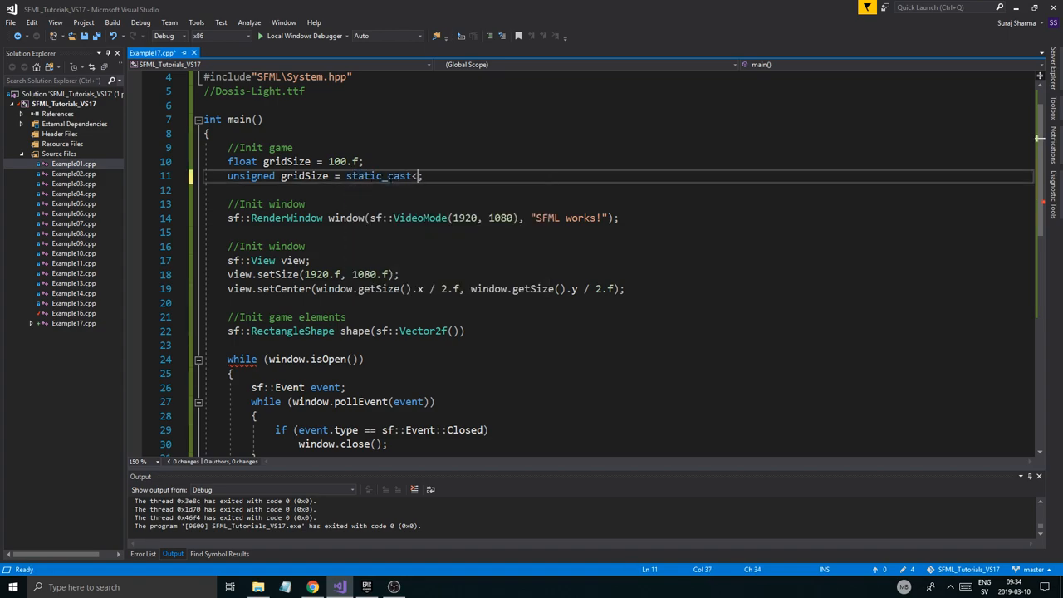
text(unsigned>()
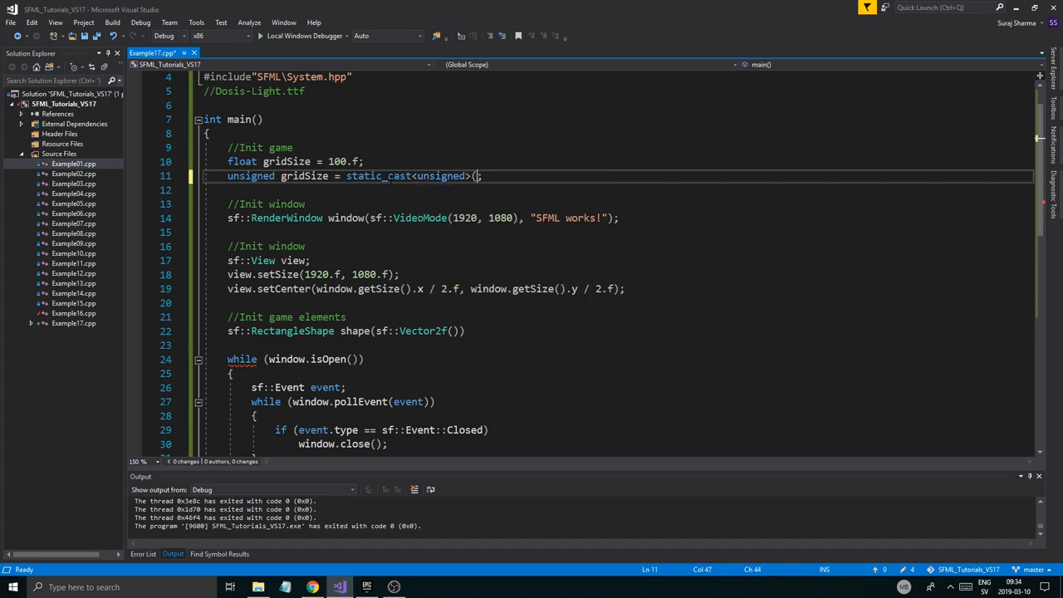
text(gridSizeF)
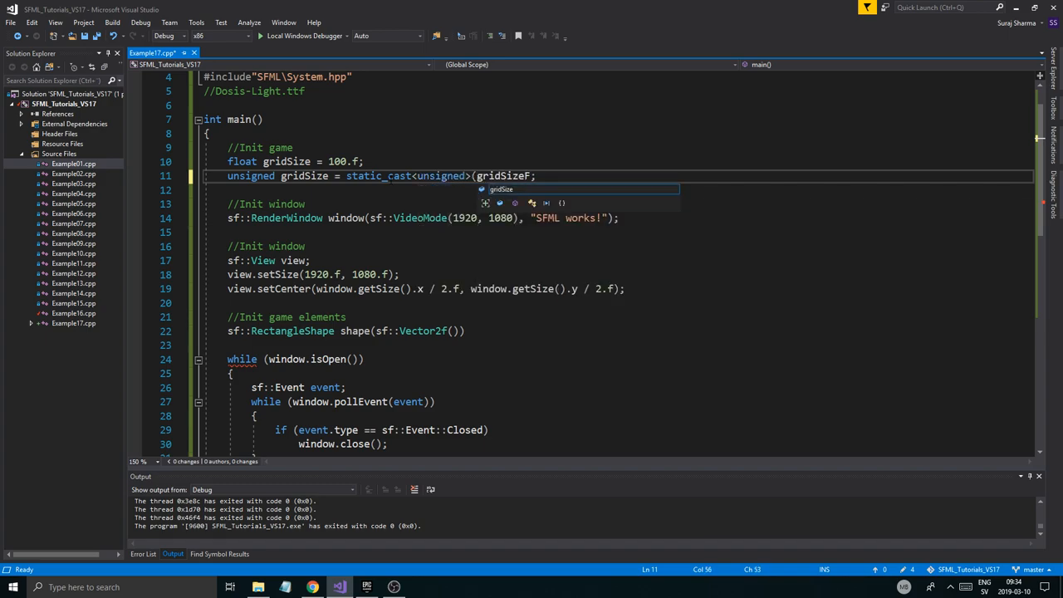
text(F)
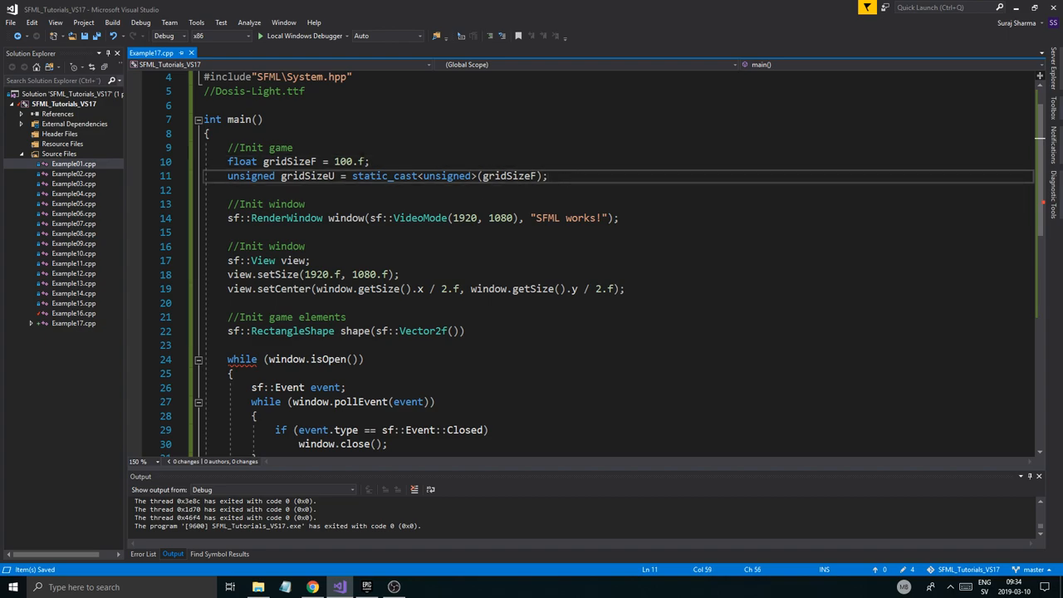
double_click(349, 161)
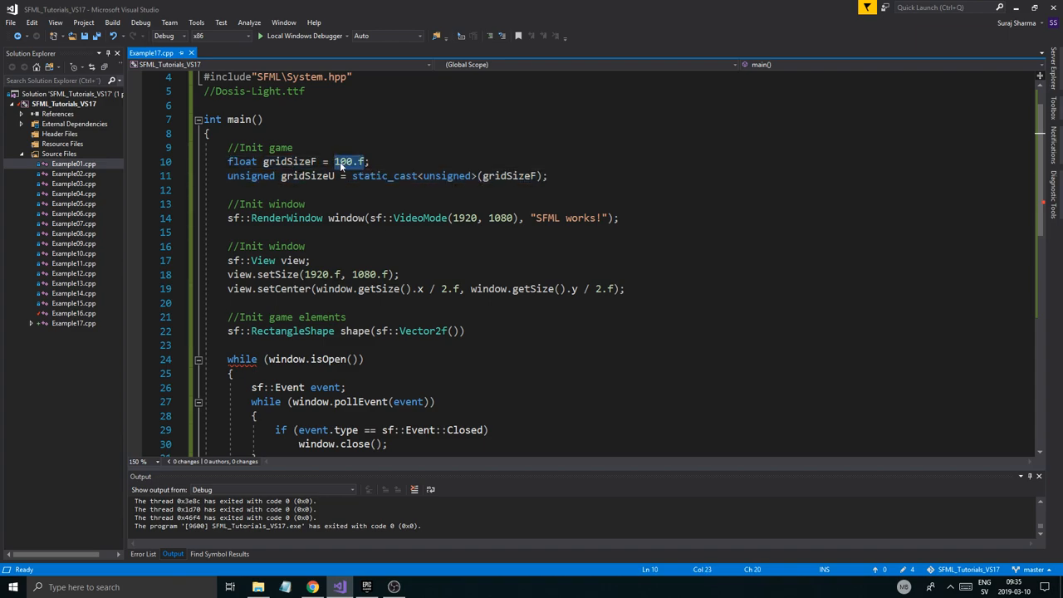
double_click(289, 161)
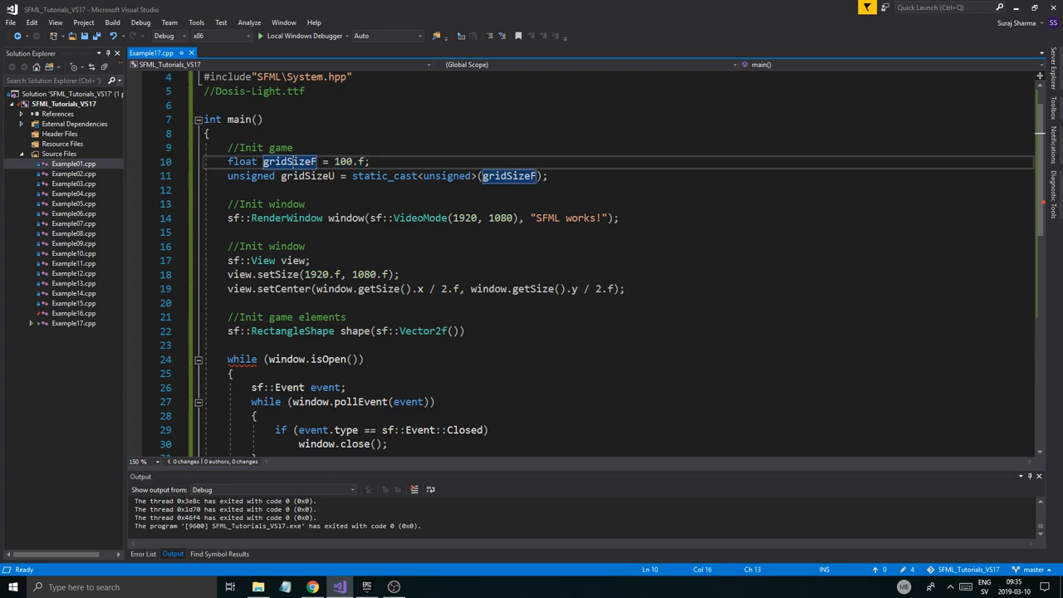
double_click(289, 162)
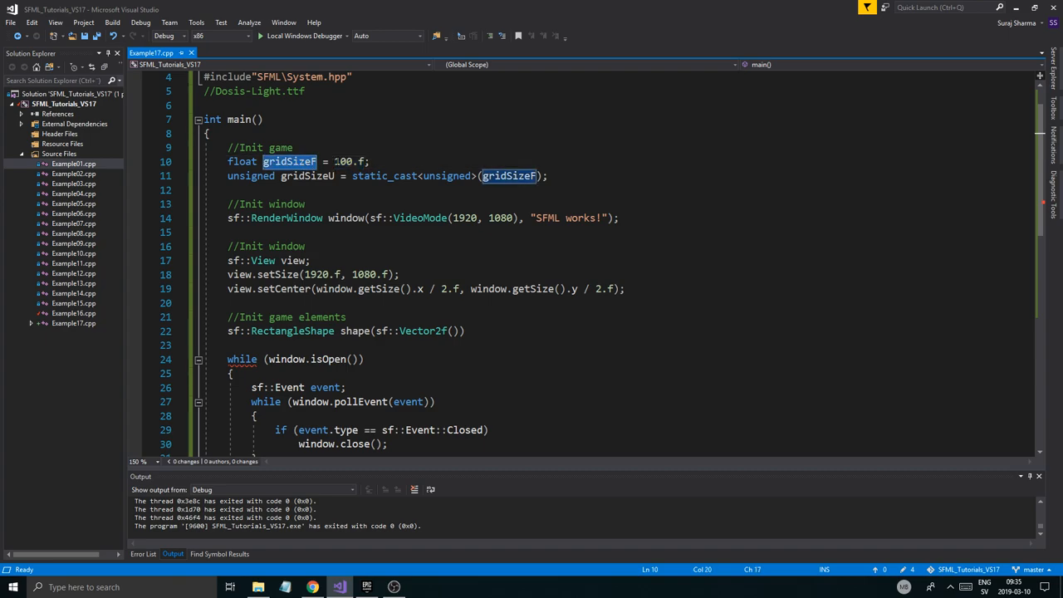
click(369, 162)
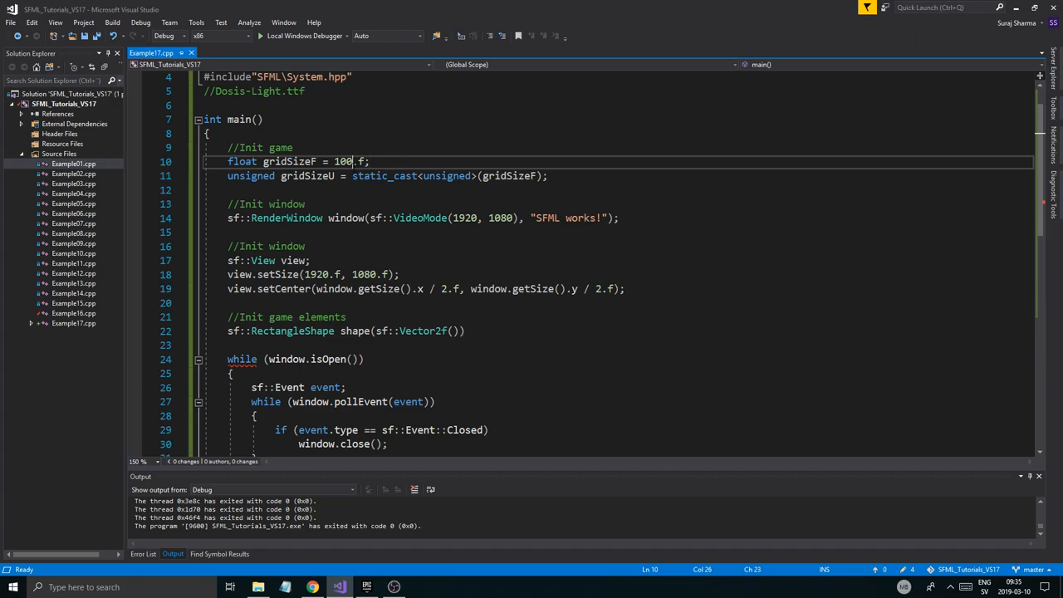
double_click(343, 161)
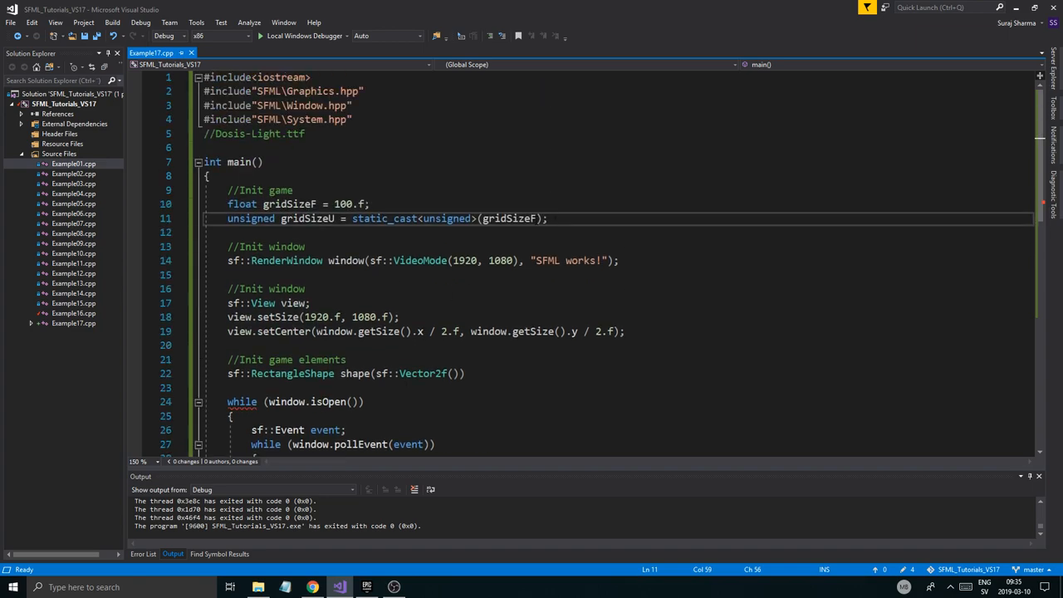
scroll(down, 3)
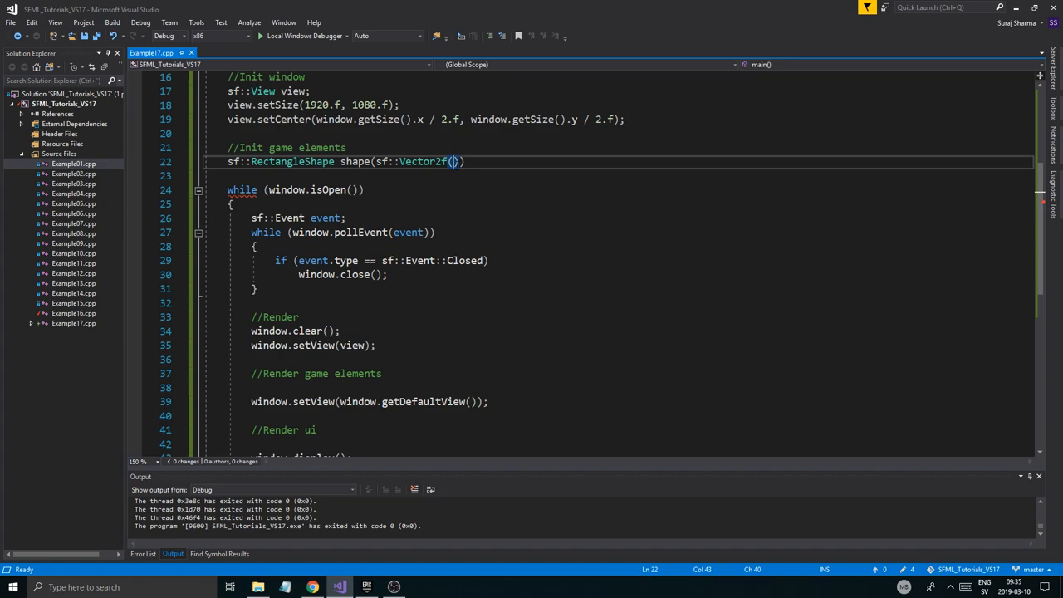
Size the shape with gridSizeF and add window.draw(shape) under //Render game elements.
text(gridSizeF, gridSizeF)
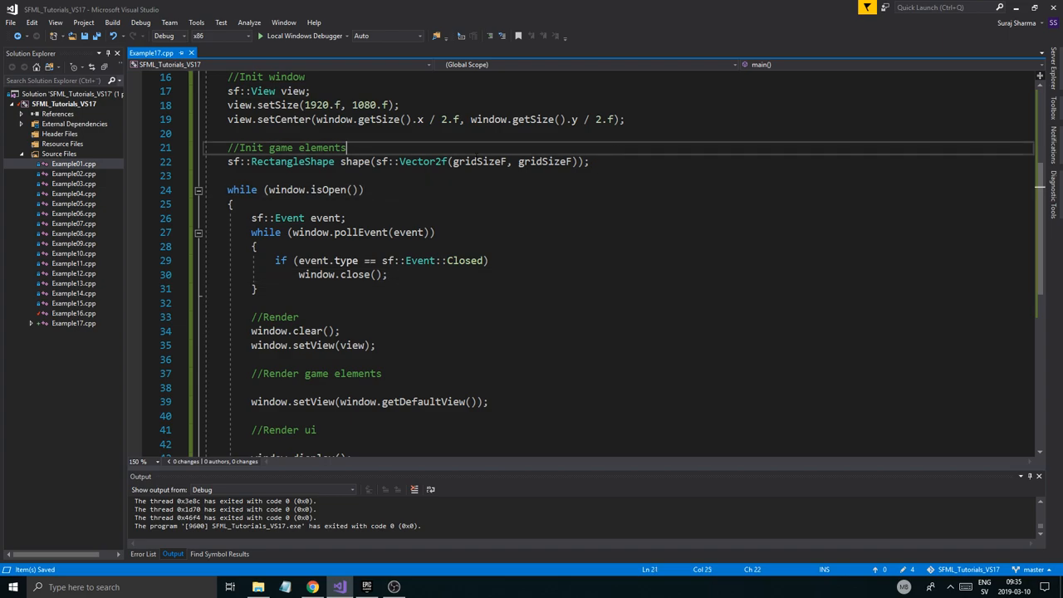
scroll(down, 3)
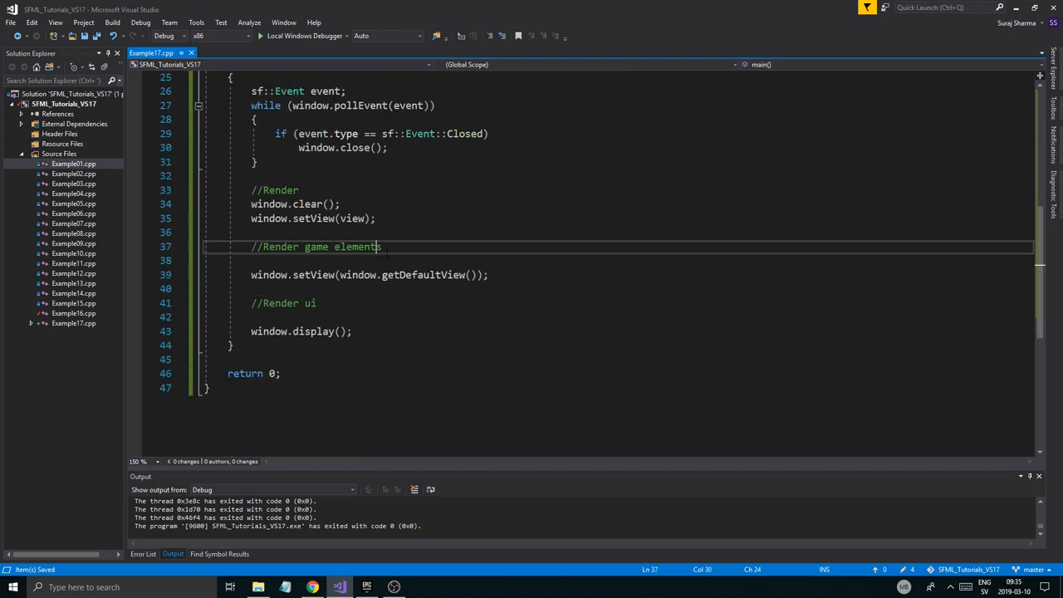
text(window.-)
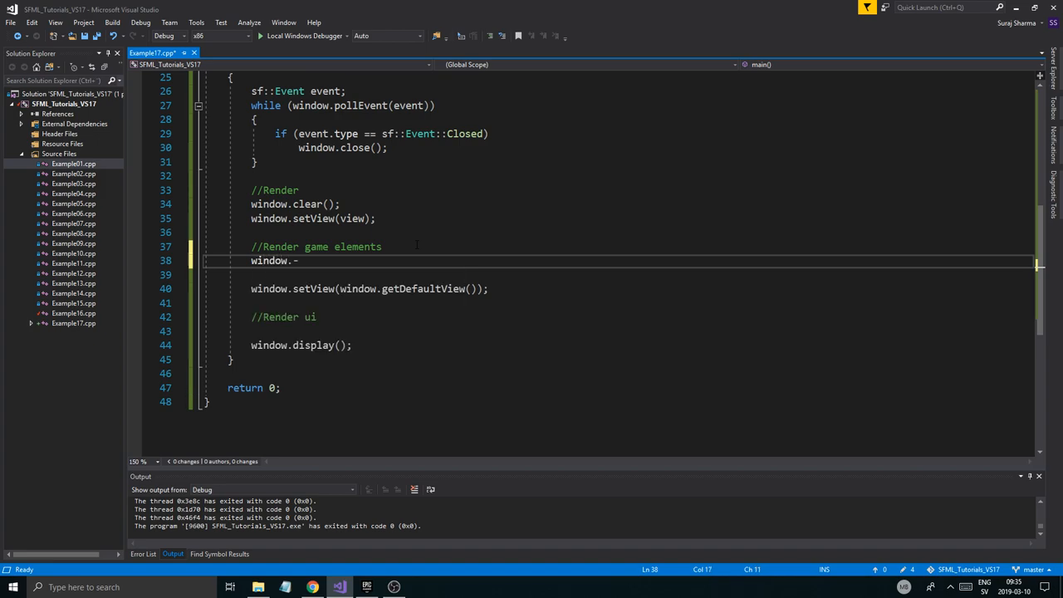
text(draw())
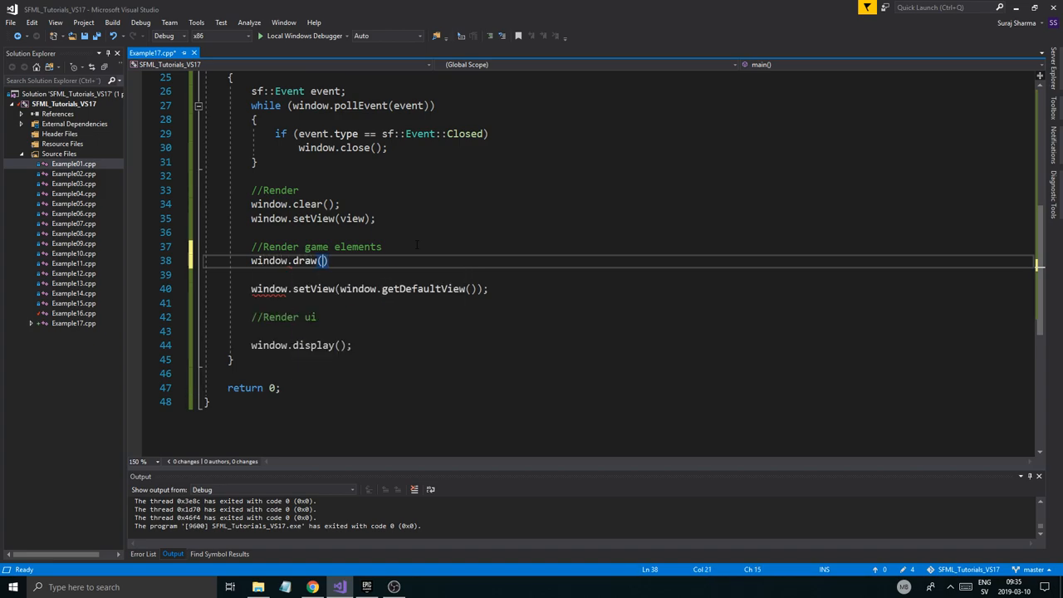
text(shape)
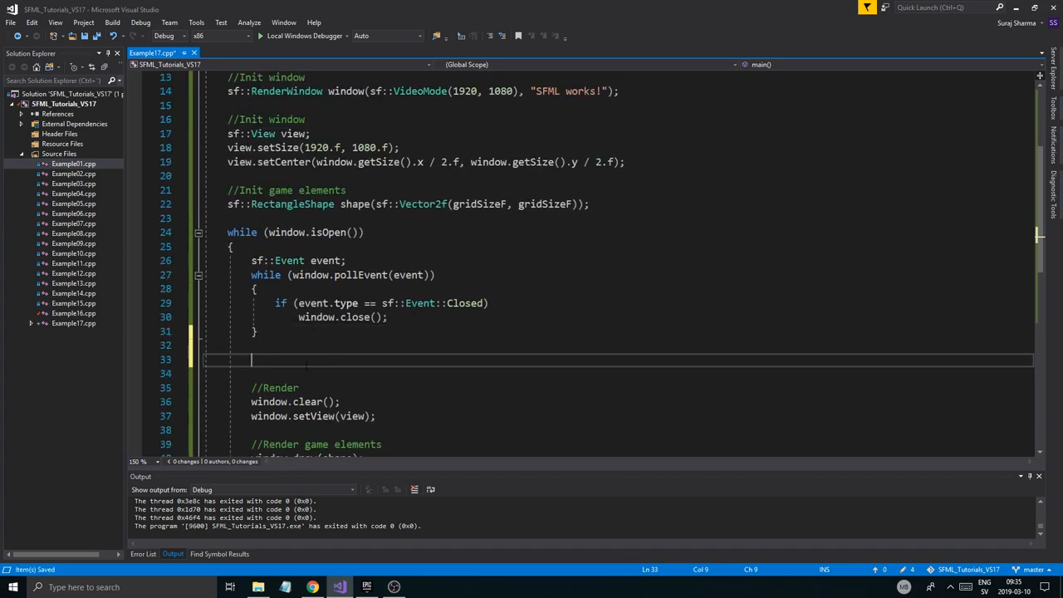
Add //Update and //Update input comments in the main loop.
text(//Update)
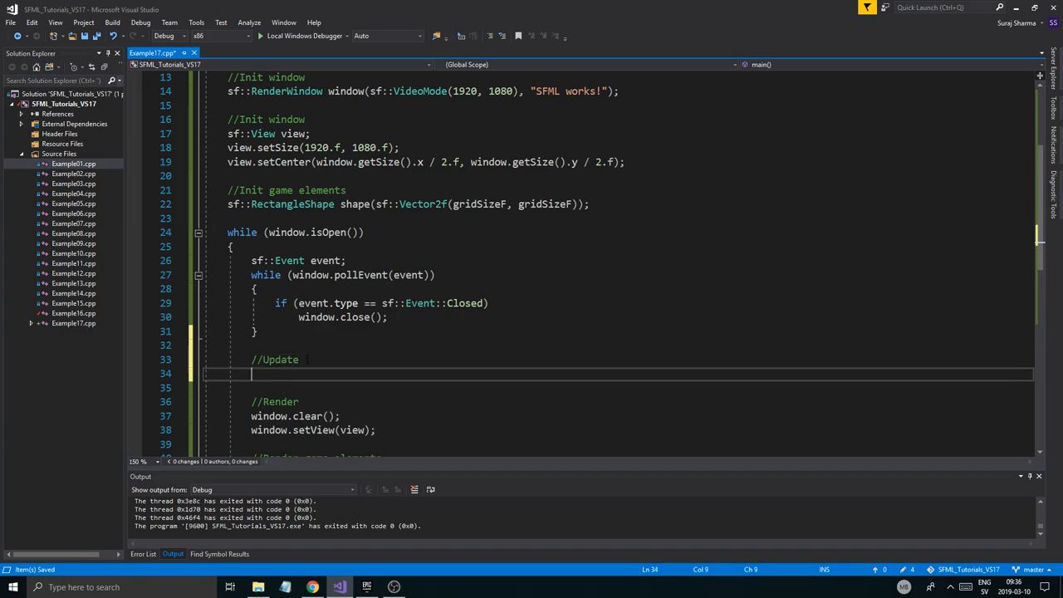
text(//Upd)
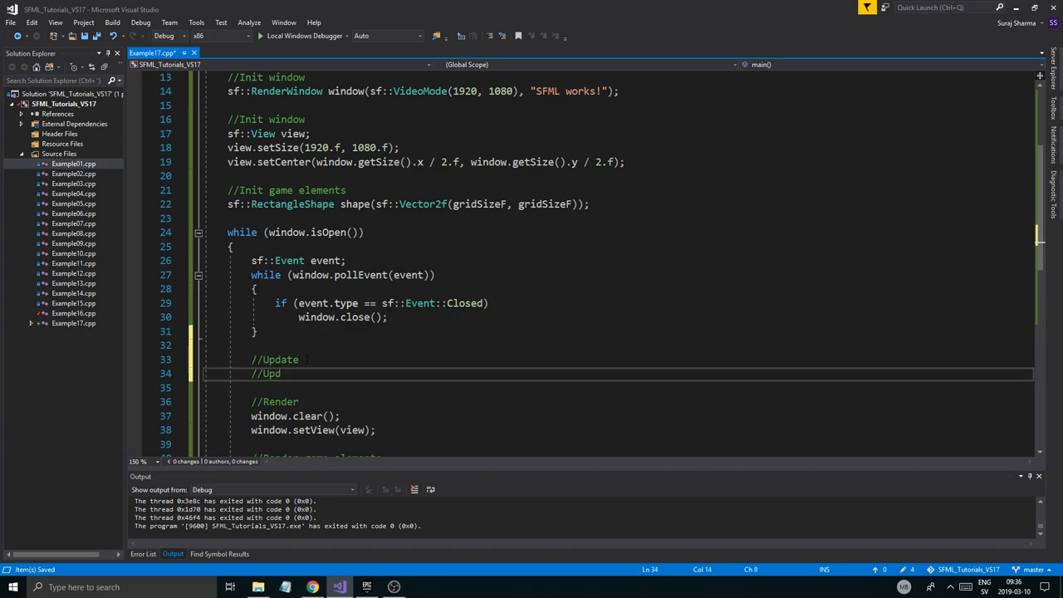
text(ate)
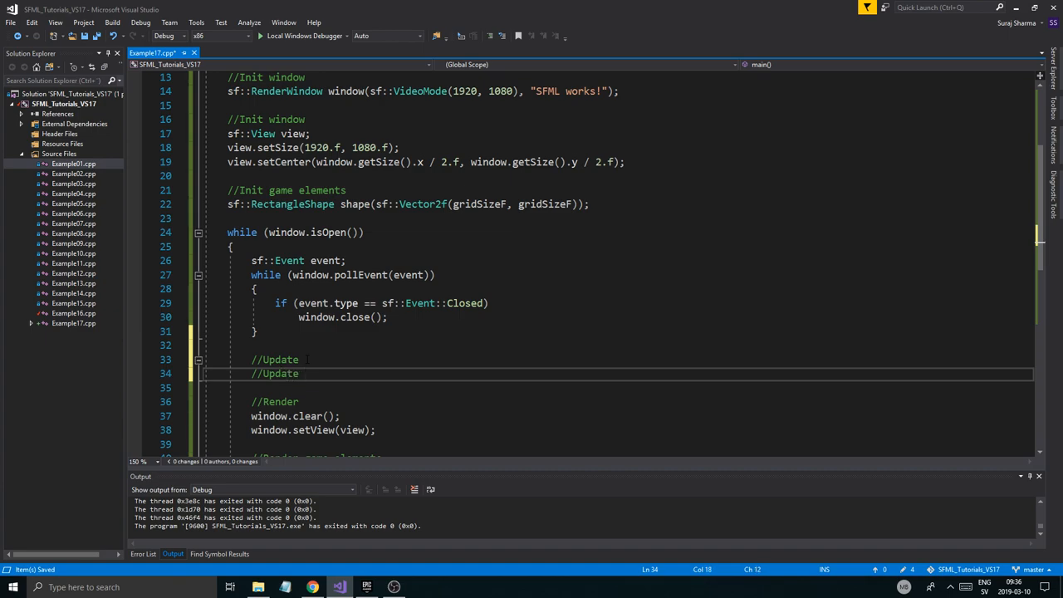
text(input)
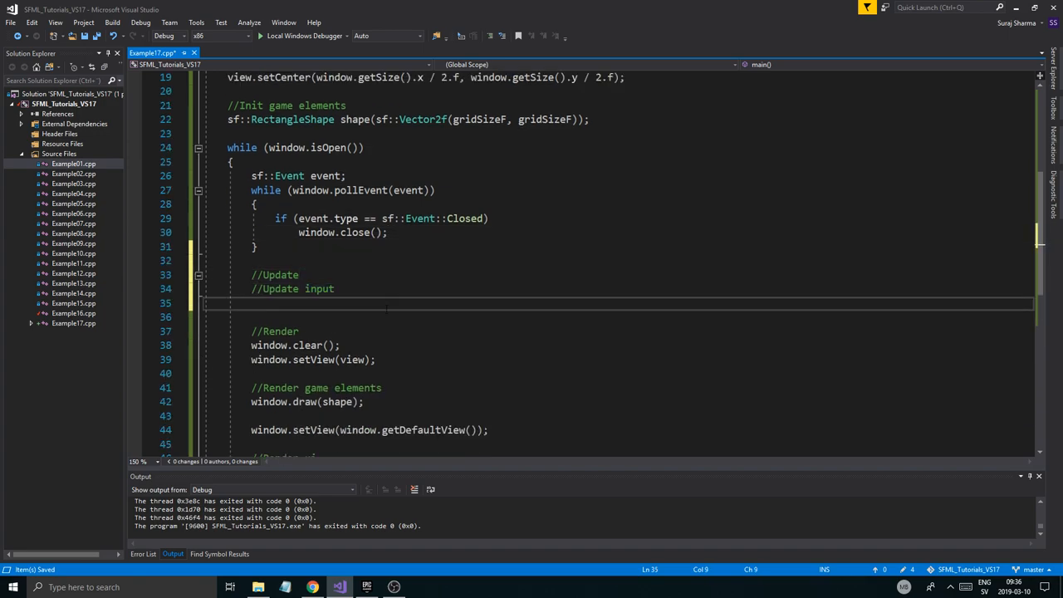
Write an if (sf::Keyboard::isKeyPressed(sf::Keyboard::A)) block calling view.move.
text(if(sf::)
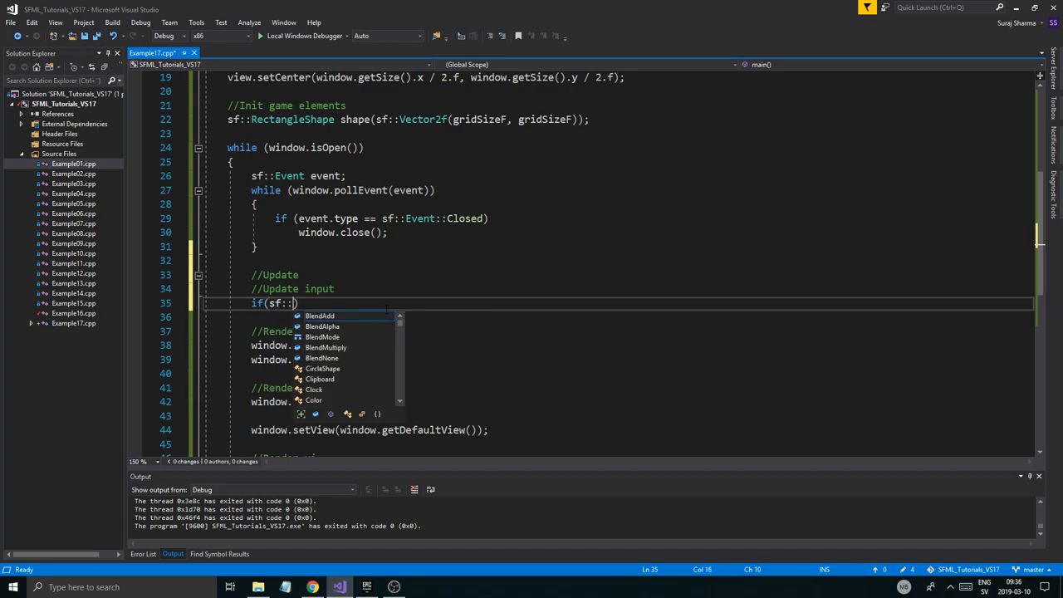
text(Keyboard::isKeyPressed(sf::Keyboard::A)
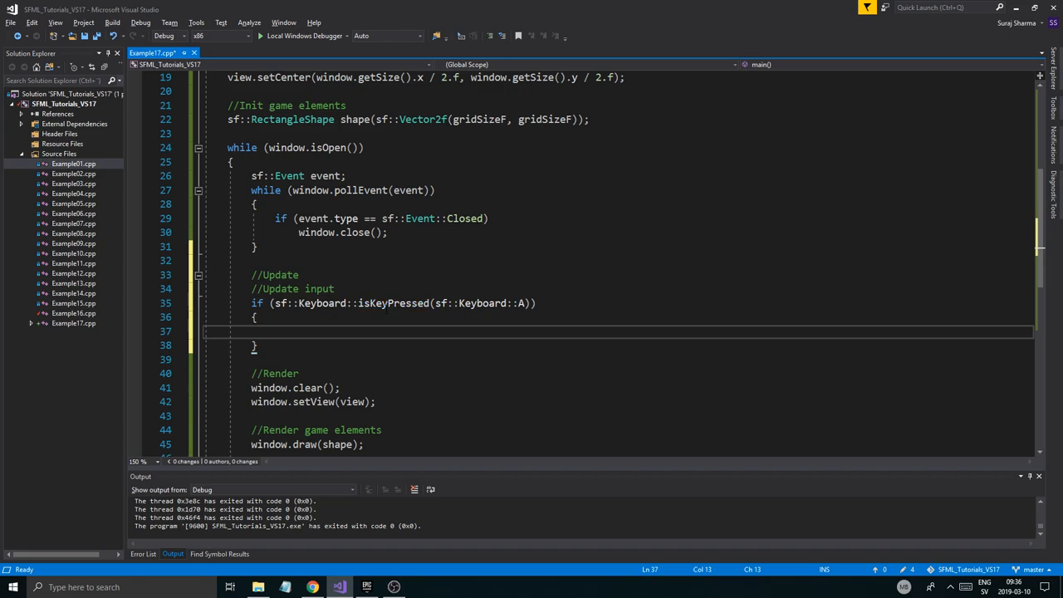
text(view.move)
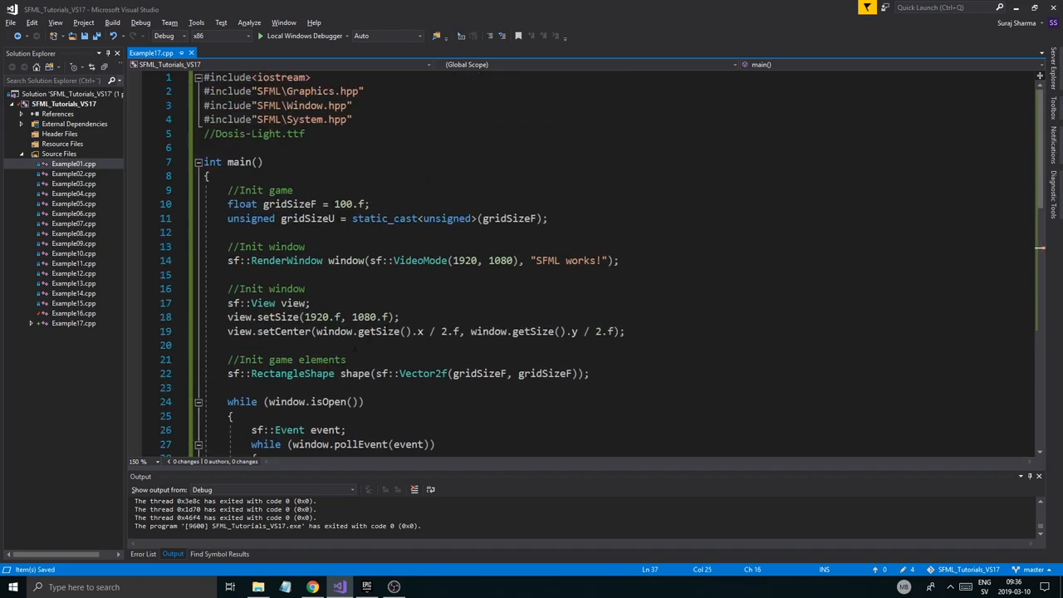
Declare float viewSpeed = 100.f after the view.setCenter line.
click(624, 332)
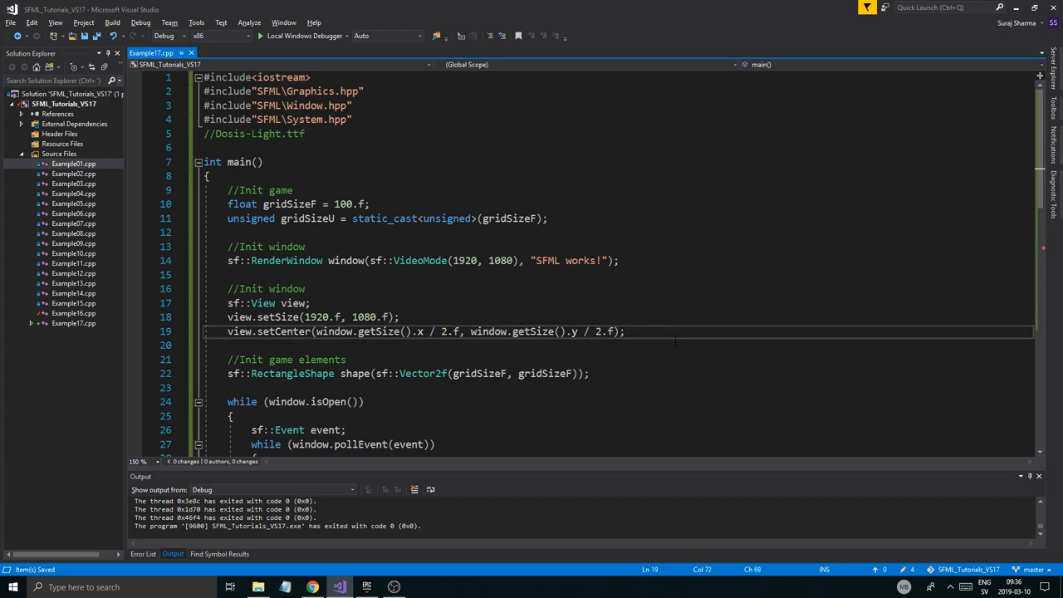
text(float)
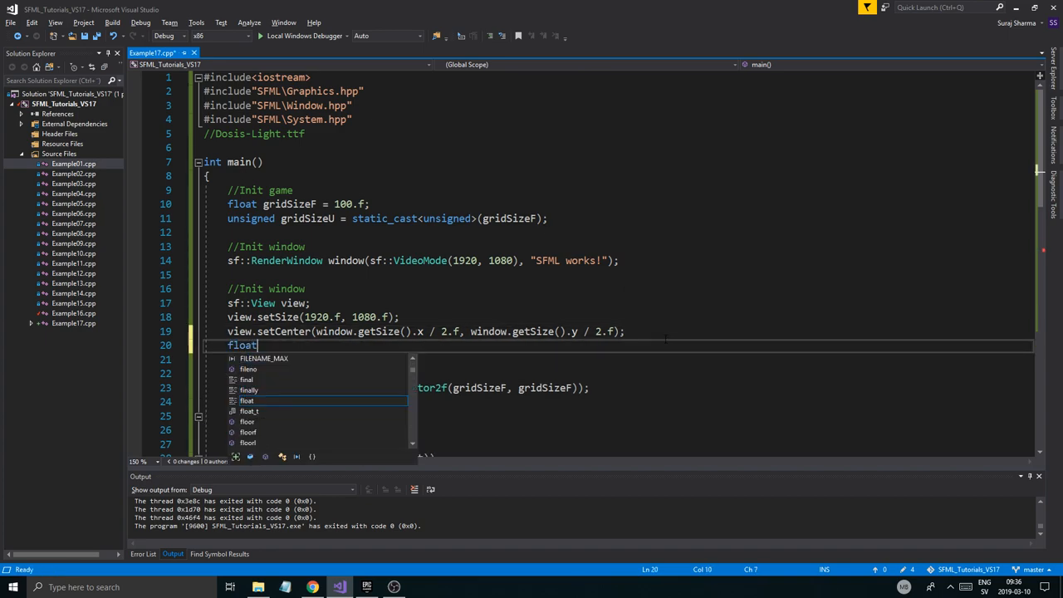
text(viewSpeed =)
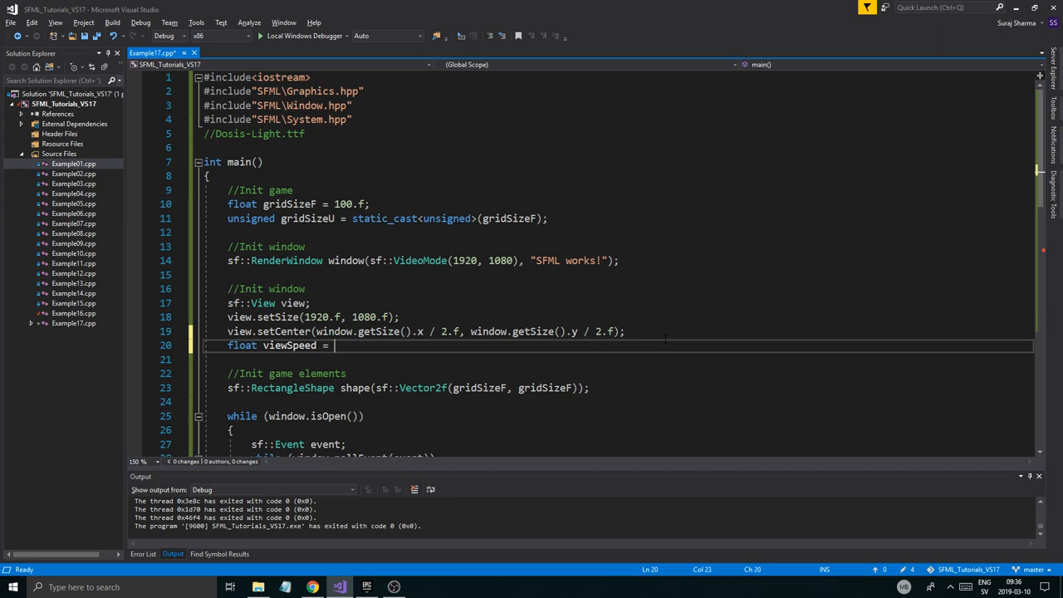
text(100.f;)
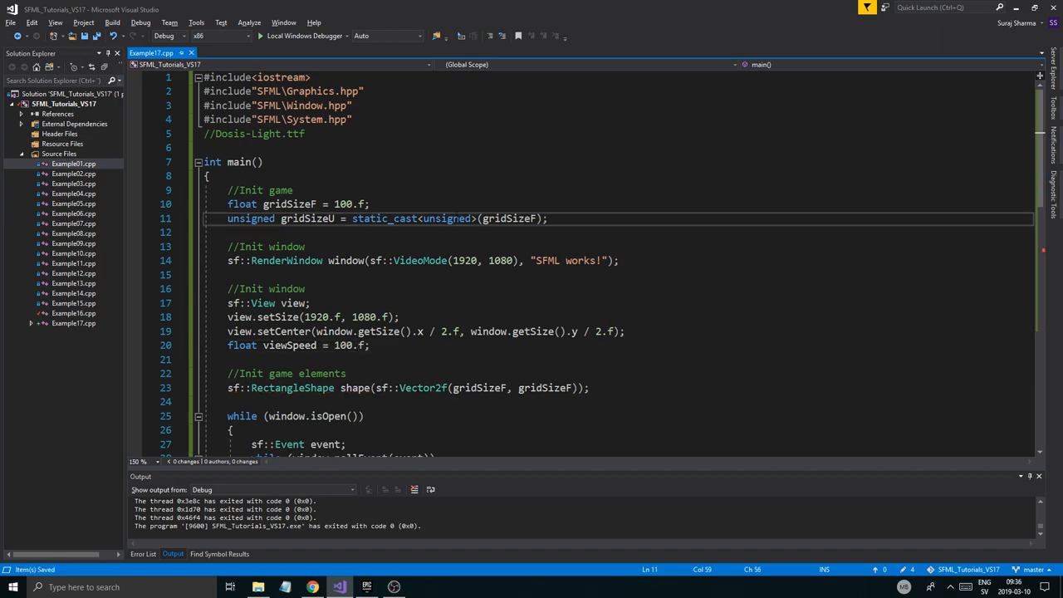
Declare float dt = 0.f and sf::Clock dtClock under gridSizeU.
text(floa)
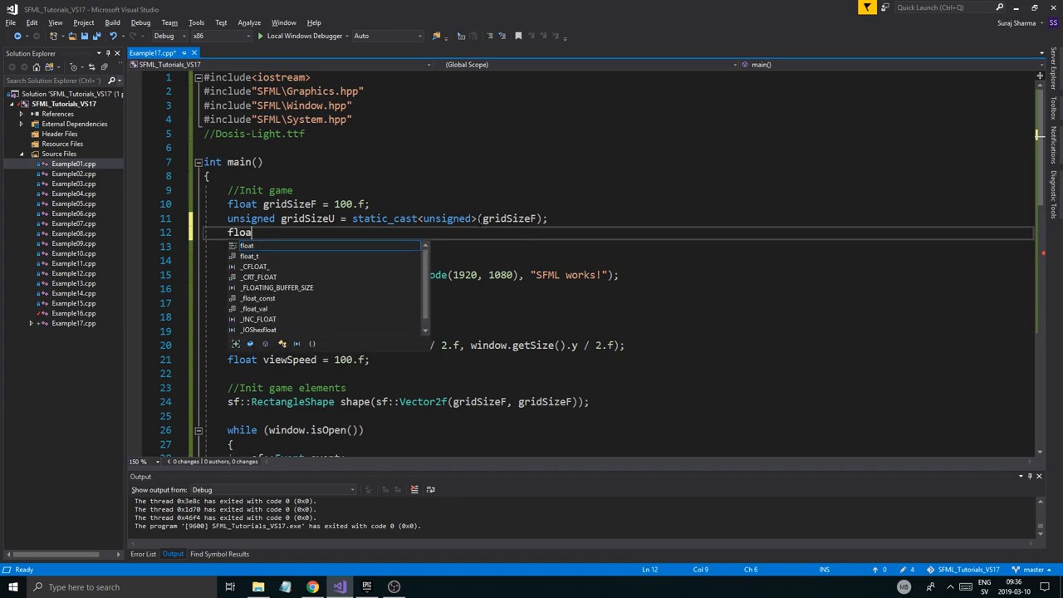
text(t dt = 0.f)
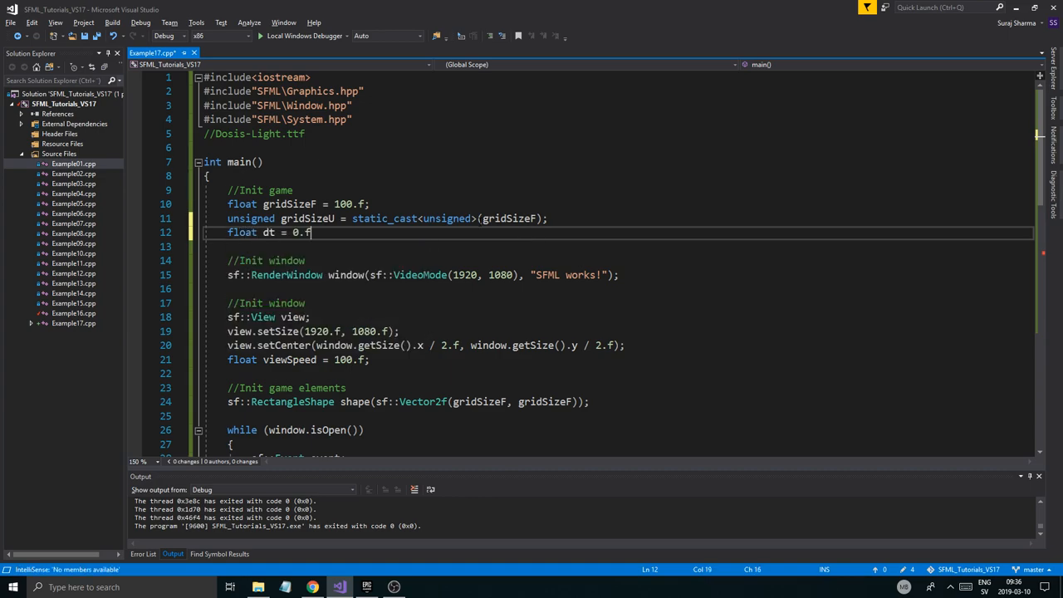
key(Enter)
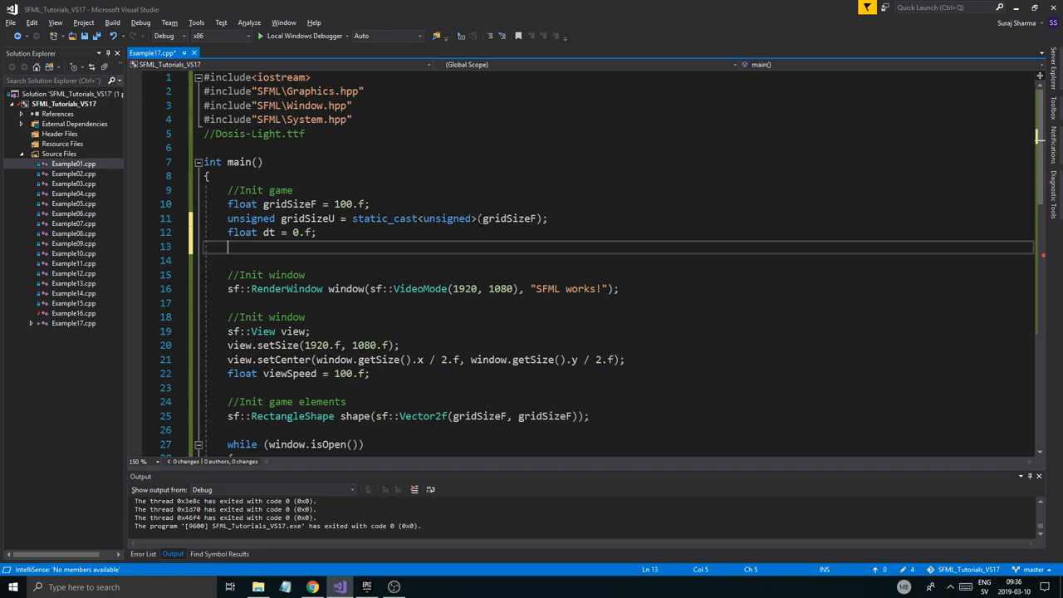
text(sf::Clock)
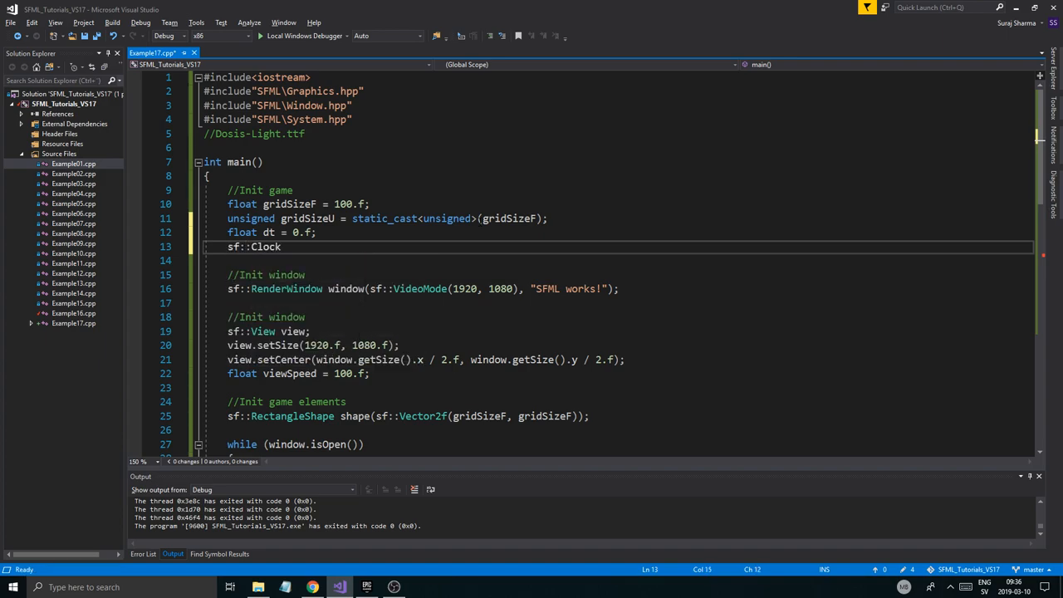
text(dtClock)
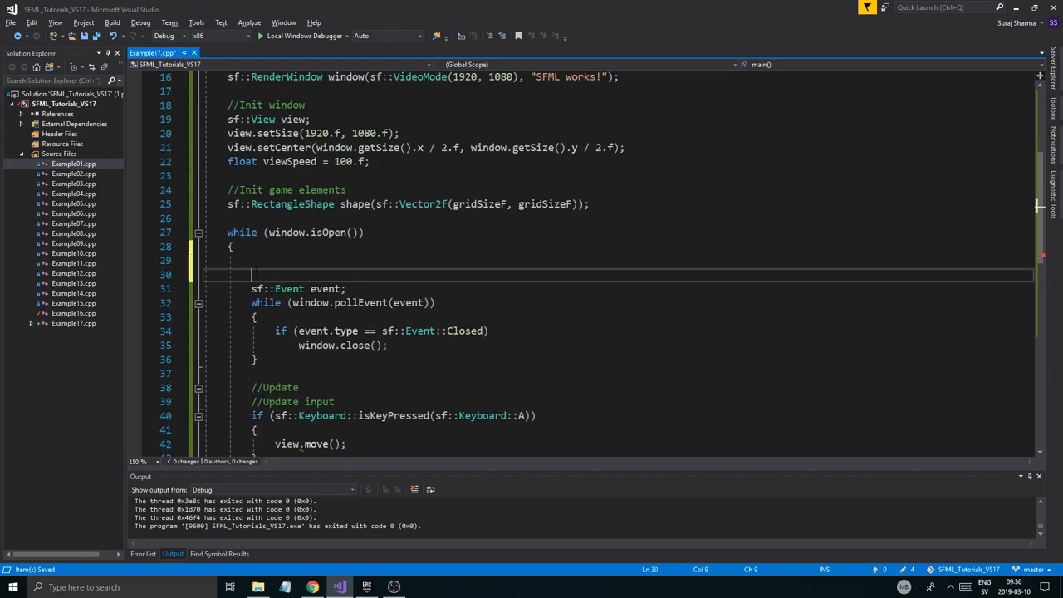
Write //Update dt and dt = dtClock.restart().asSeconds(); at the loop's start, plus an //Events comment.
text(//Update dt)
text(dt =)
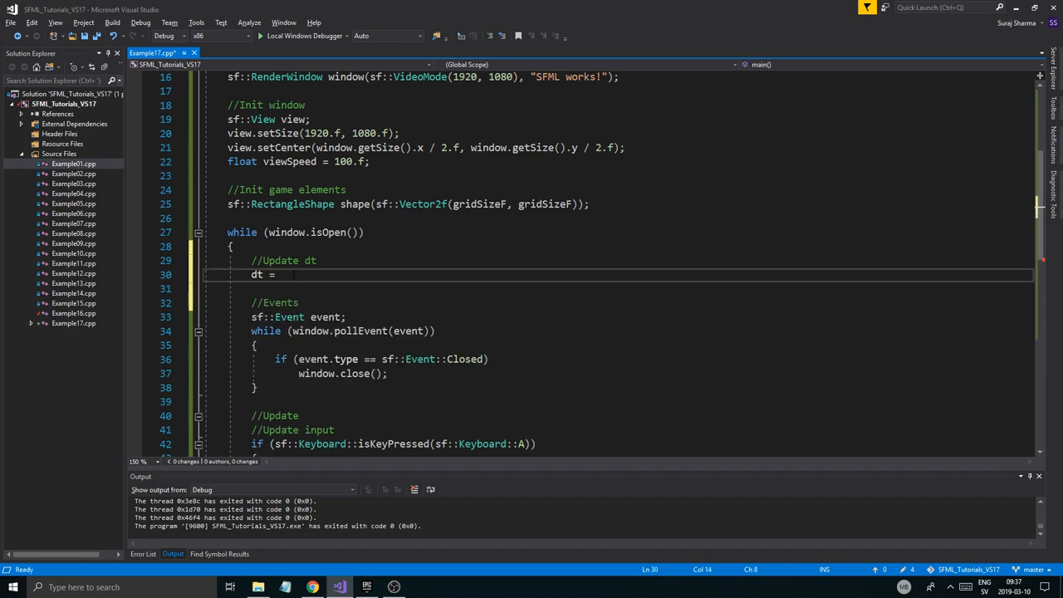
text(dtClock.)
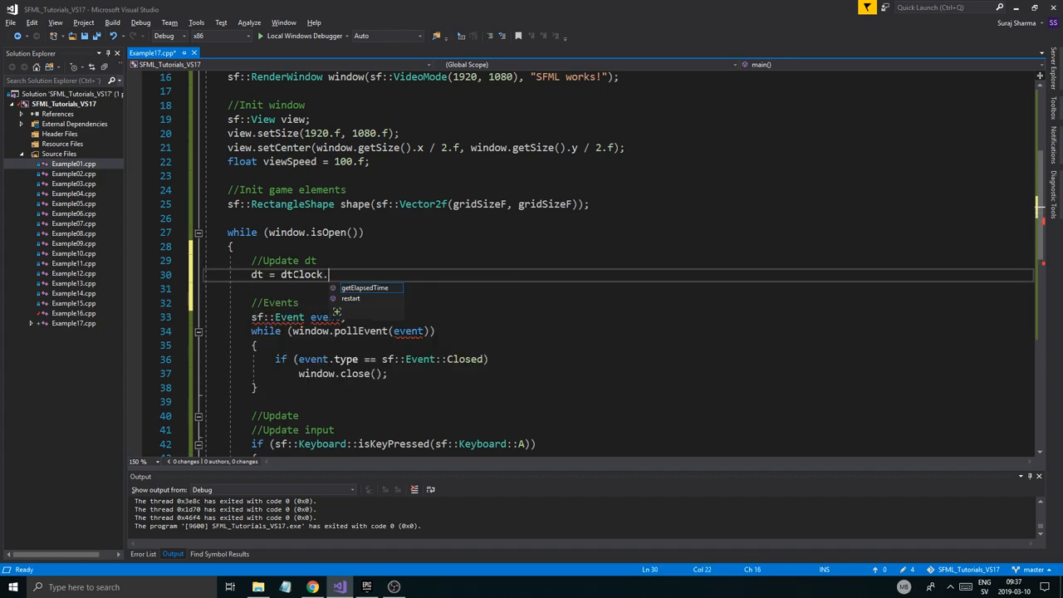
text(restart().asSeconds();)
text(view.move();)
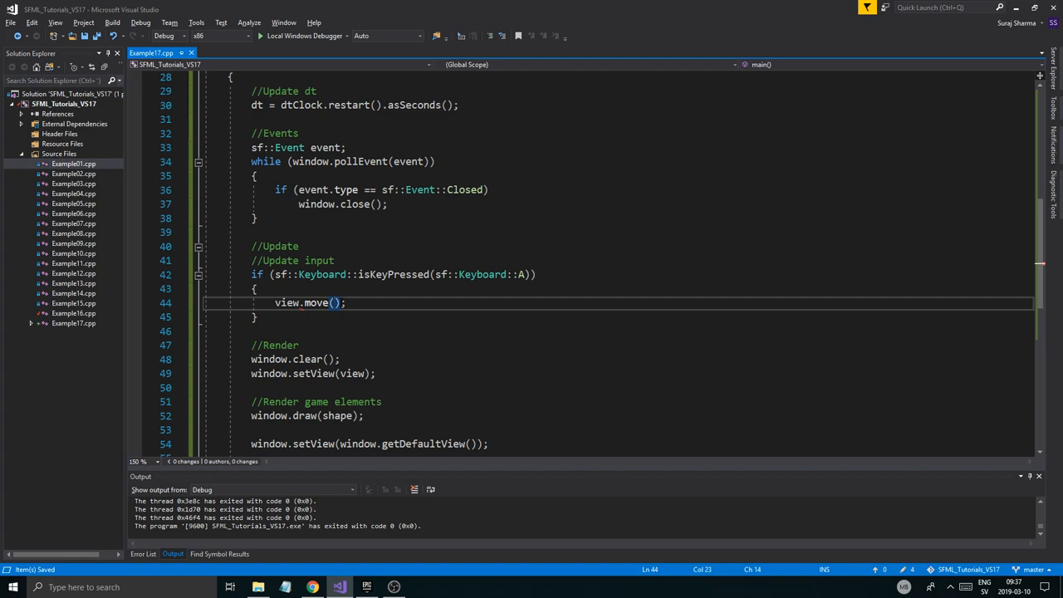
Add //Left and view.move(-viewSpeed * dt, 0.f); to the A key check.
click(542, 274)
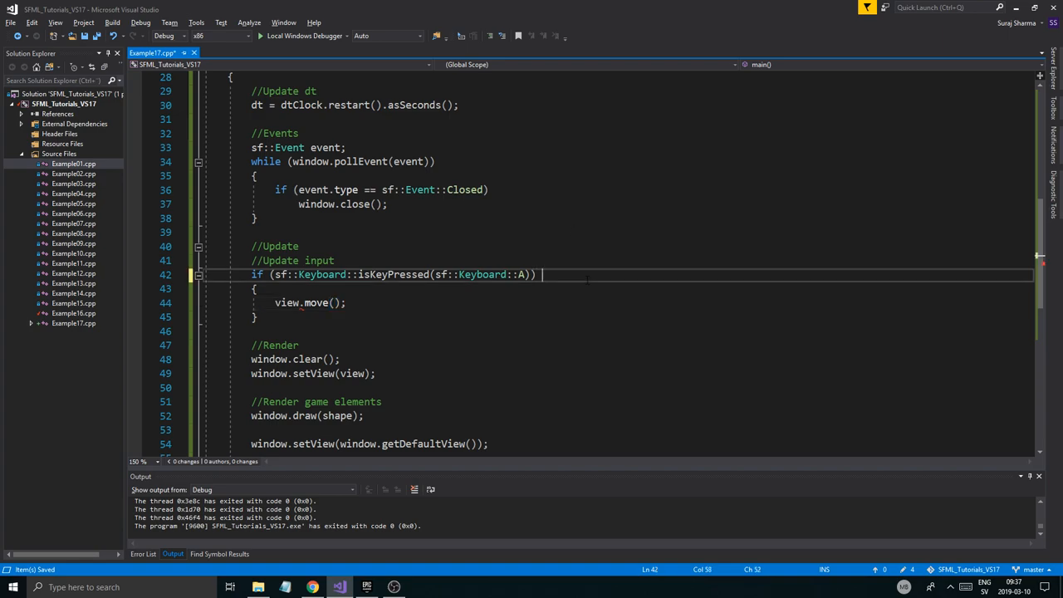
text(//Left)
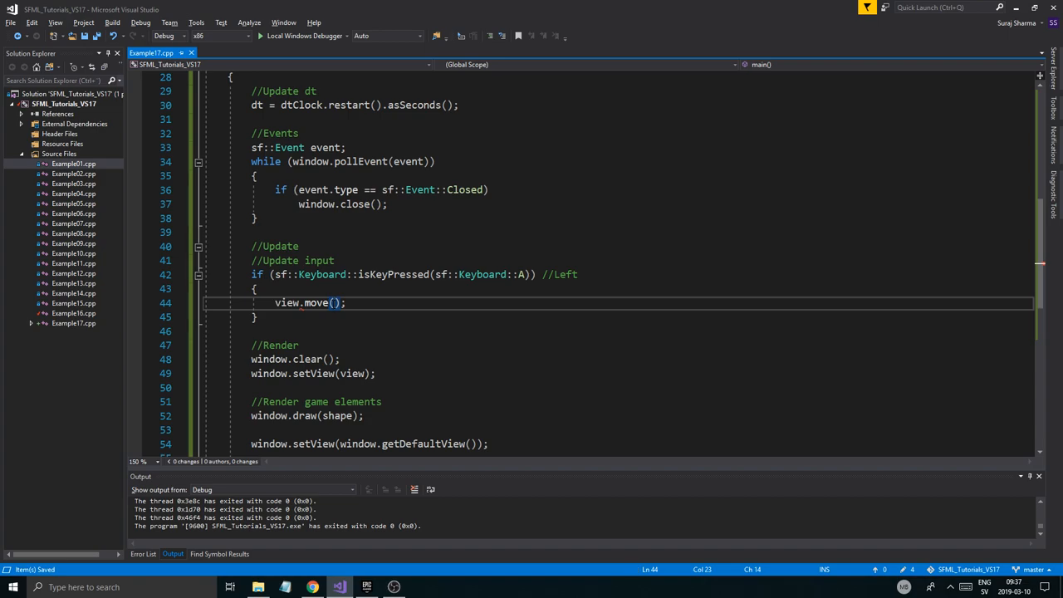
text(viewSpeed * dt, 0.f)
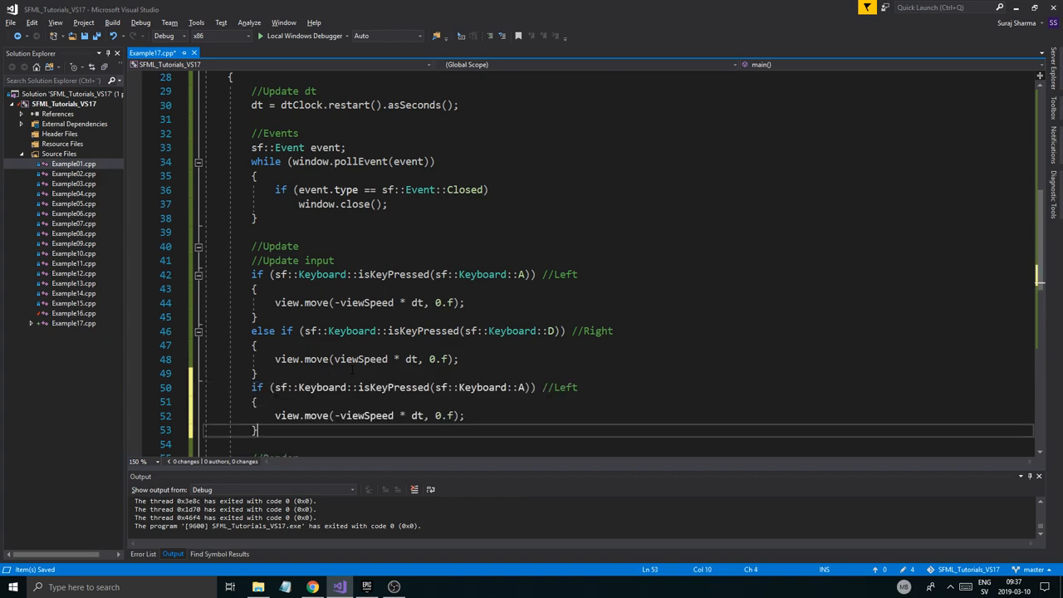
Duplicate the block as an Up check on W moving the view by (0.f, -viewSpeed * dt).
text(Up)
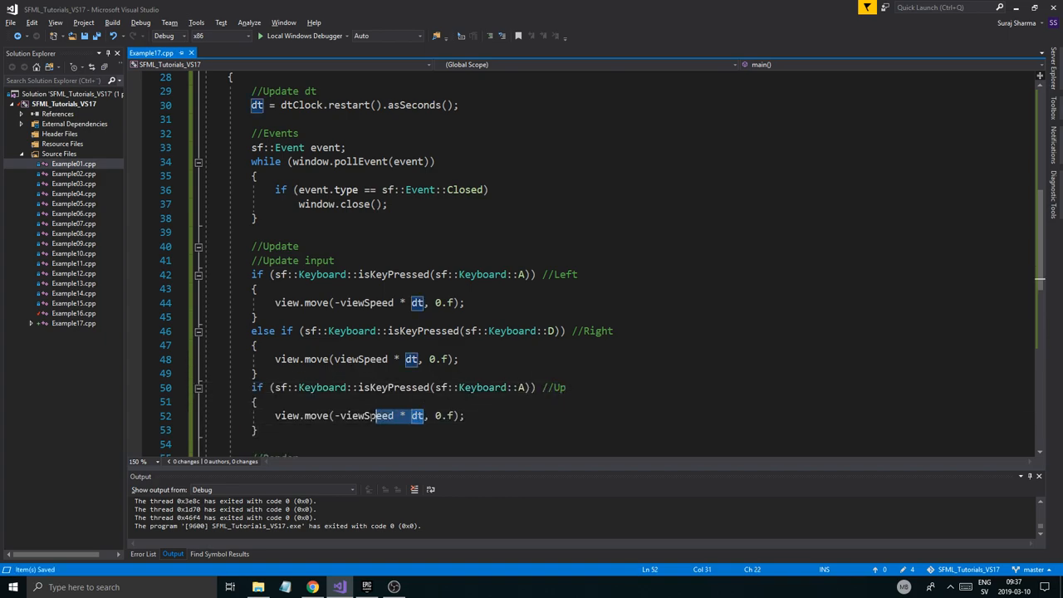
key(Delete)
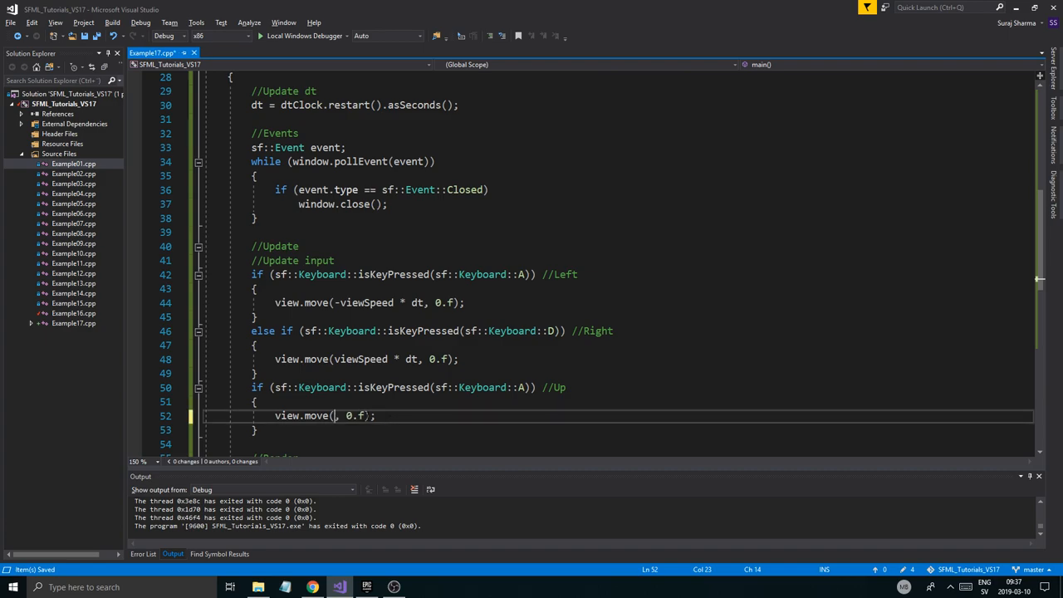
text(0.f, -viewSpeed * dt)
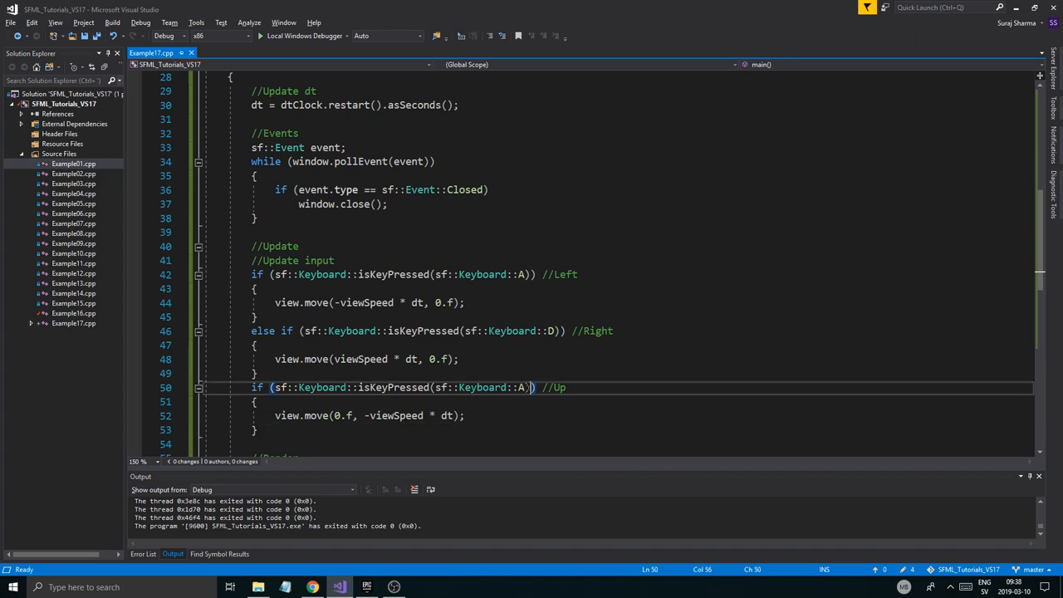
text(W)
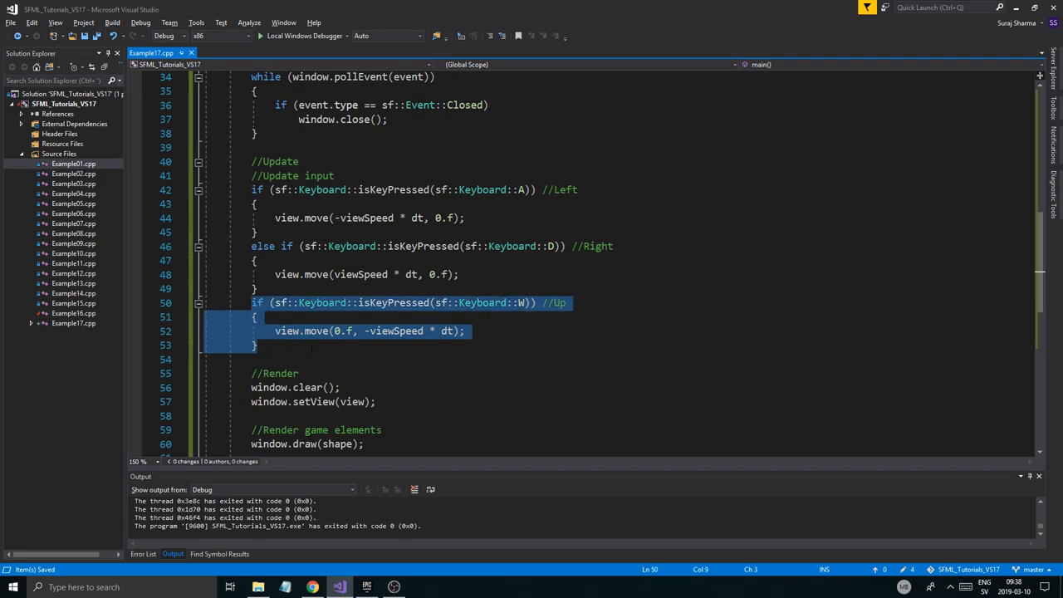
Paste another copy as a Down check on S moving by (0.f, viewSpeed * dt).
key(ctrl+v)
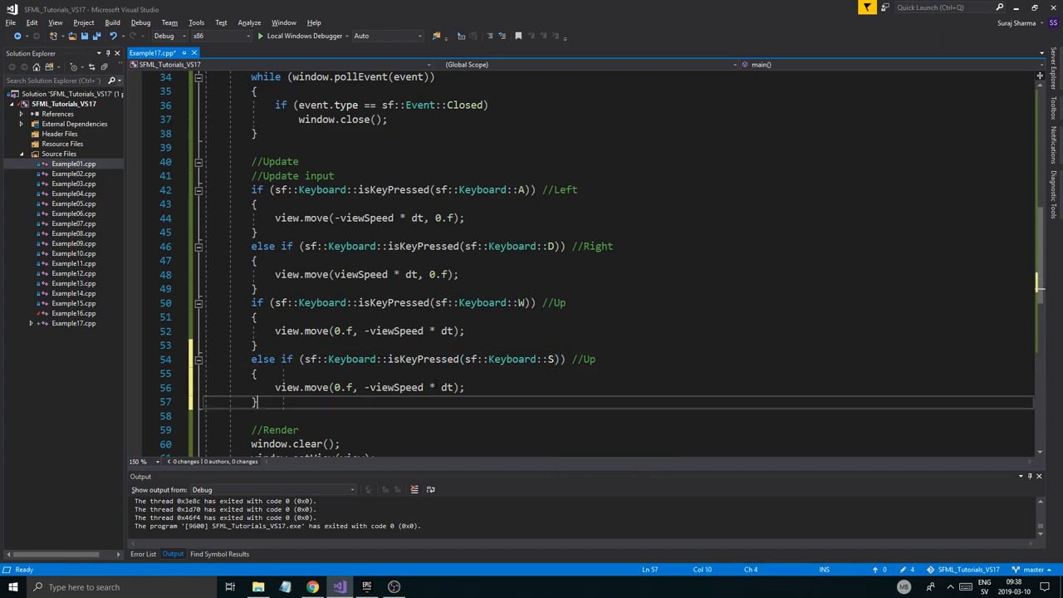
text(viewSpeed)
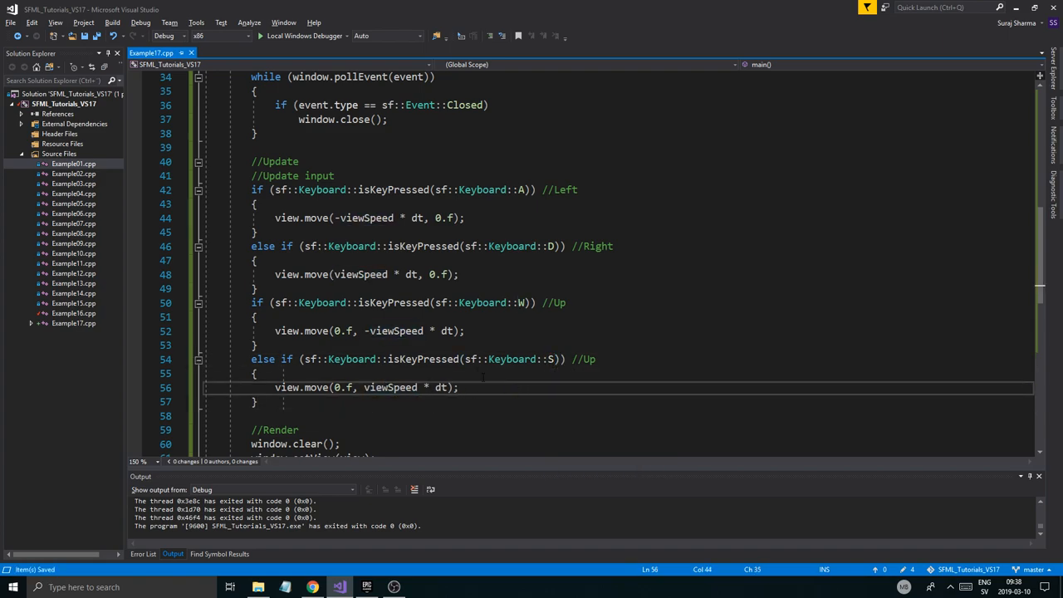
text(Down)
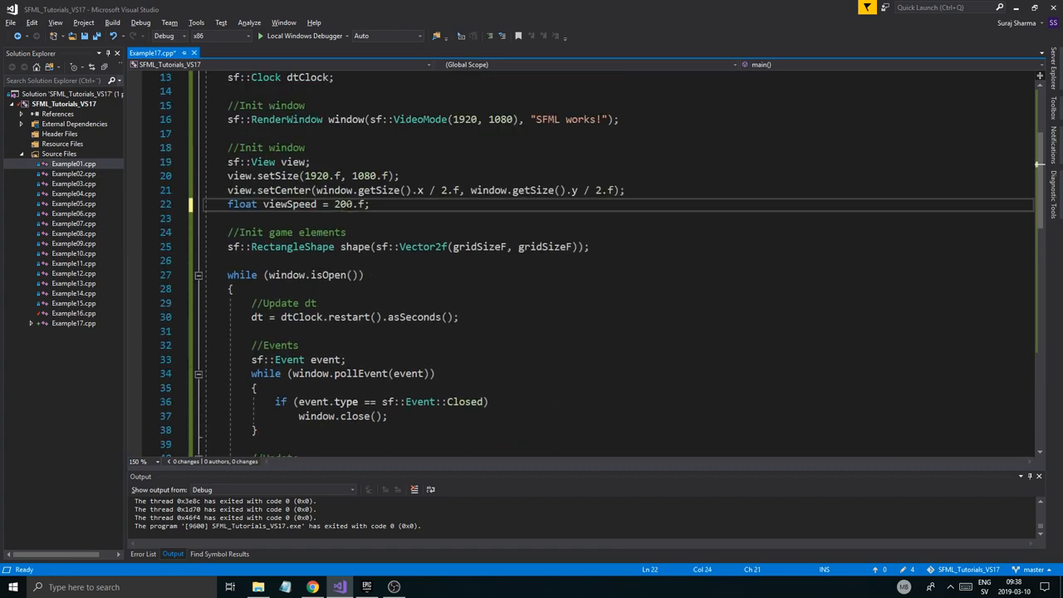
key(ctrl+s)
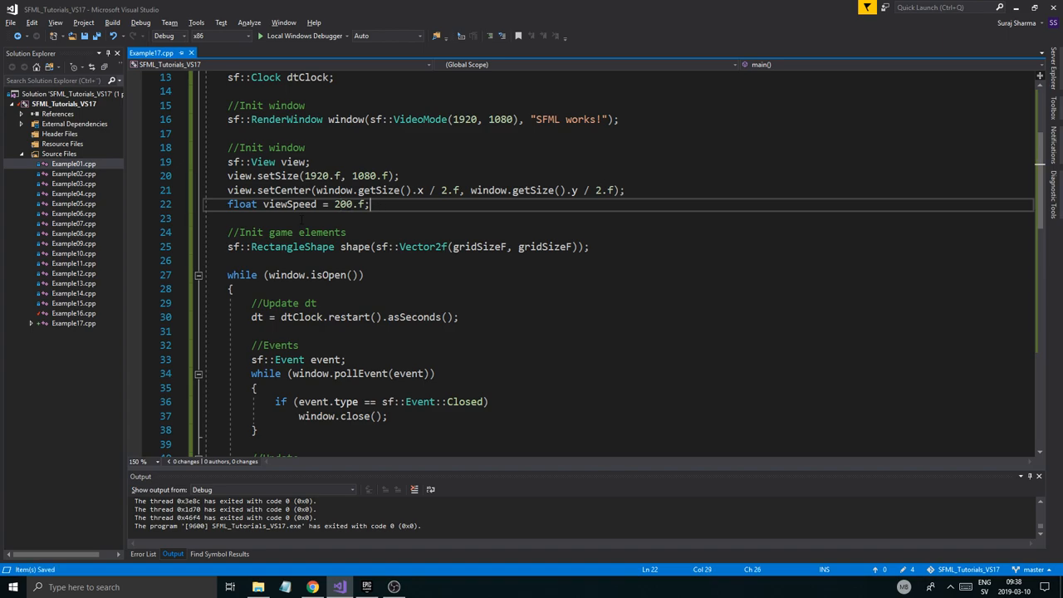
scroll(up, 3)
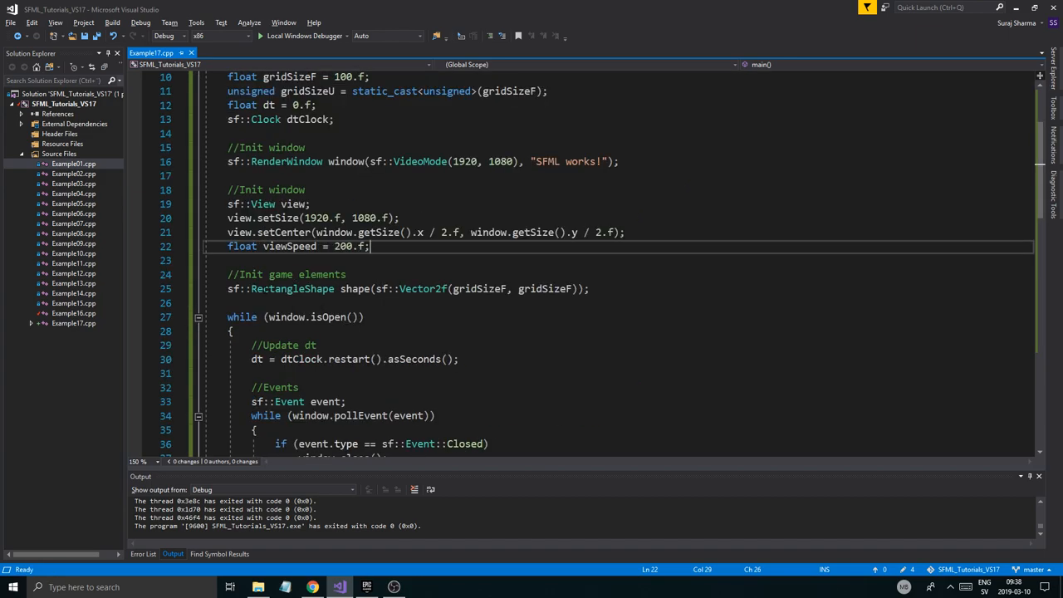
scroll(down, 3)
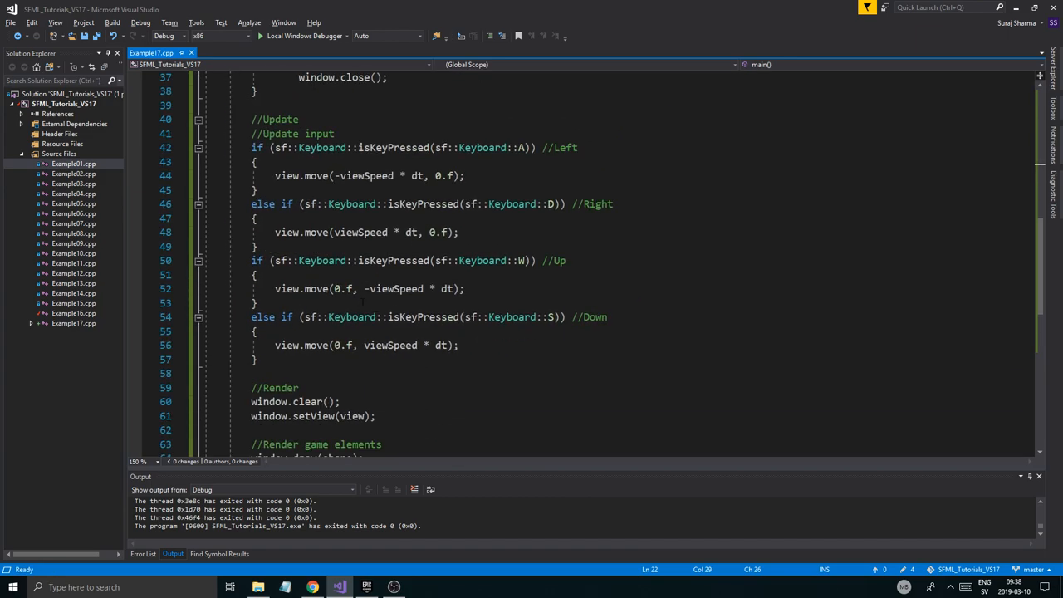
scroll(down, 3)
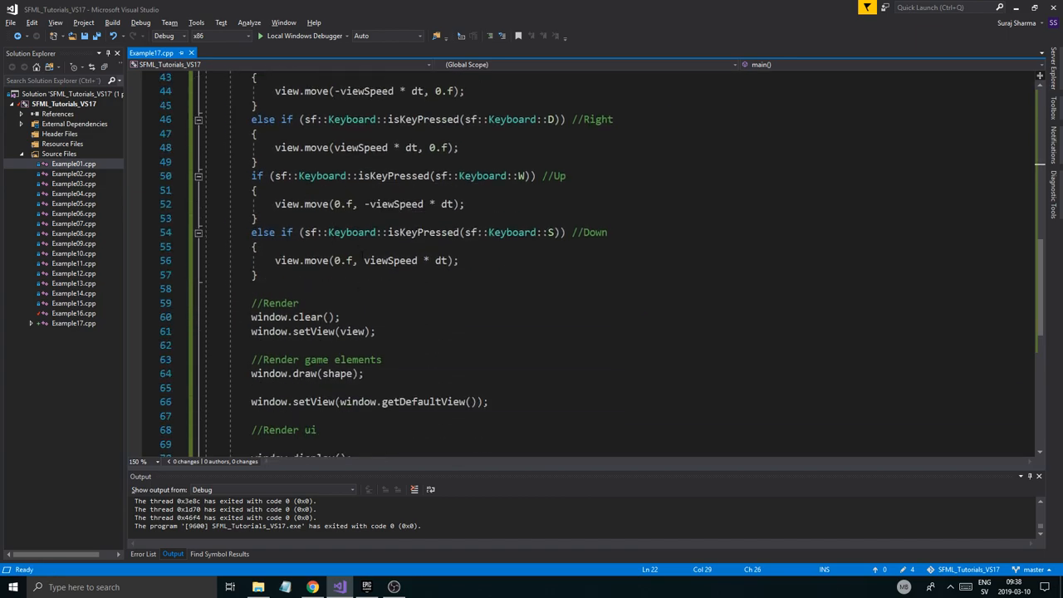
scroll(down, 3)
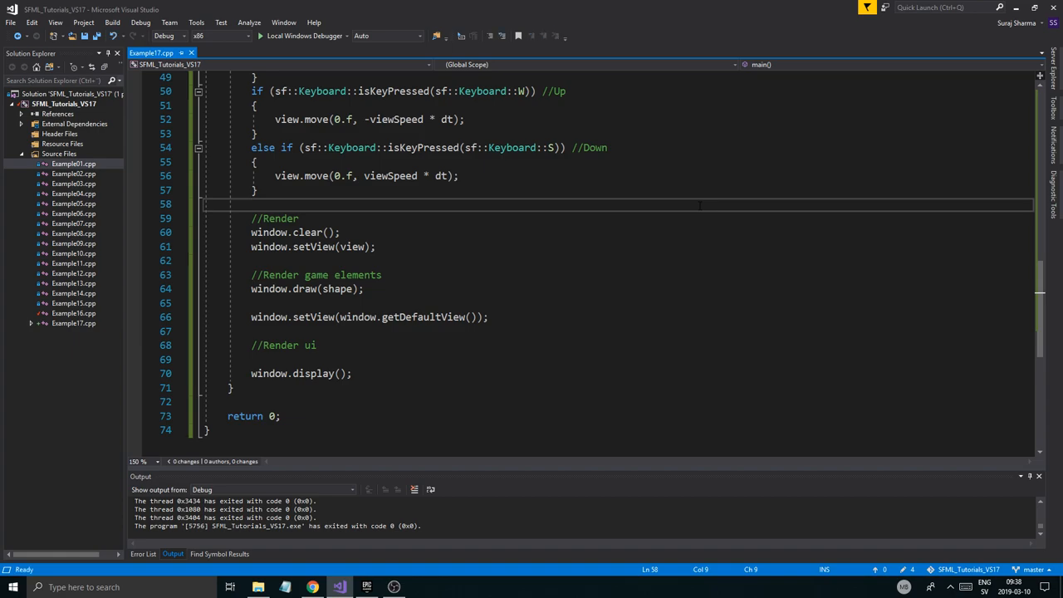
scroll(up, 3)
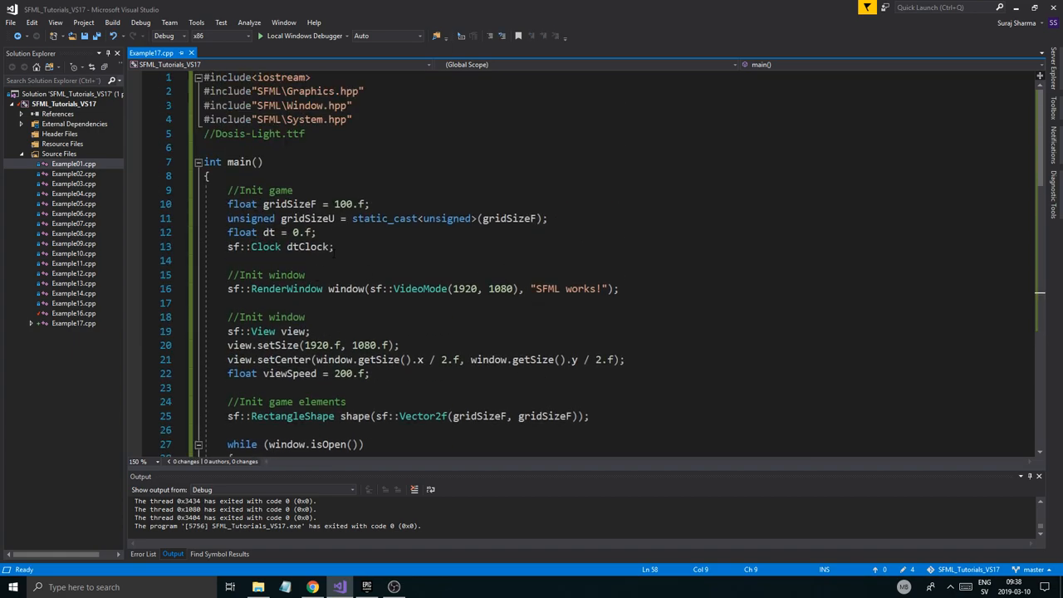
scroll(down, 3)
text(sf::)
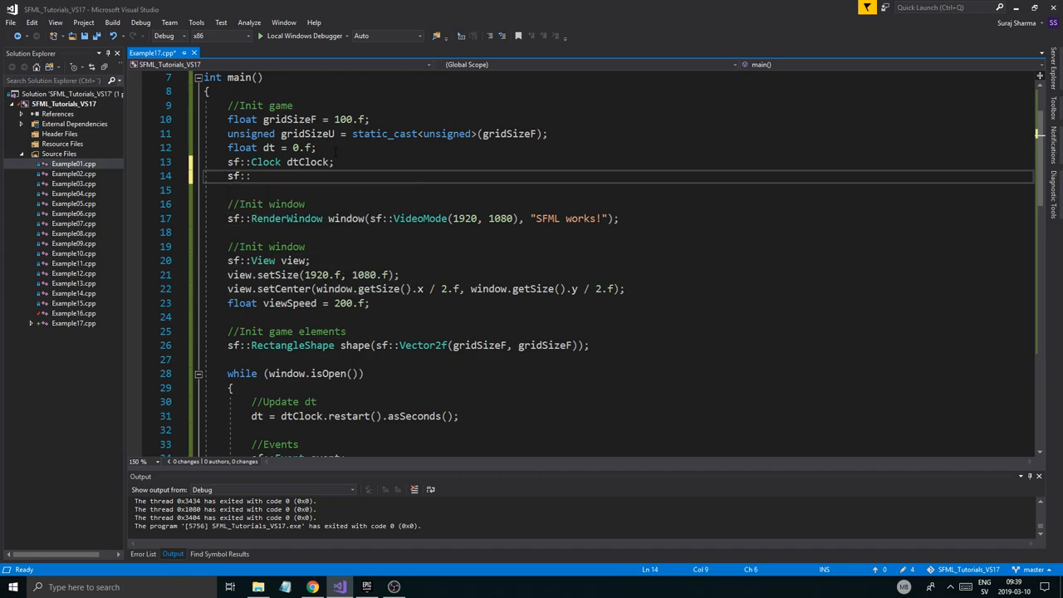
Start sf::Vector2u viewPosScreen and a second vector declaration, removing a mistyped viewPosWind name.
text(Vector2u)
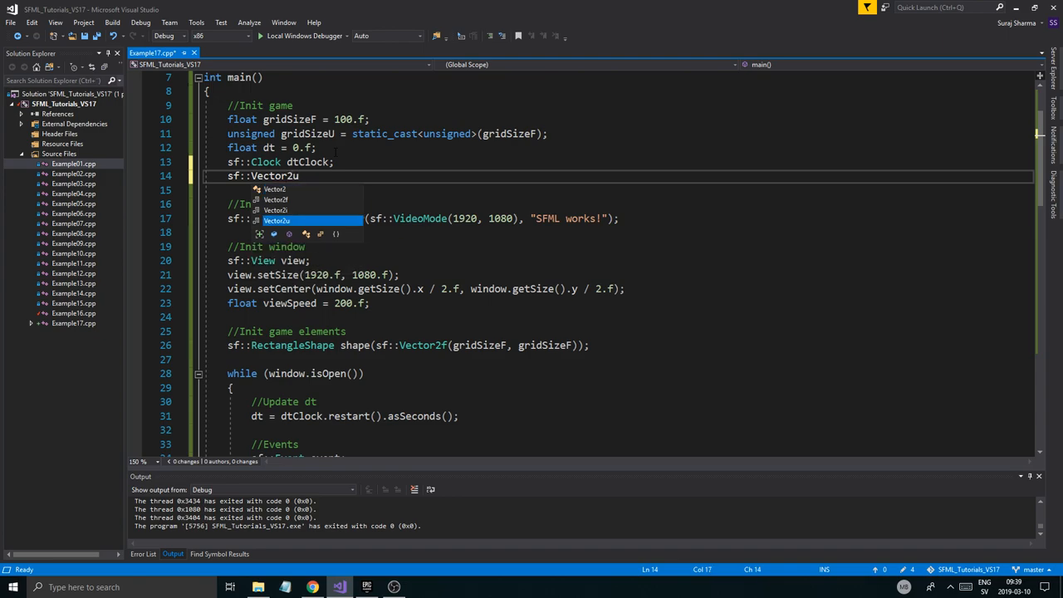
text(viewPo)
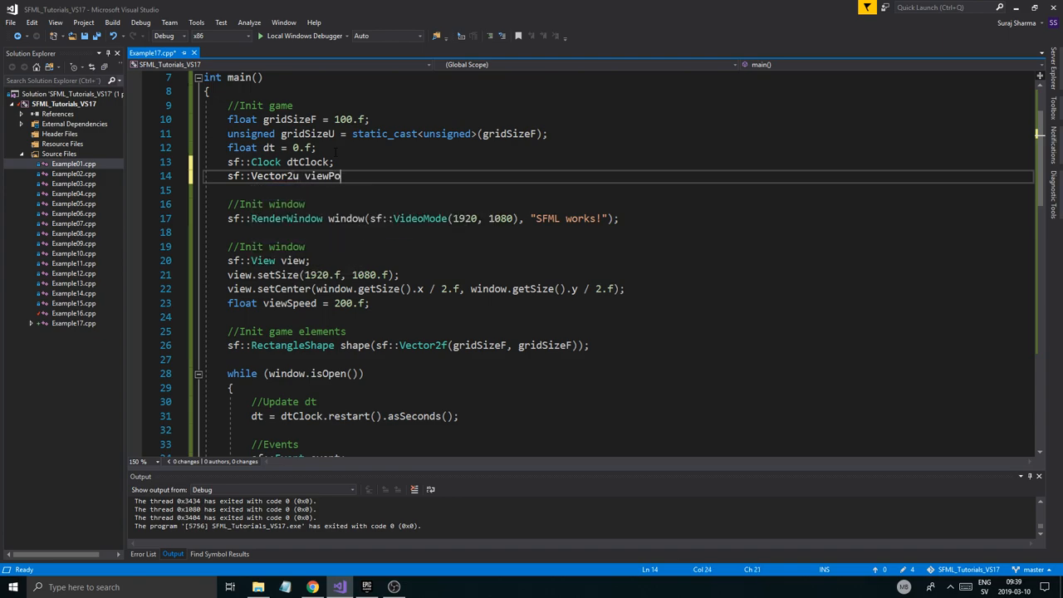
text(sWindo)
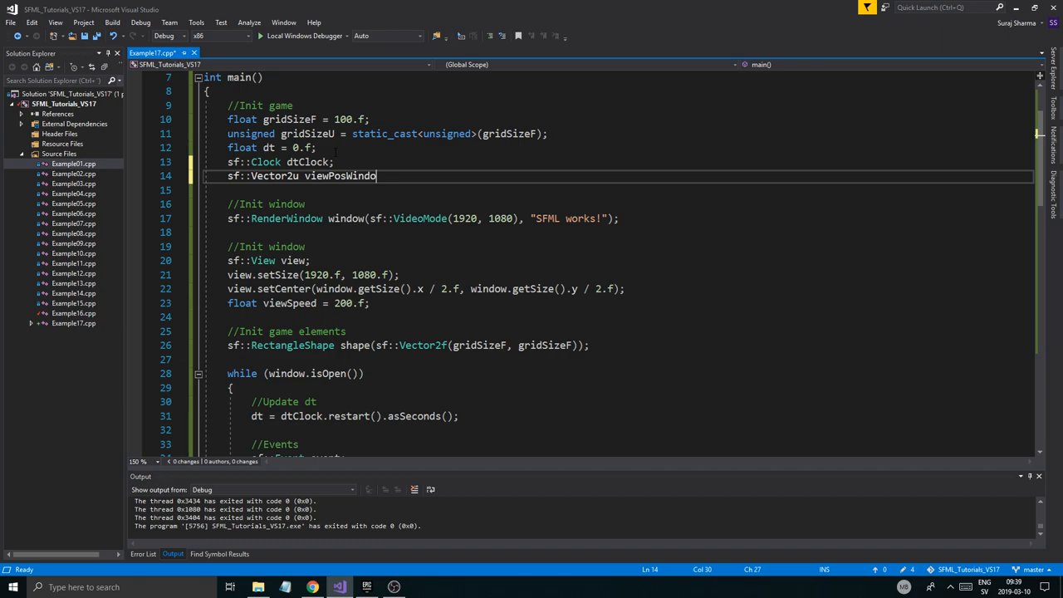
text(Screen)
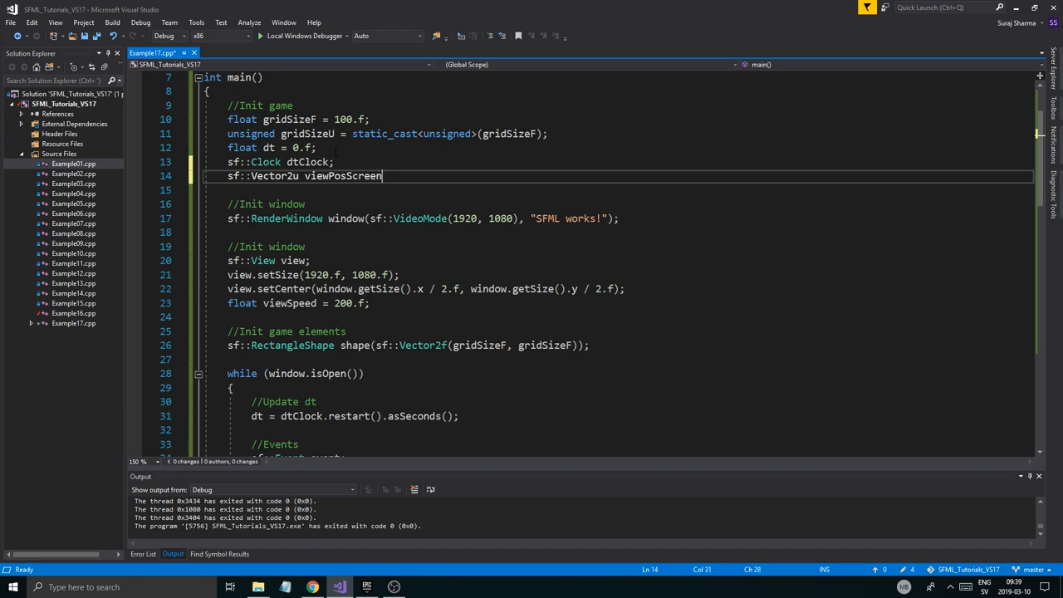
text(sf::Vector2i)
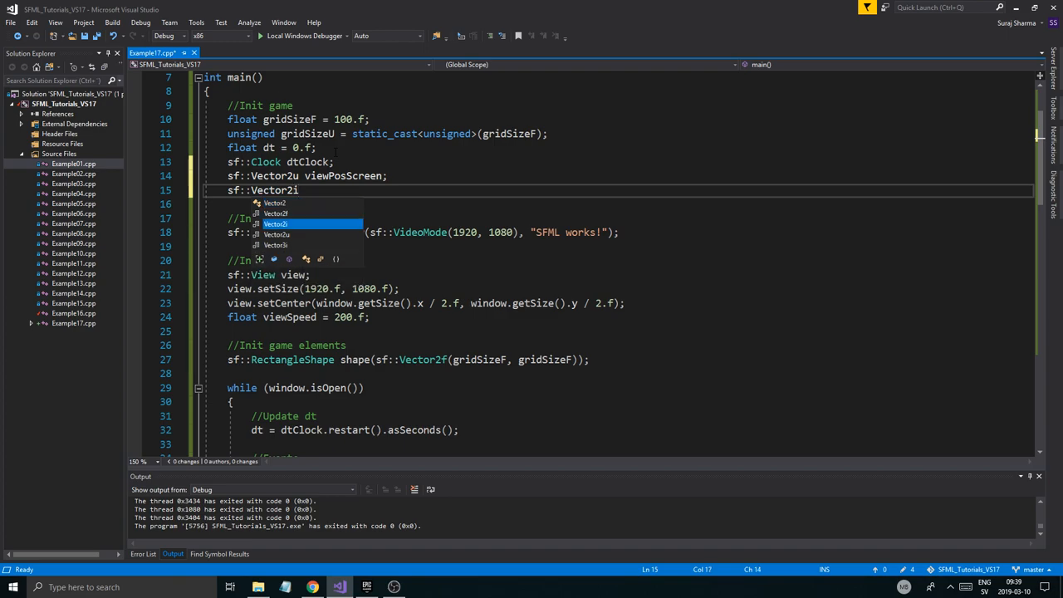
text(viewPosWindow;)
click(618, 203)
text(sf::Vector2f vci)
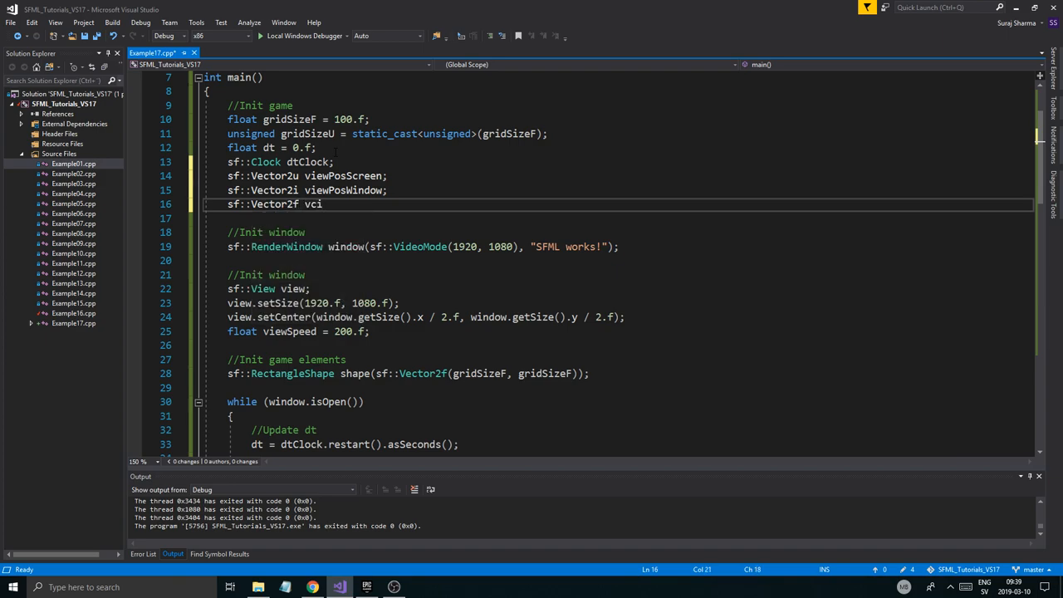
key(Backspace)
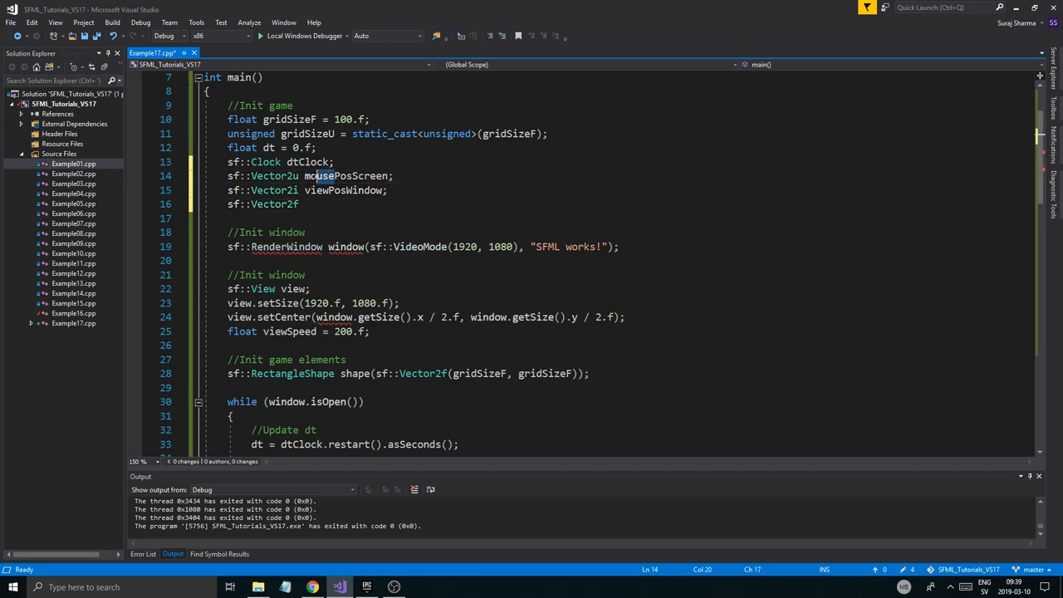
Rename to mousePosScreen and declare Vector2i mousePosWindow, Vector2f mousePosView and Vector2u mousePosGrid.
double_click(346, 176)
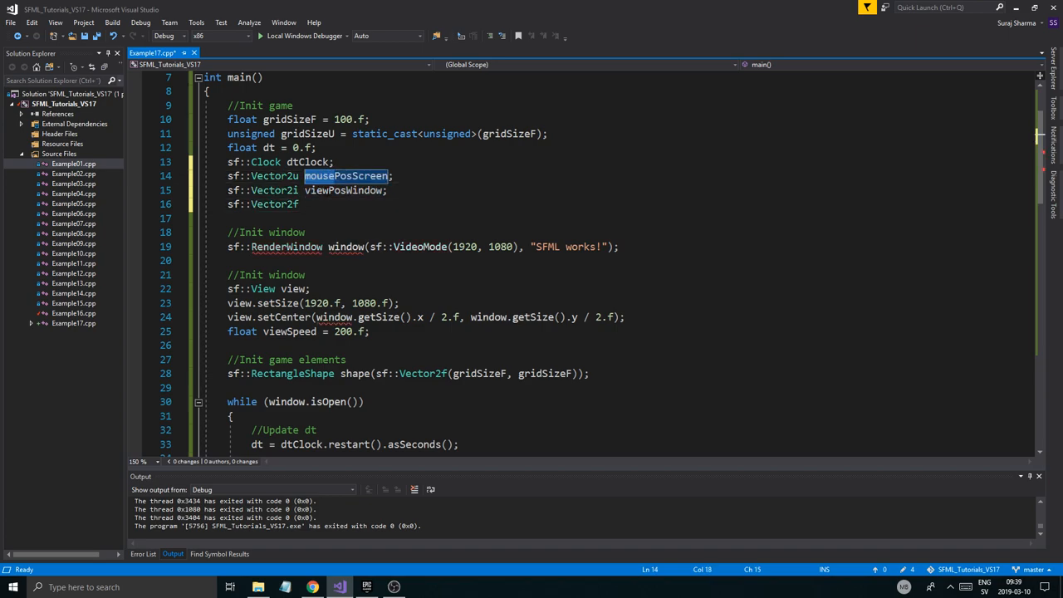
text(mouse)
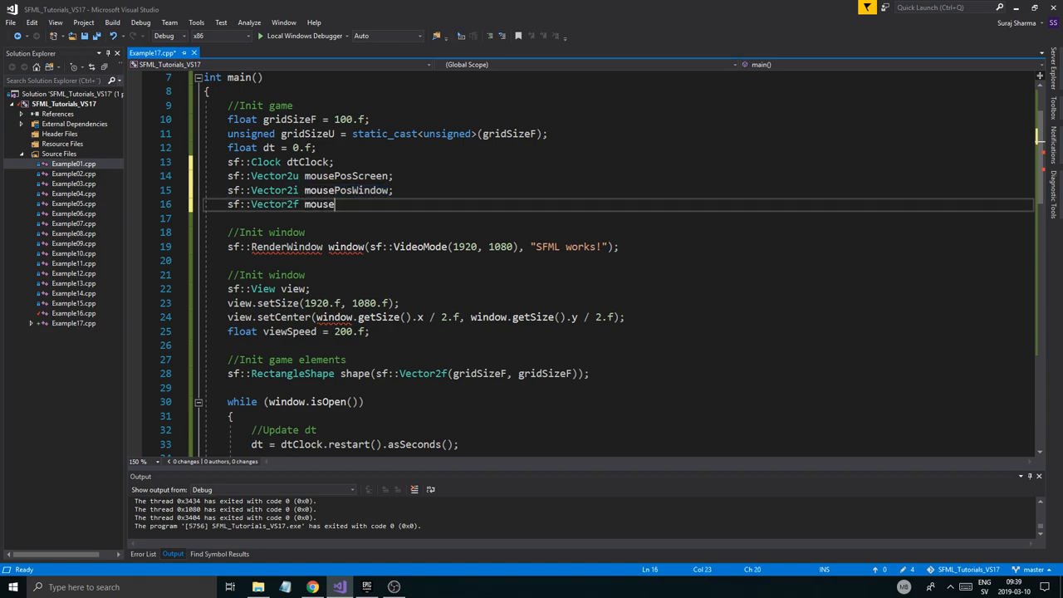
text(PosView;)
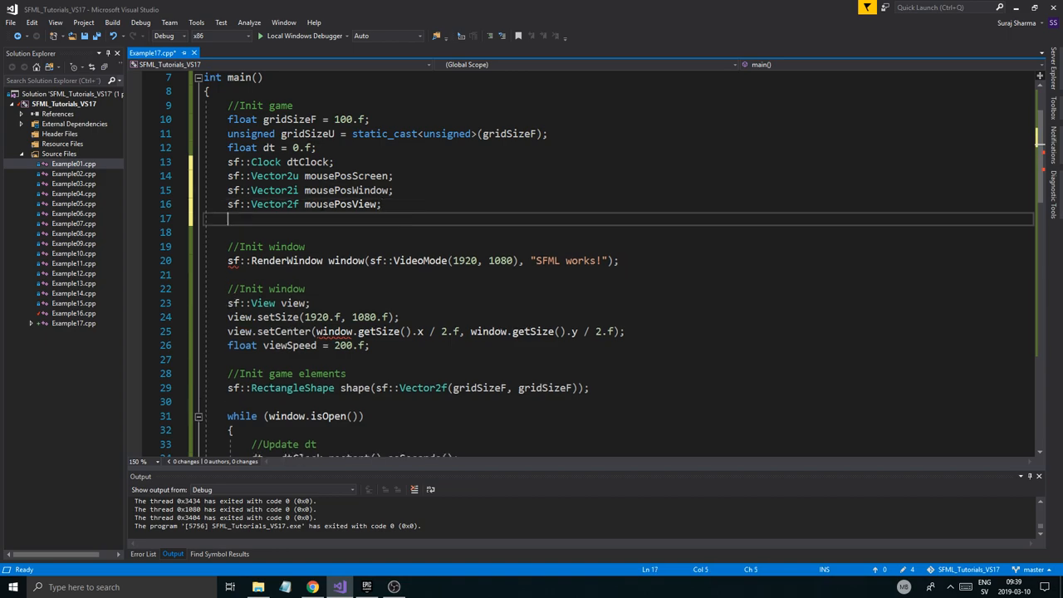
text(sf::V)
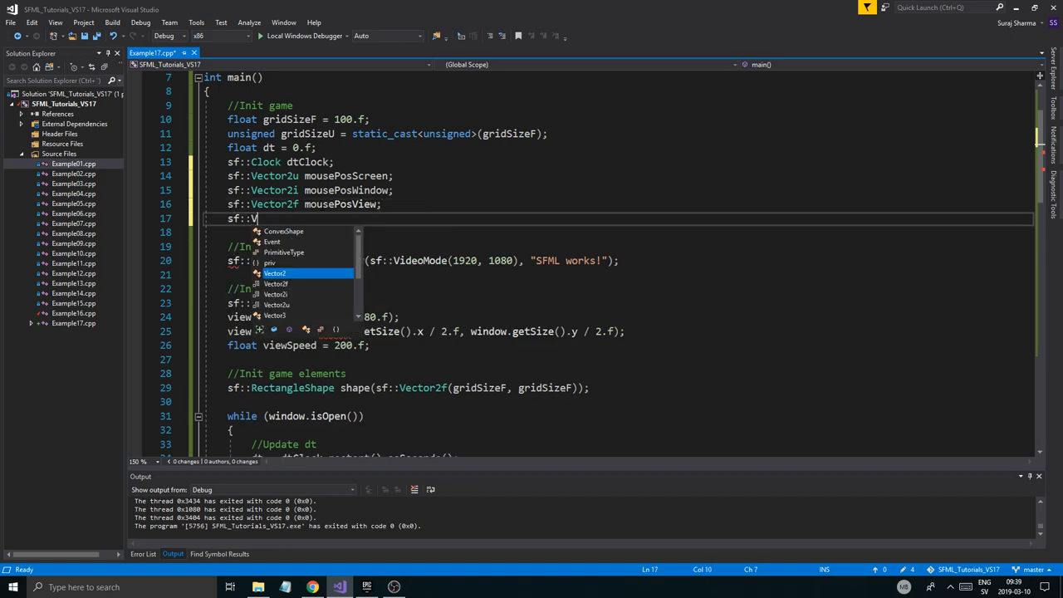
text(ector2)
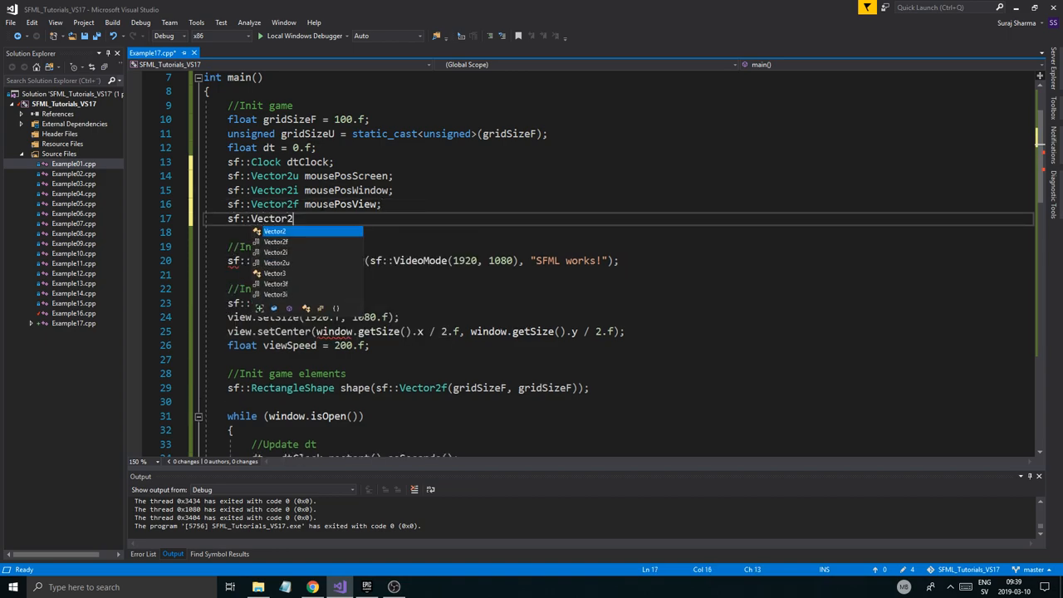
text(i)
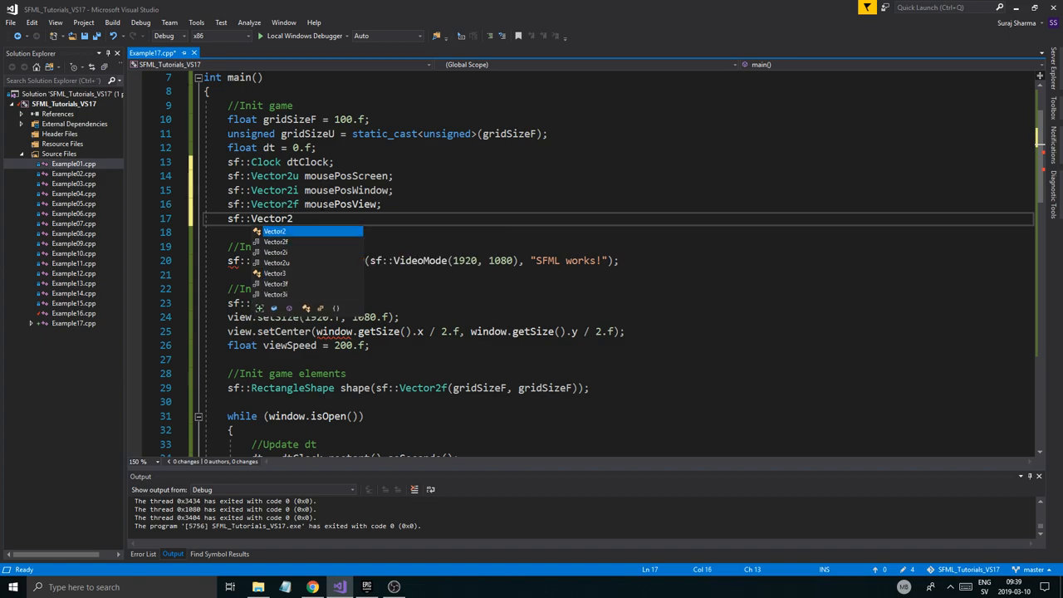
text(u)
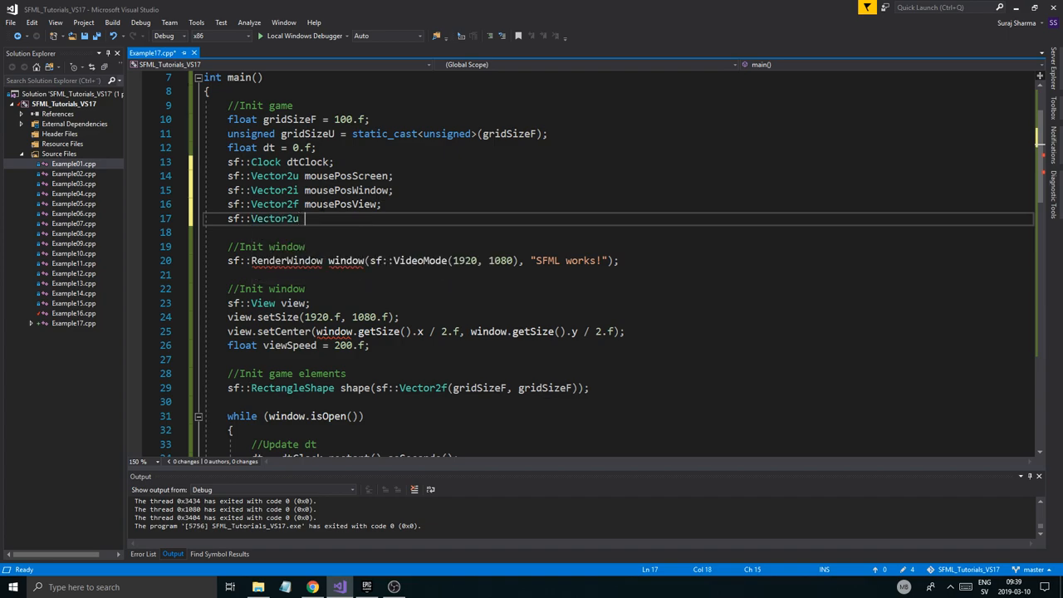
text(mousePosGrid;)
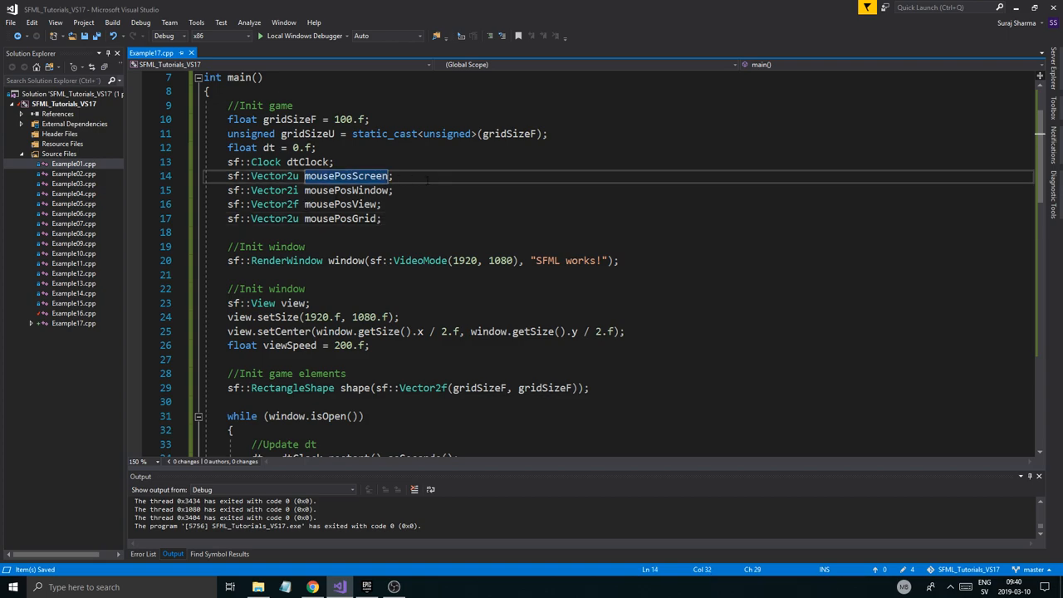
Initialise mousePosScreen with = sf::Mouse::getPosition(); and change its type to sf::Vector2i.
text(= sf::Mouse::getPosition)
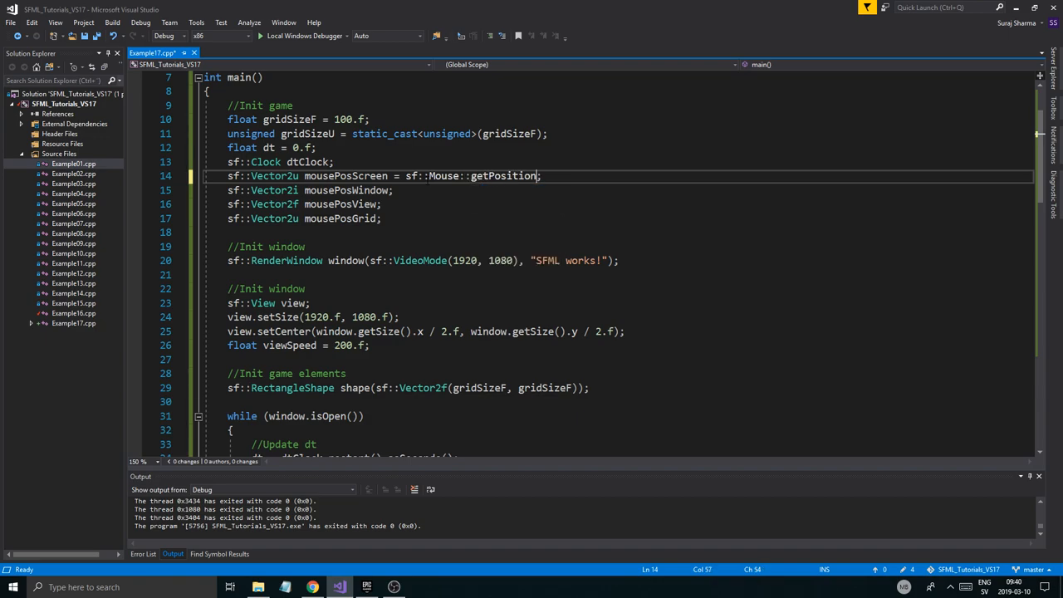
text(();)
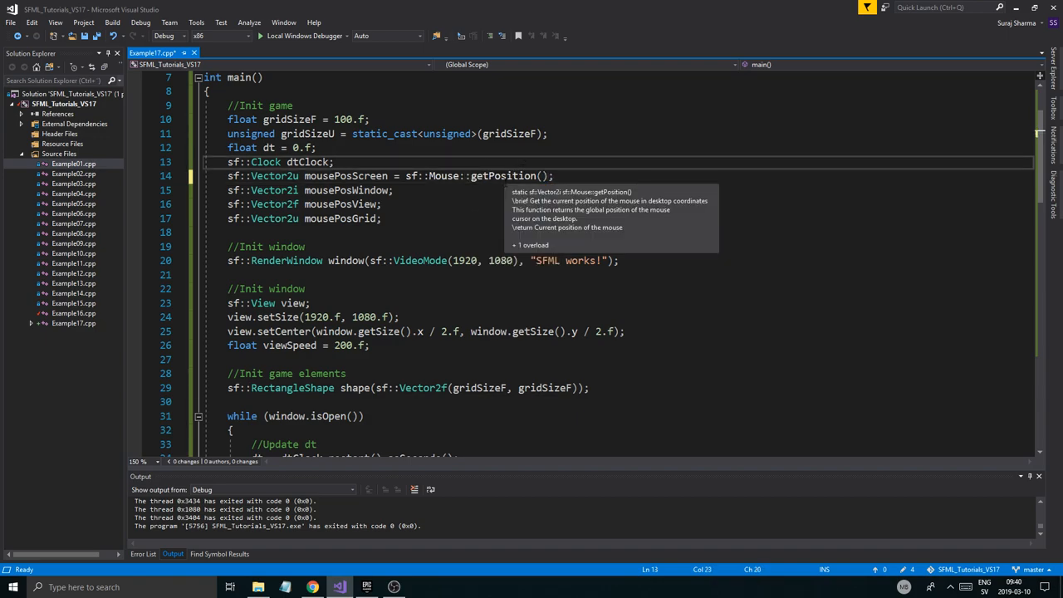
double_click(273, 176)
text(i)
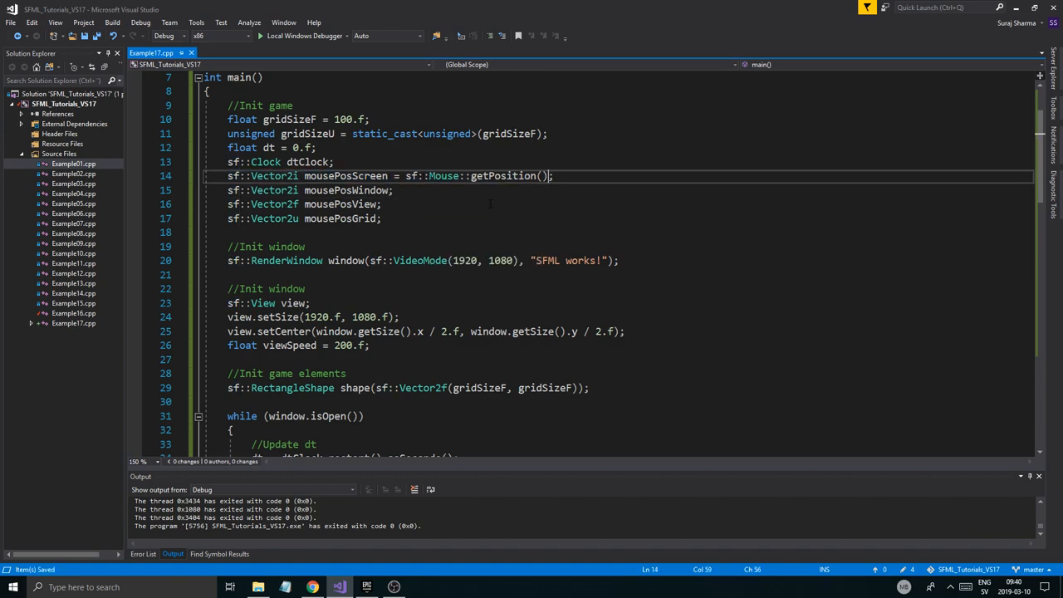
mouse_move(341, 219)
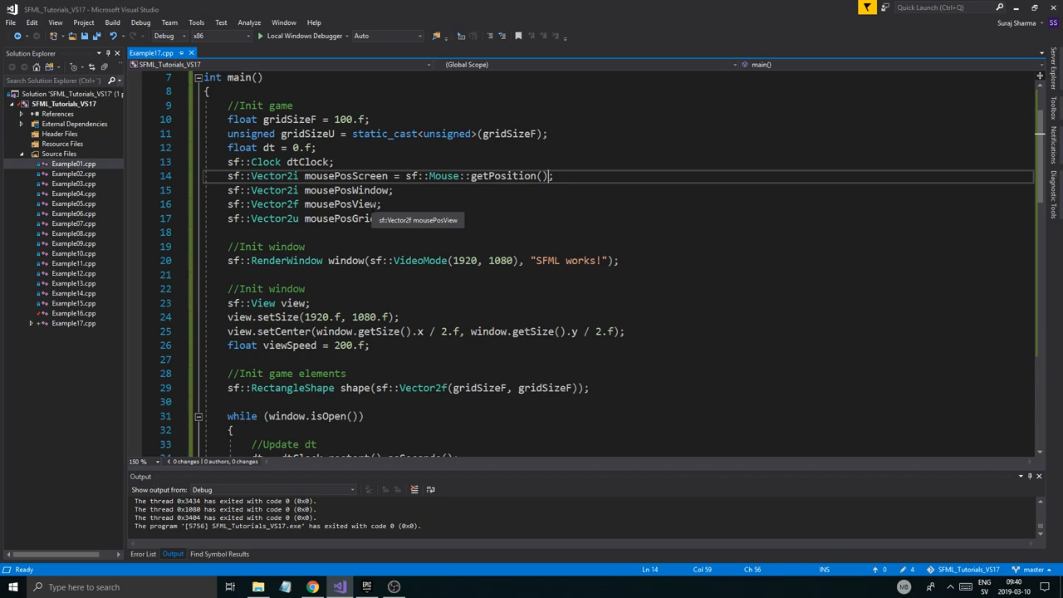
scroll(down, 3)
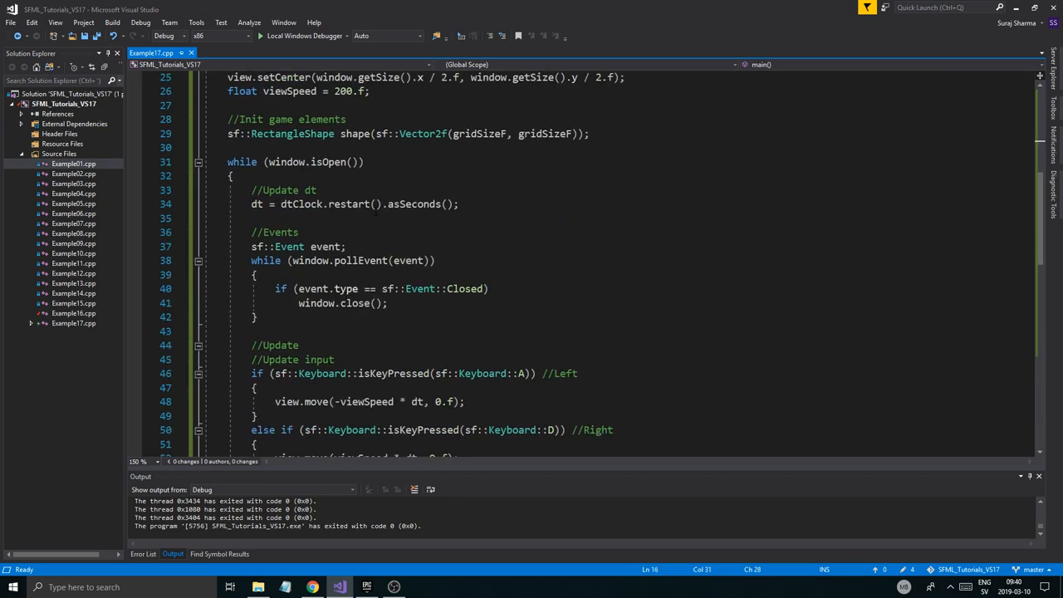